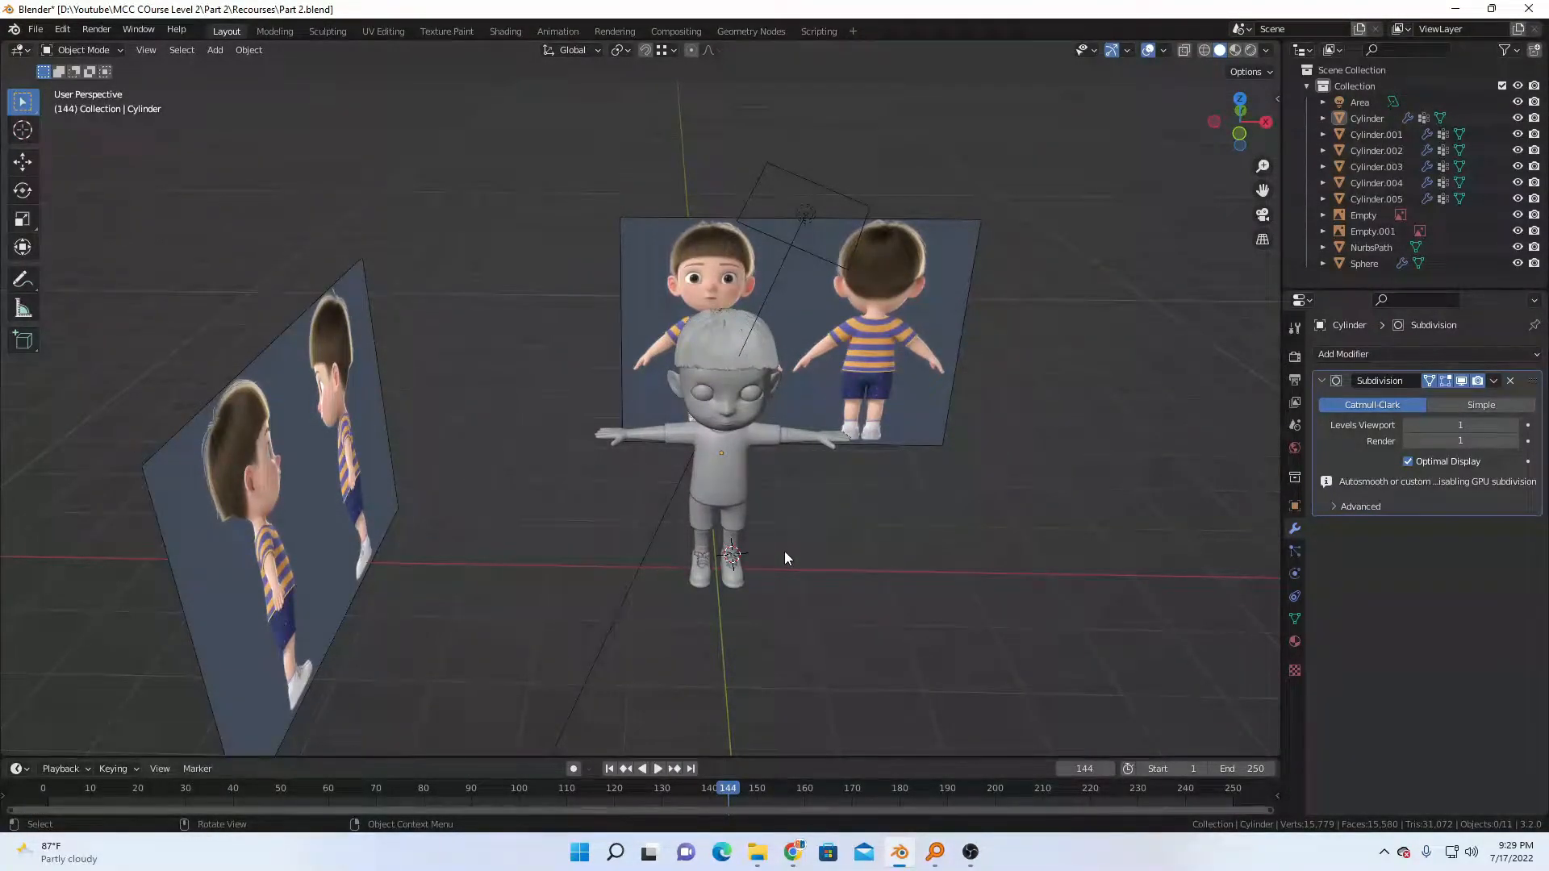
Step: Inspect the bald boy's shirt and shoes meshes with reference planes and hair hidden
{"action": "left_click_drag", "start_coordinate": [785, 558], "coordinate": [775, 531]}
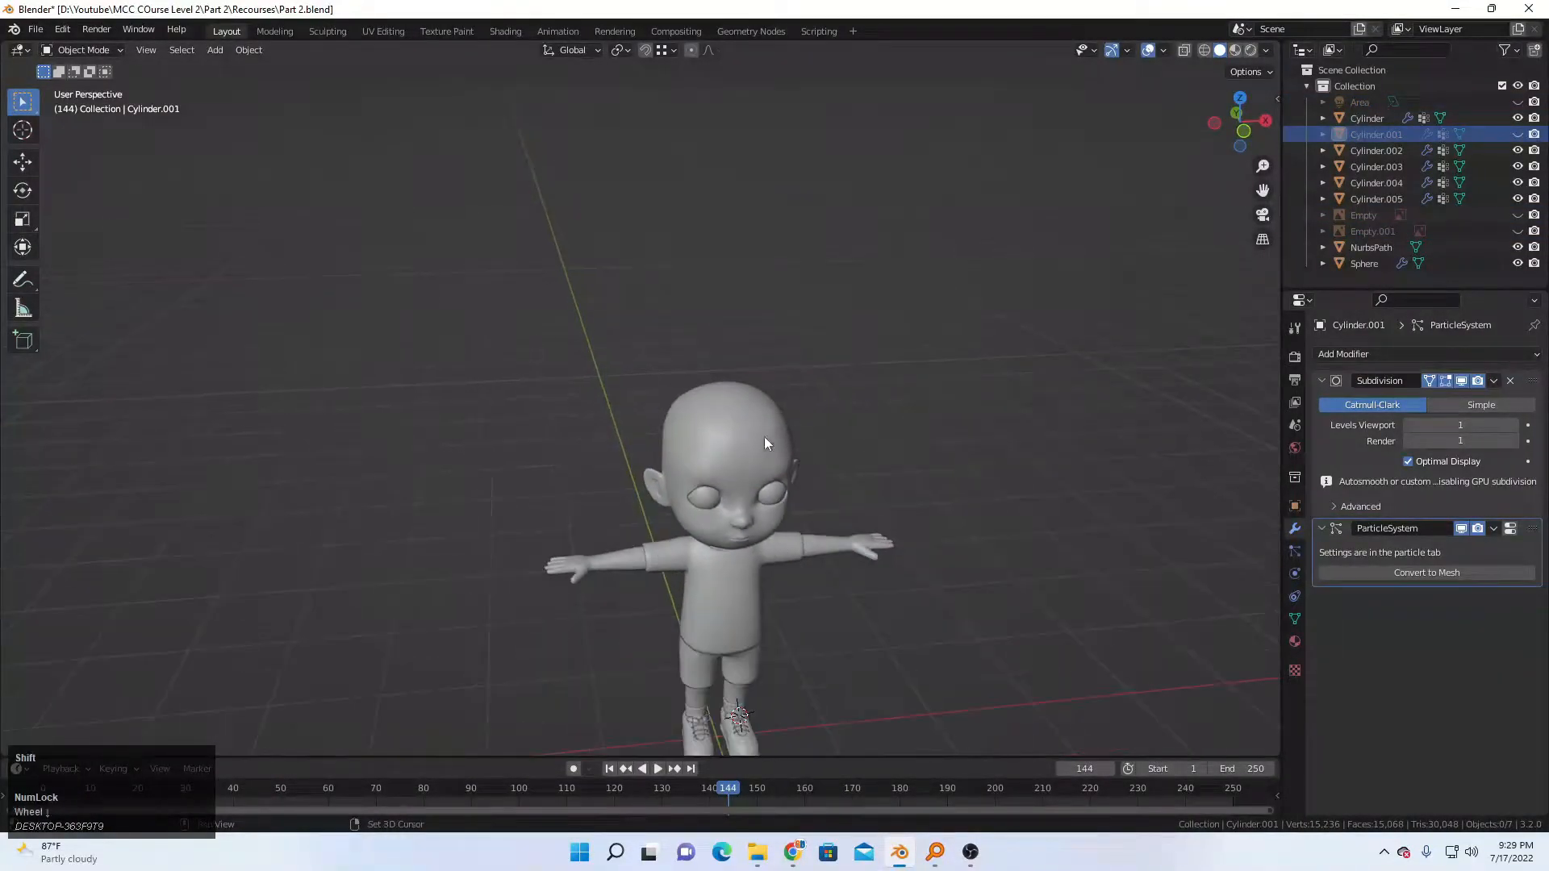
{"action": "left_click_drag", "start_coordinate": [765, 443], "coordinate": [692, 479]}
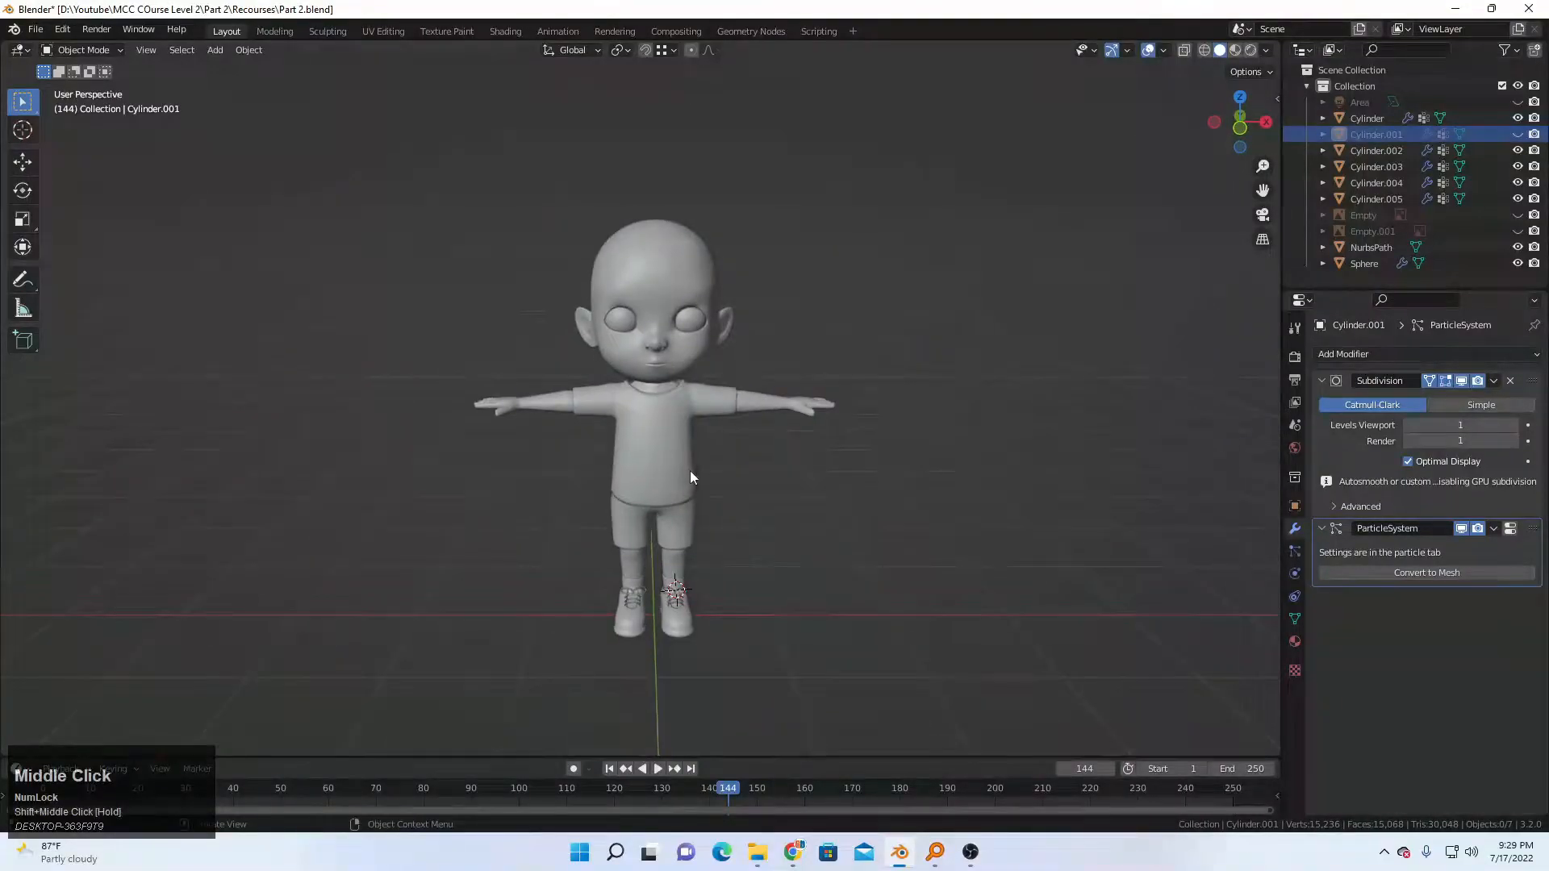
{"action": "left_click", "coordinate": [677, 480]}
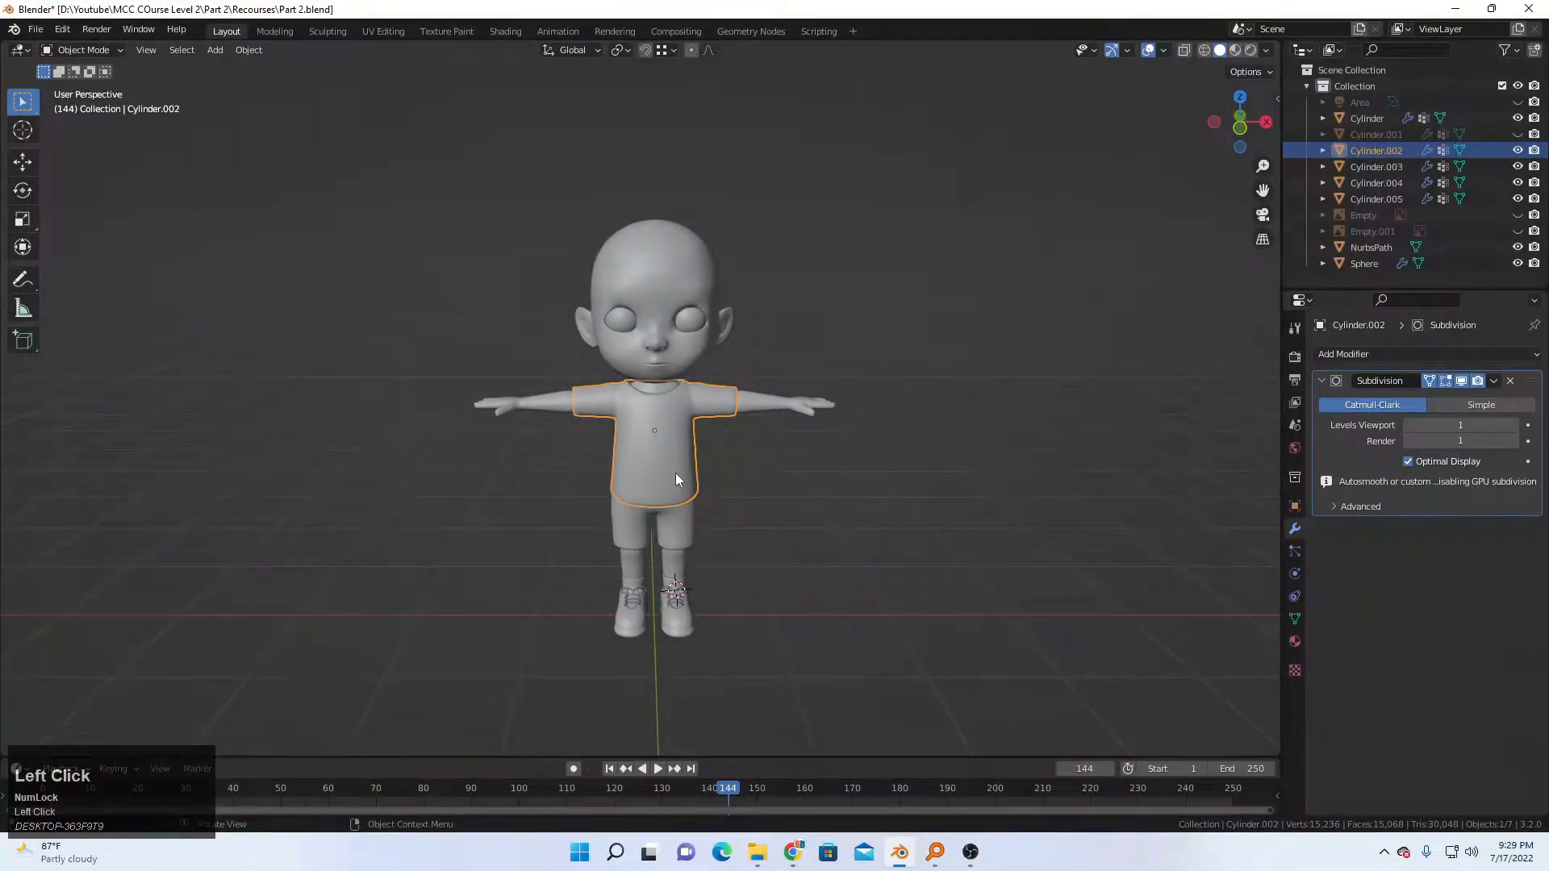
{"action": "left_click_drag", "start_coordinate": [677, 479], "coordinate": [784, 455]}
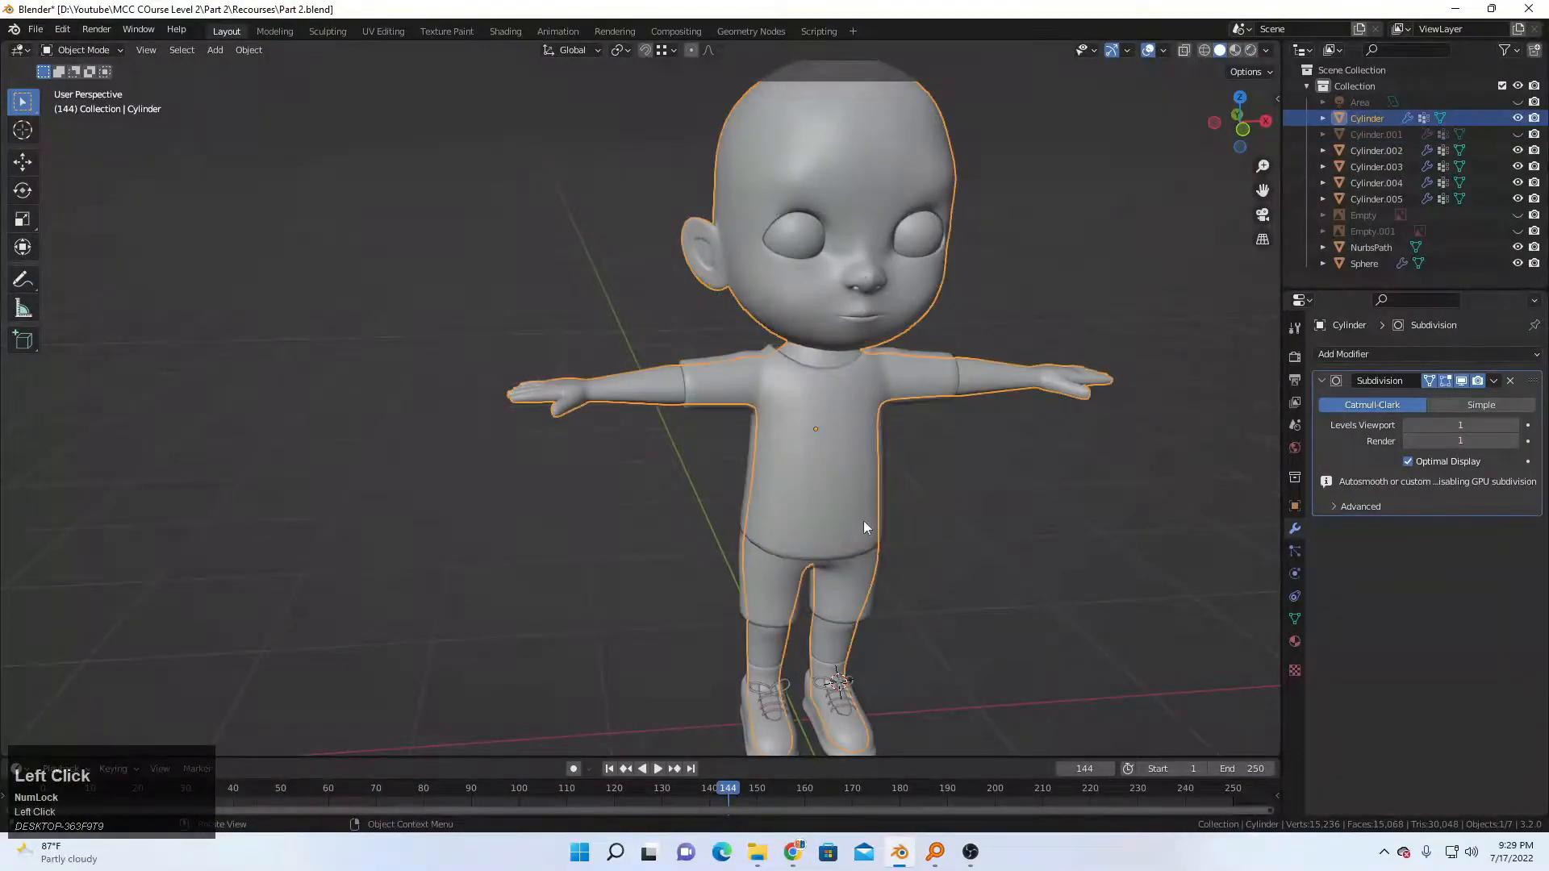
{"action": "left_click", "coordinate": [1375, 199]}
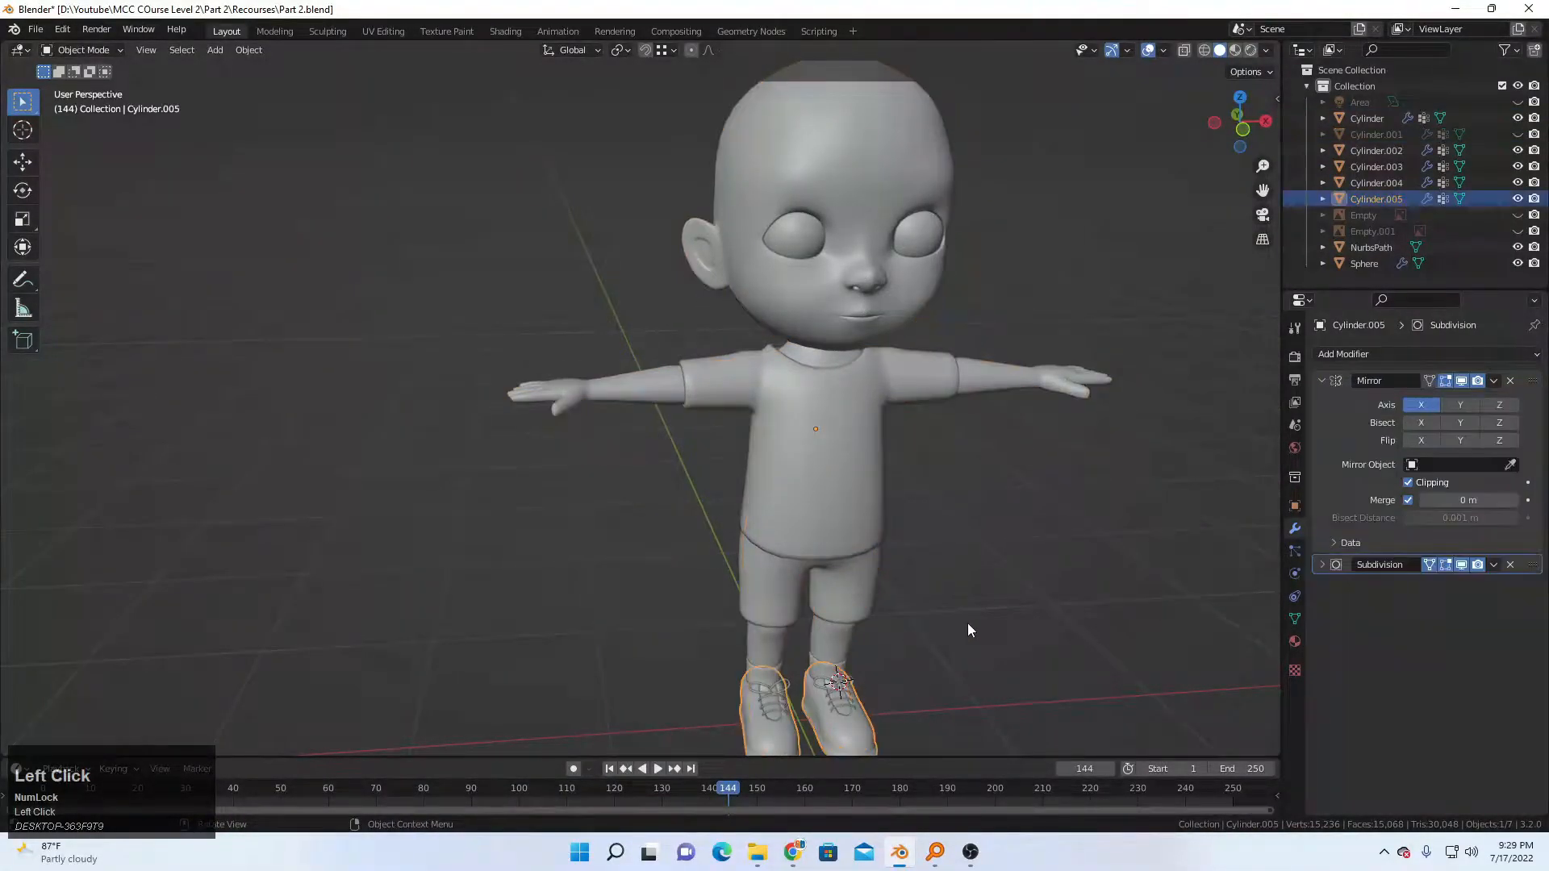
{"action": "scroll", "scroll_direction": "down", "scroll_amount": 3}
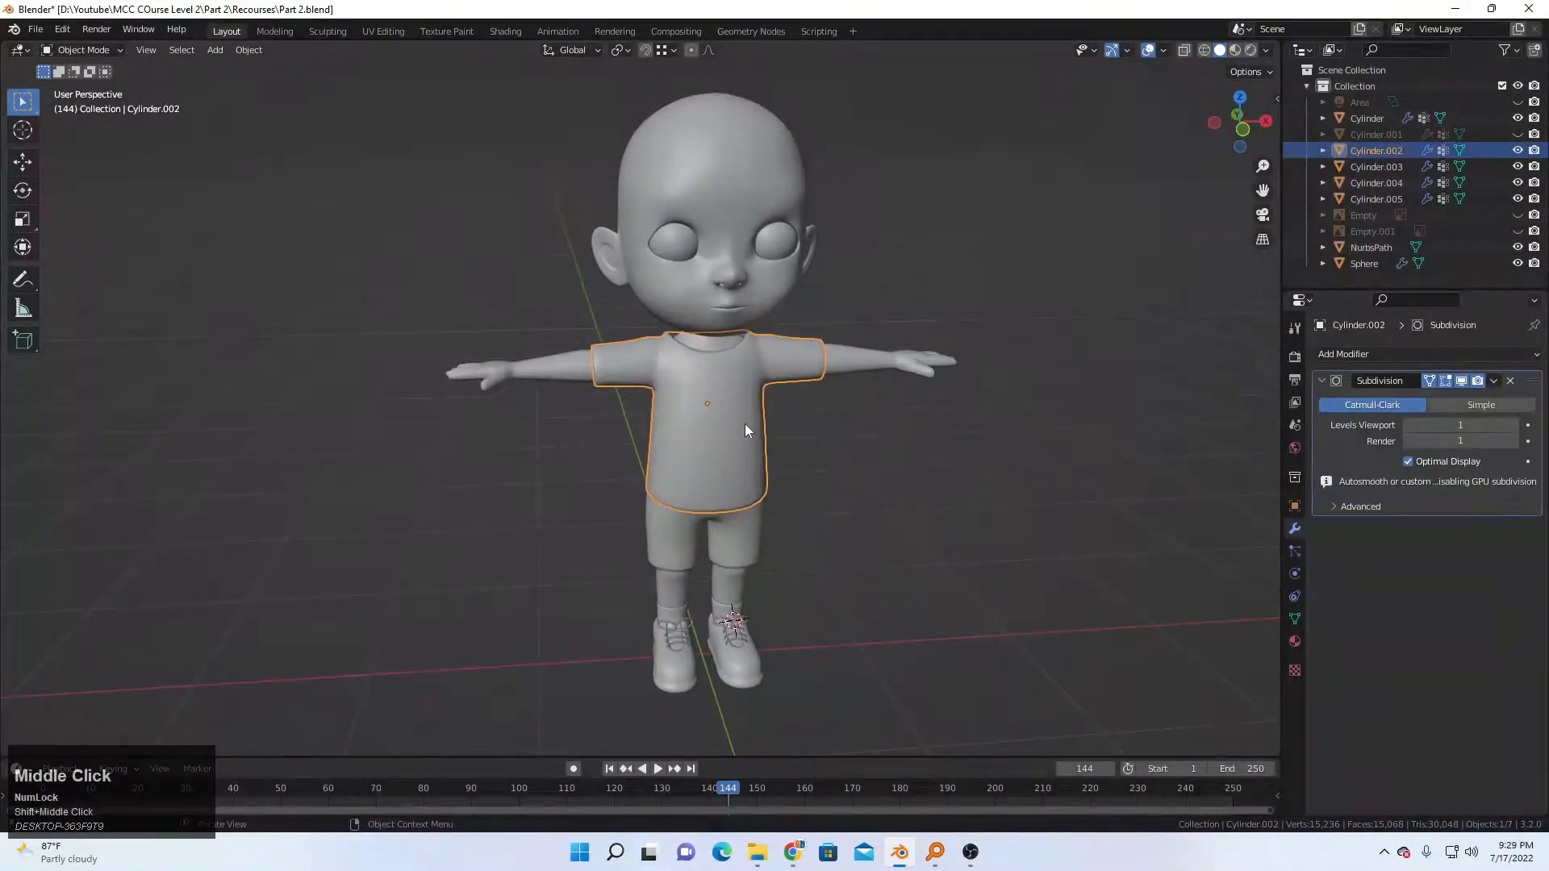
Step: Convert all selected character objects to plain meshes, then select the eye spheres
{"action": "right_click", "coordinate": [745, 430]}
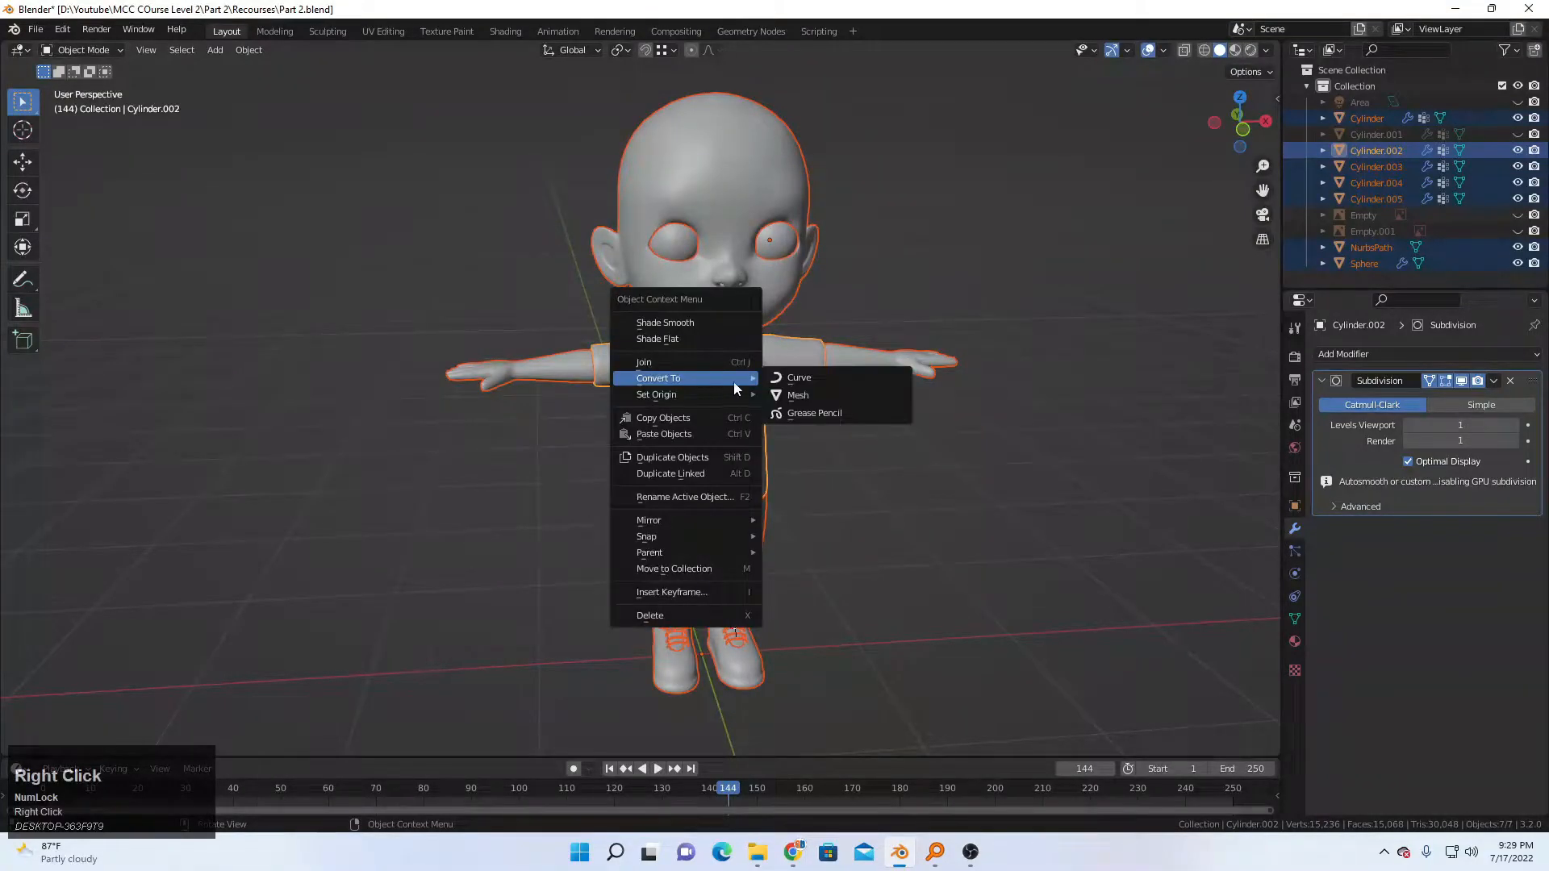
{"action": "left_click", "coordinate": [798, 394]}
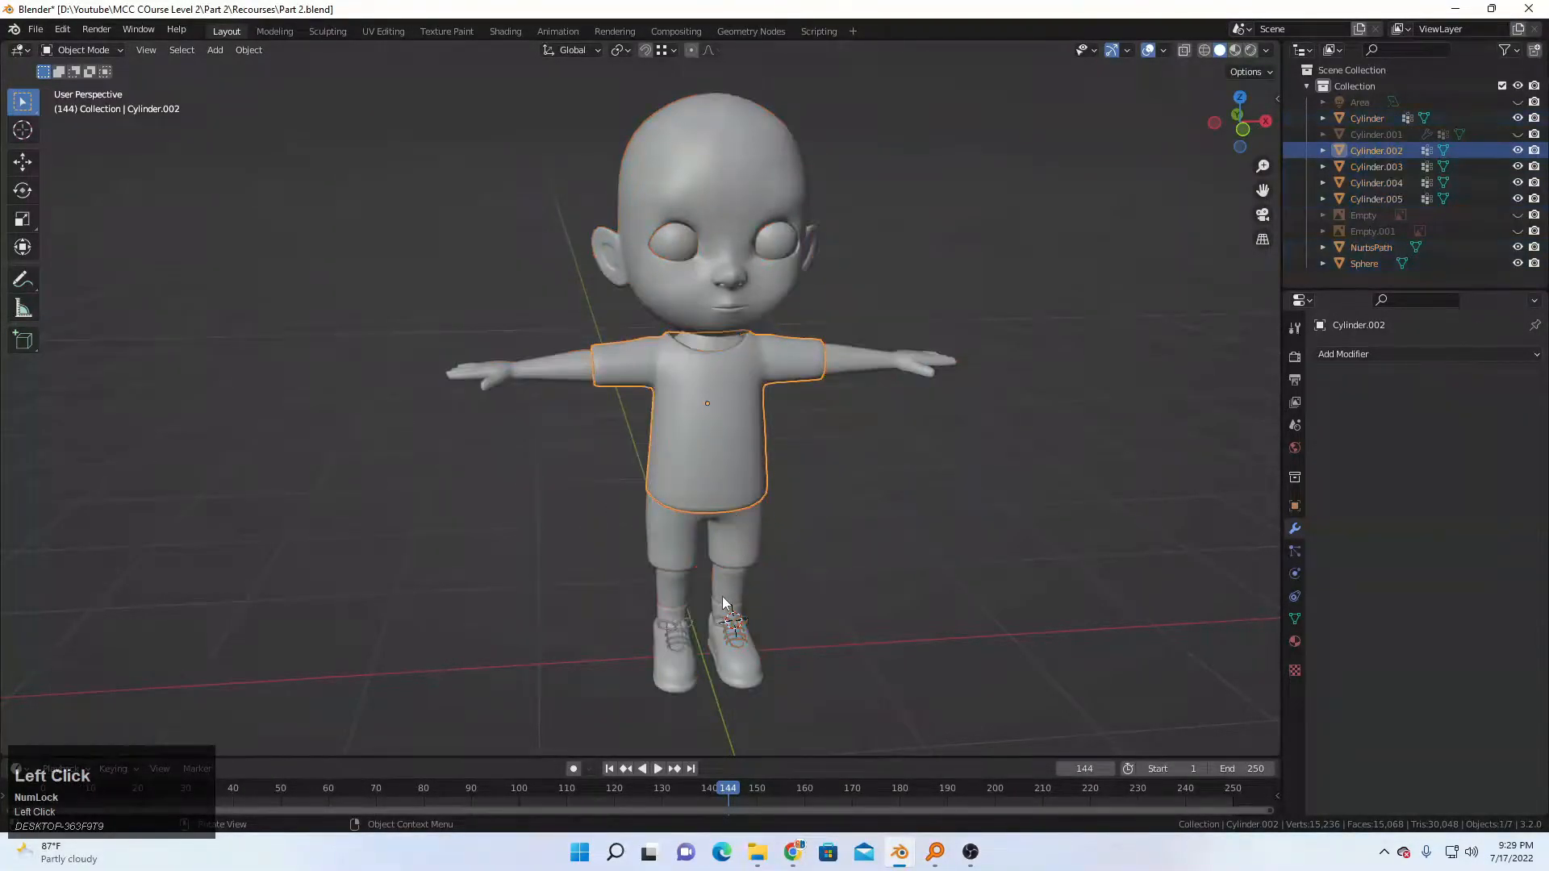
{"action": "left_click", "coordinate": [731, 622]}
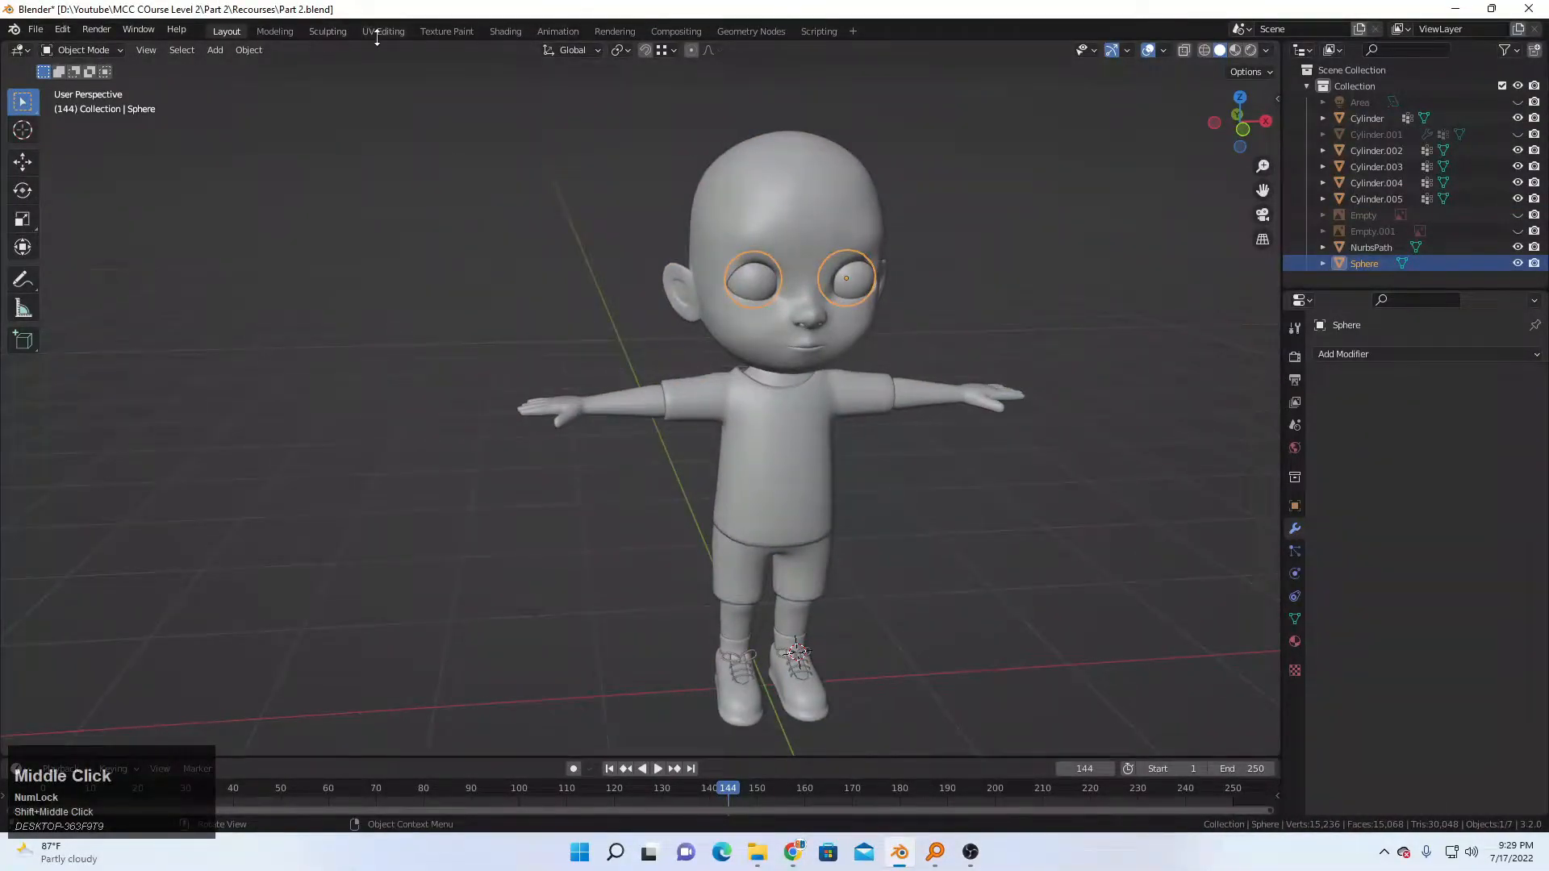
Step: Unwrap UVs for all character meshes in the UV Editing workspace and show UVPackmaster2 settings
{"action": "left_click", "coordinate": [383, 31]}
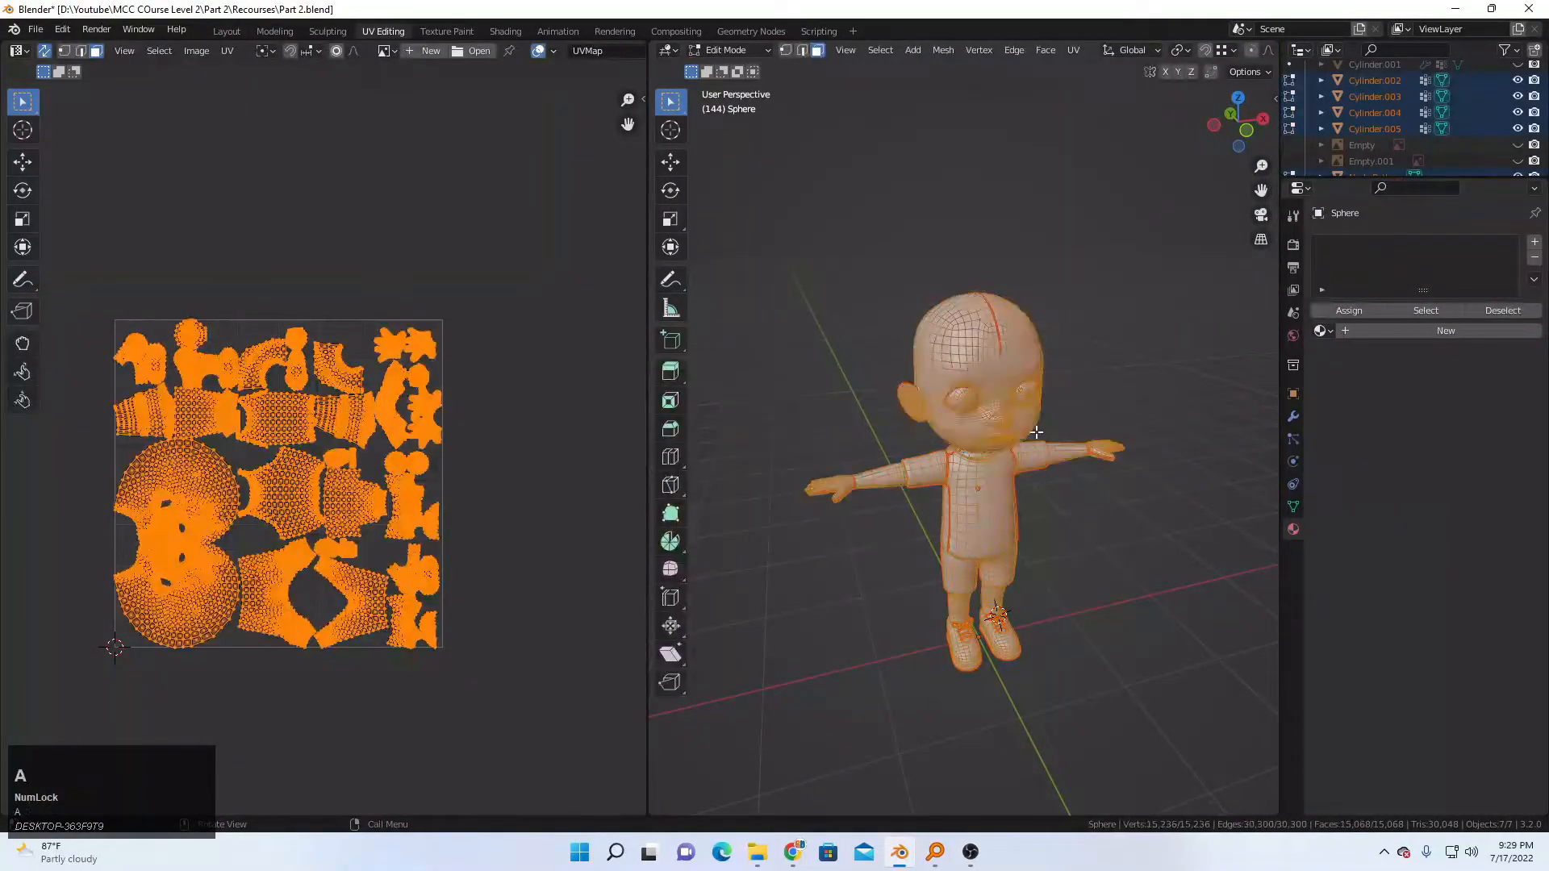
{"action": "key", "text": "u"}
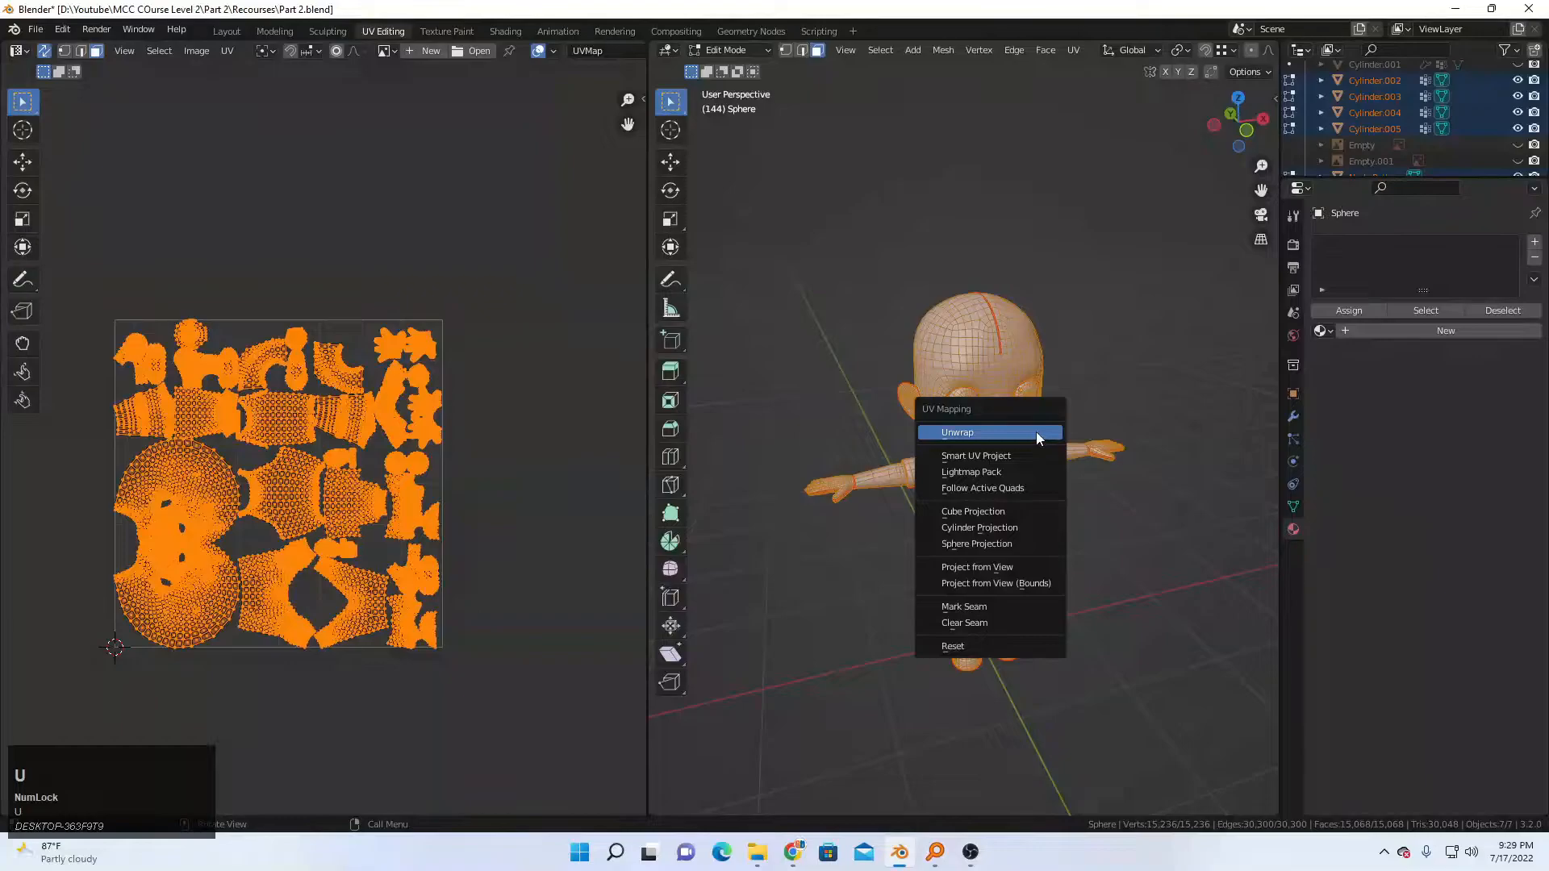
{"action": "left_click", "coordinate": [955, 431]}
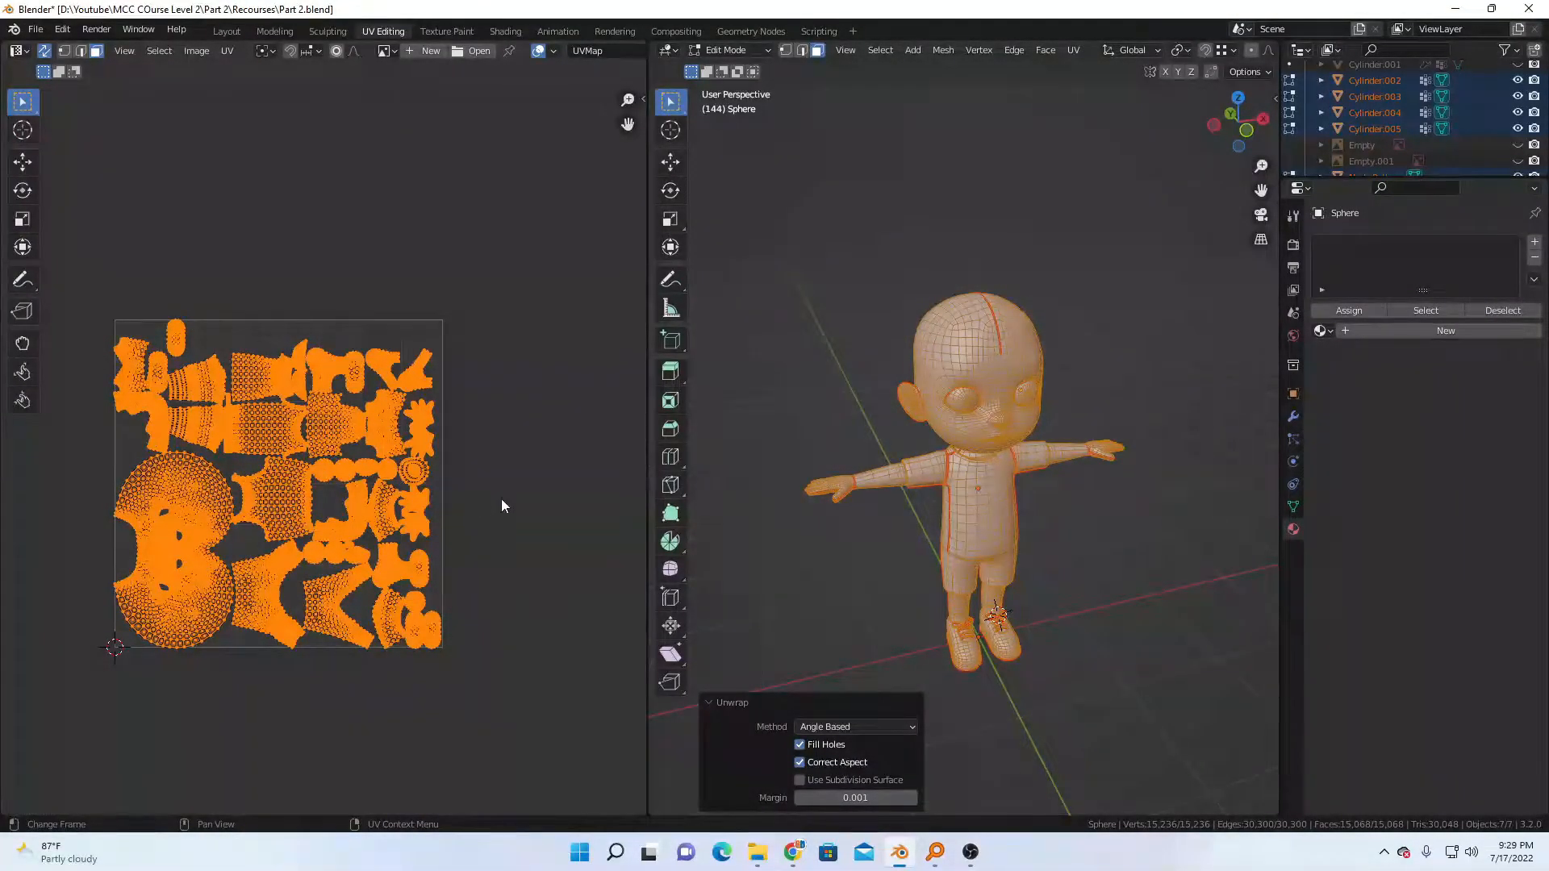
{"action": "key", "text": "N"}
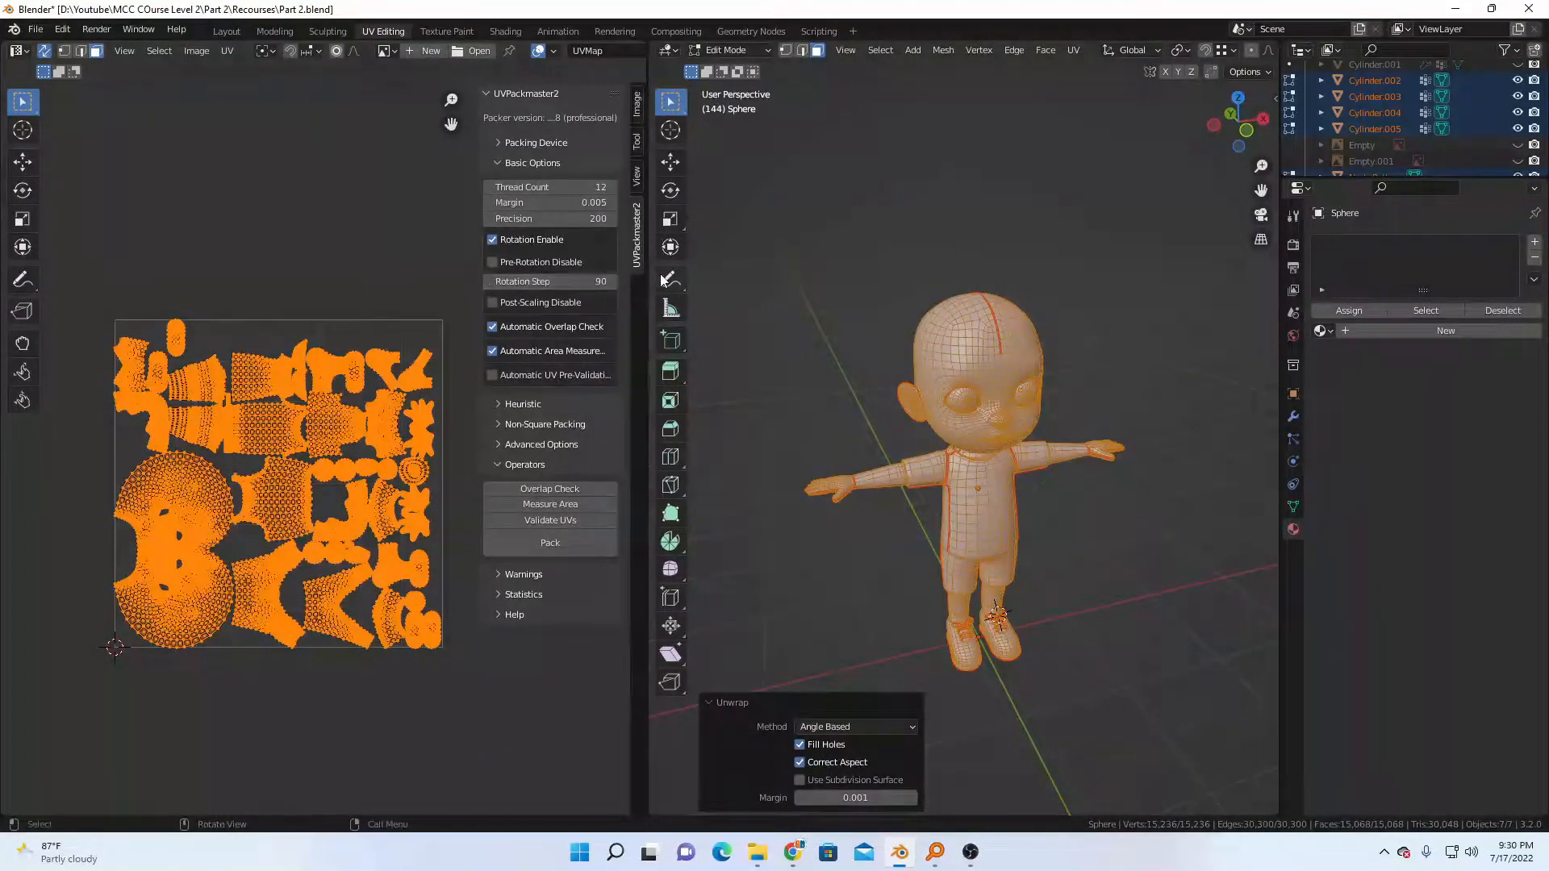
Step: Pack the UV islands with UVPackmaster2 and the built-in Pack Islands, then return to Layout
{"action": "left_click", "coordinate": [550, 542]}
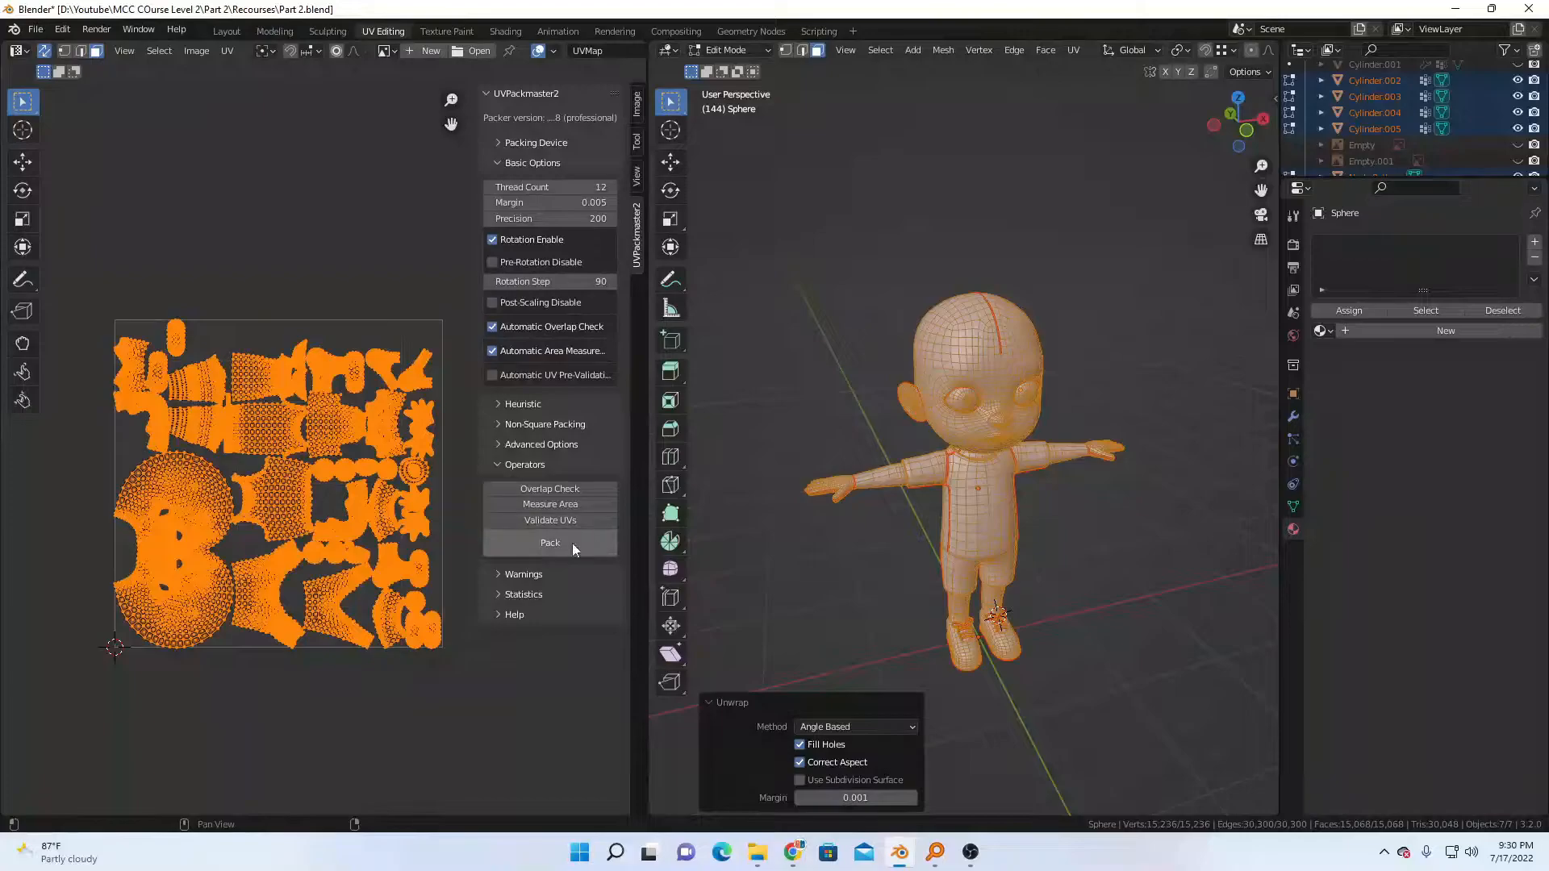
{"action": "left_click", "coordinate": [550, 542]}
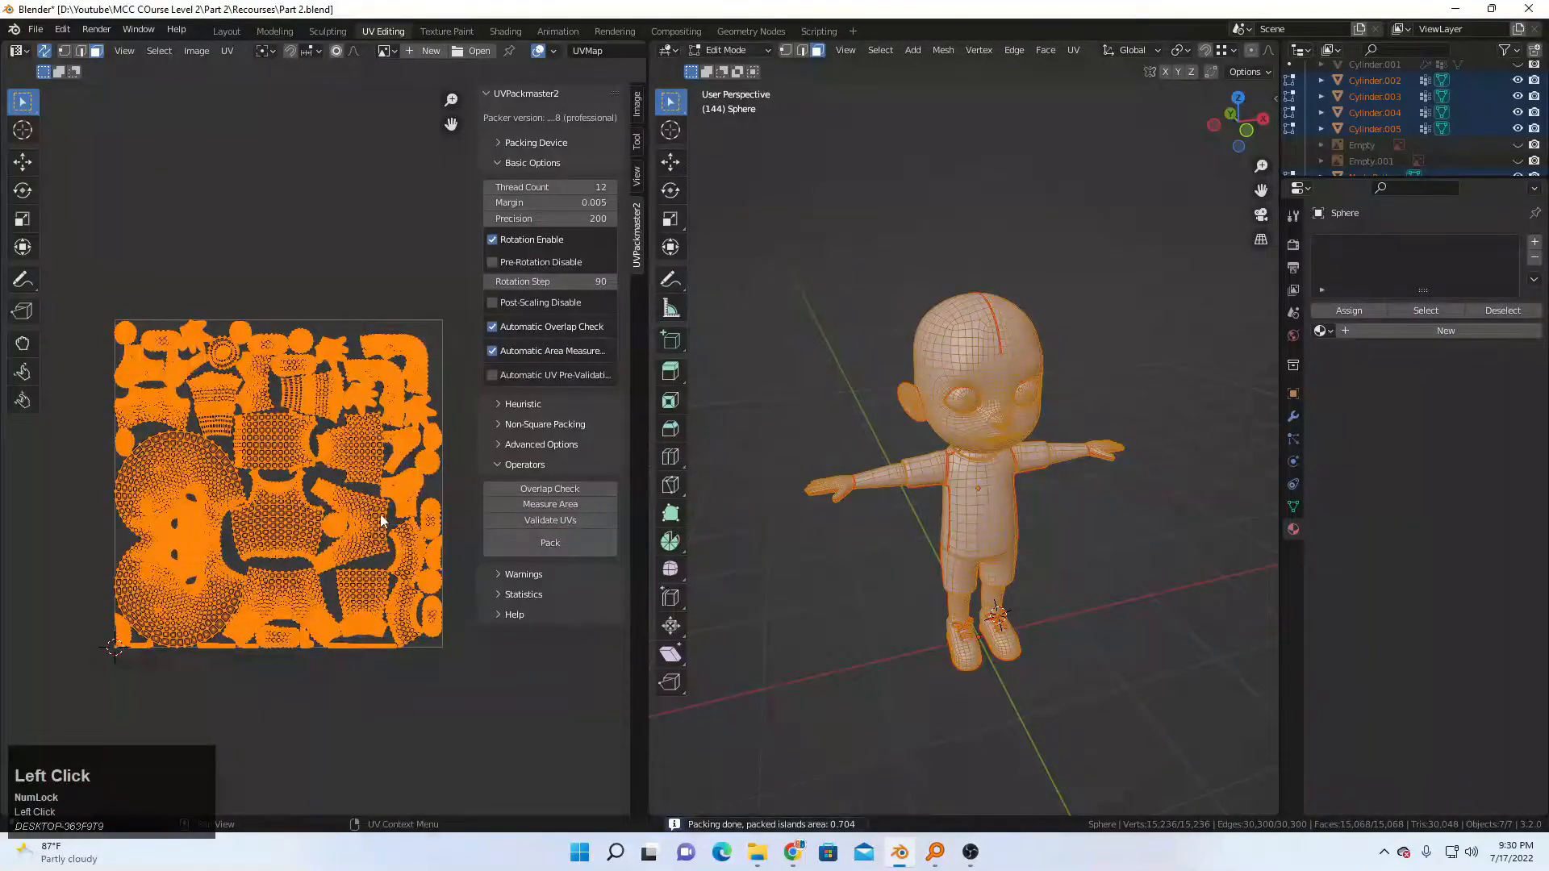
{"action": "left_click", "coordinate": [228, 50]}
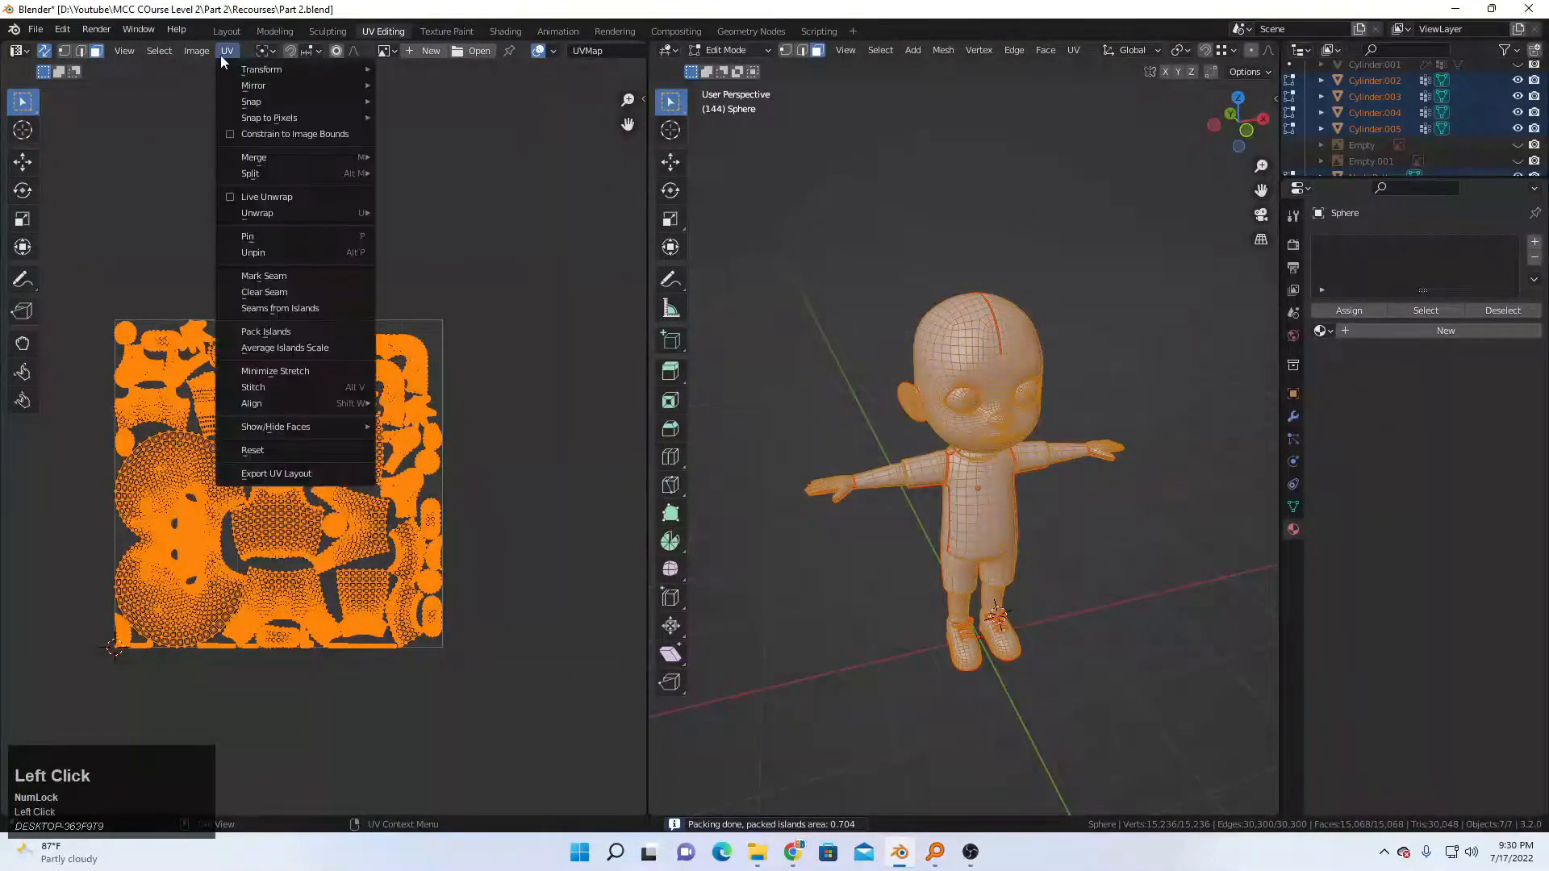
{"action": "mouse_move", "coordinate": [262, 69]}
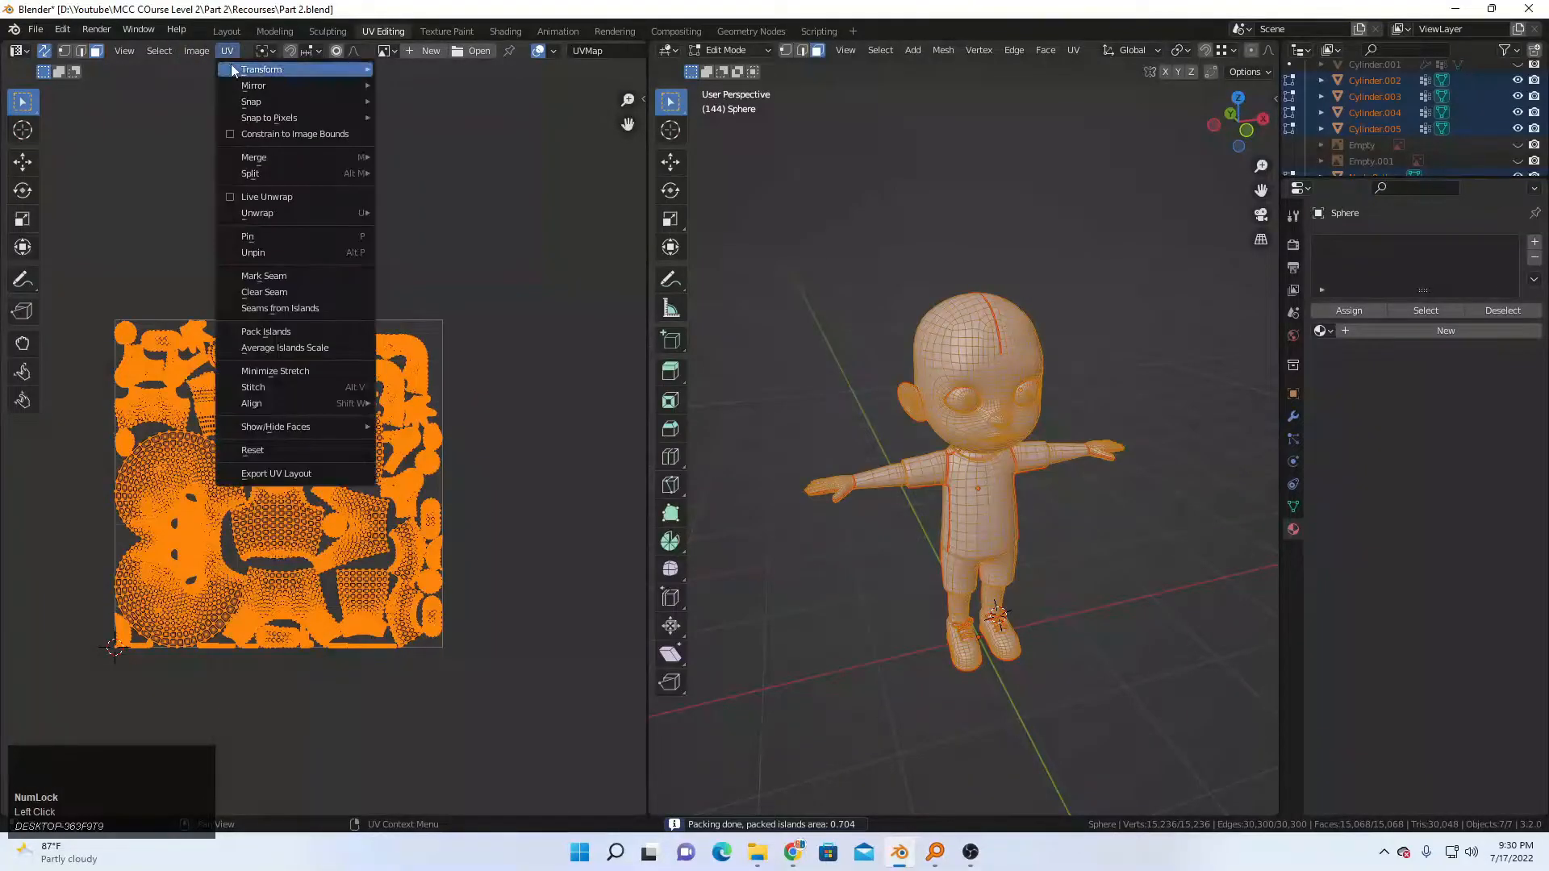
{"action": "mouse_move", "coordinate": [265, 331]}
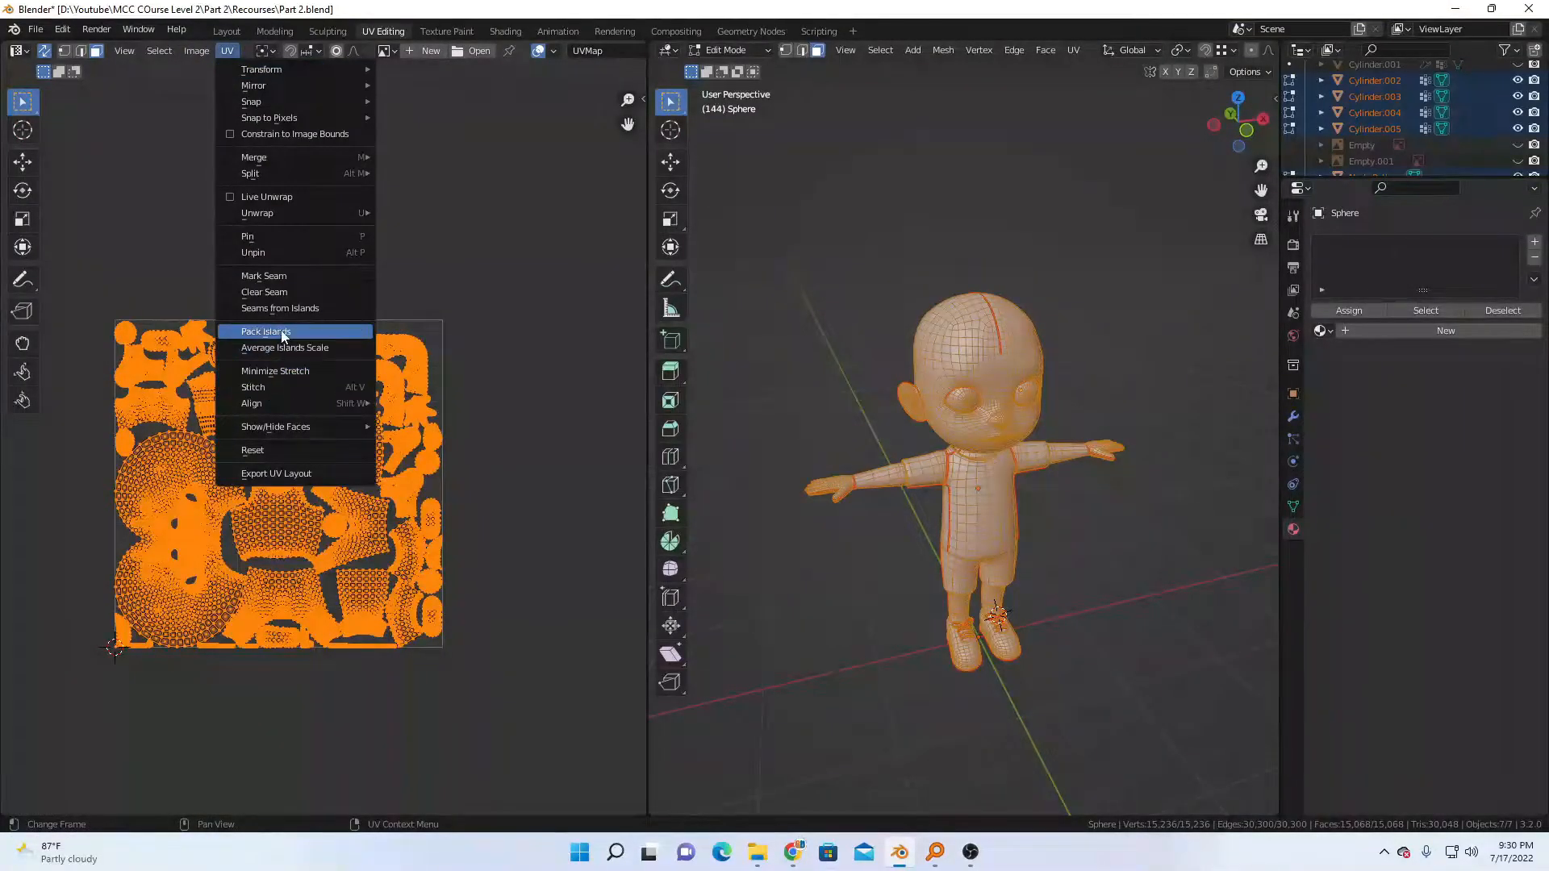
{"action": "left_click", "coordinate": [264, 331]}
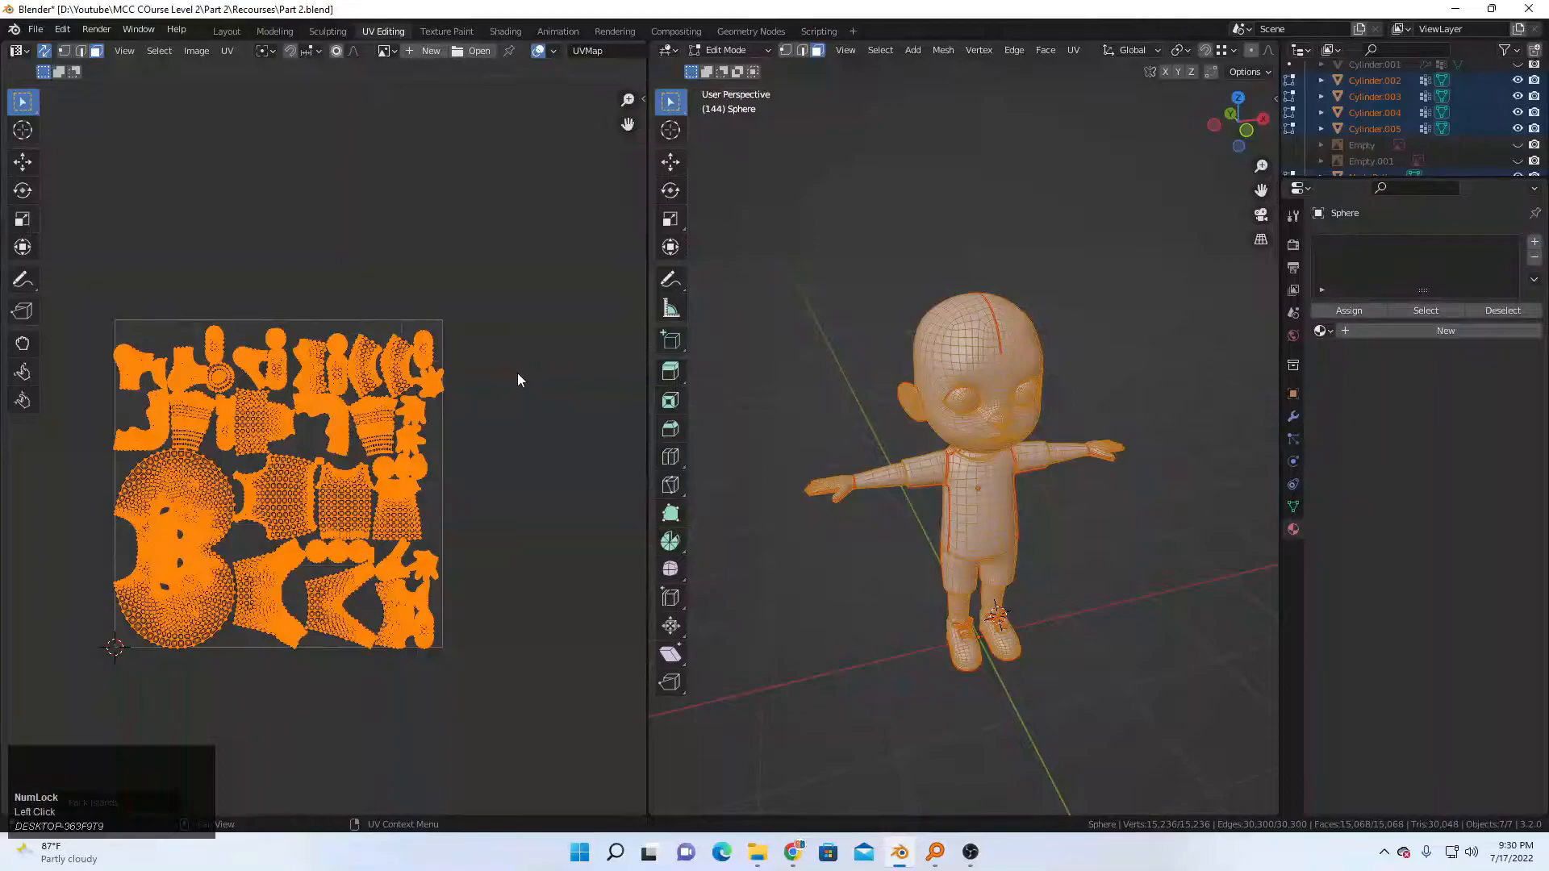
{"action": "left_click", "coordinate": [550, 542]}
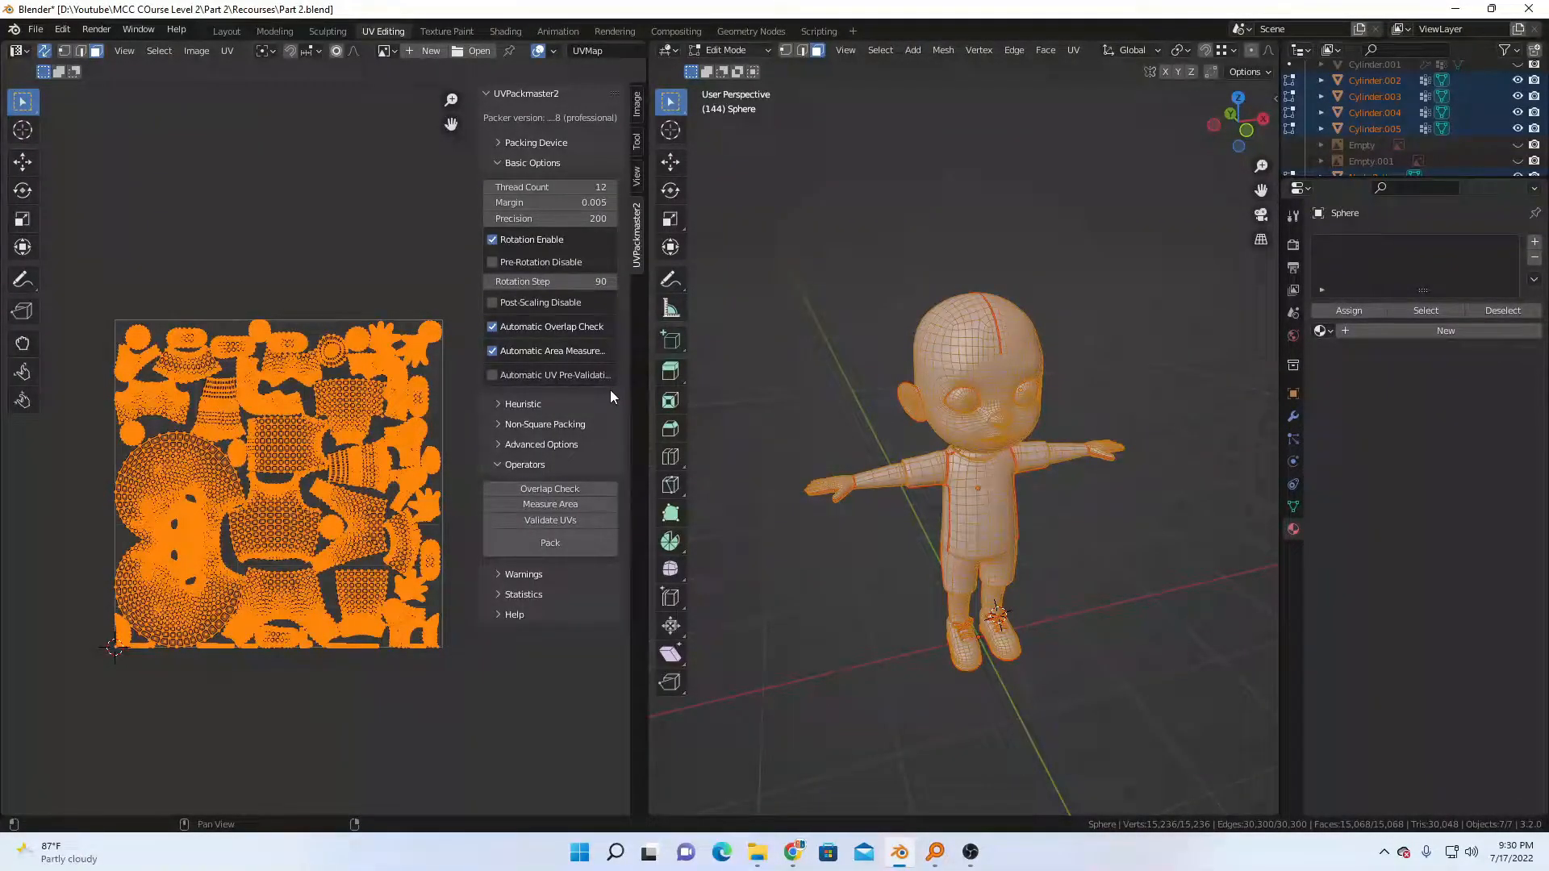
{"action": "left_click", "coordinate": [225, 31]}
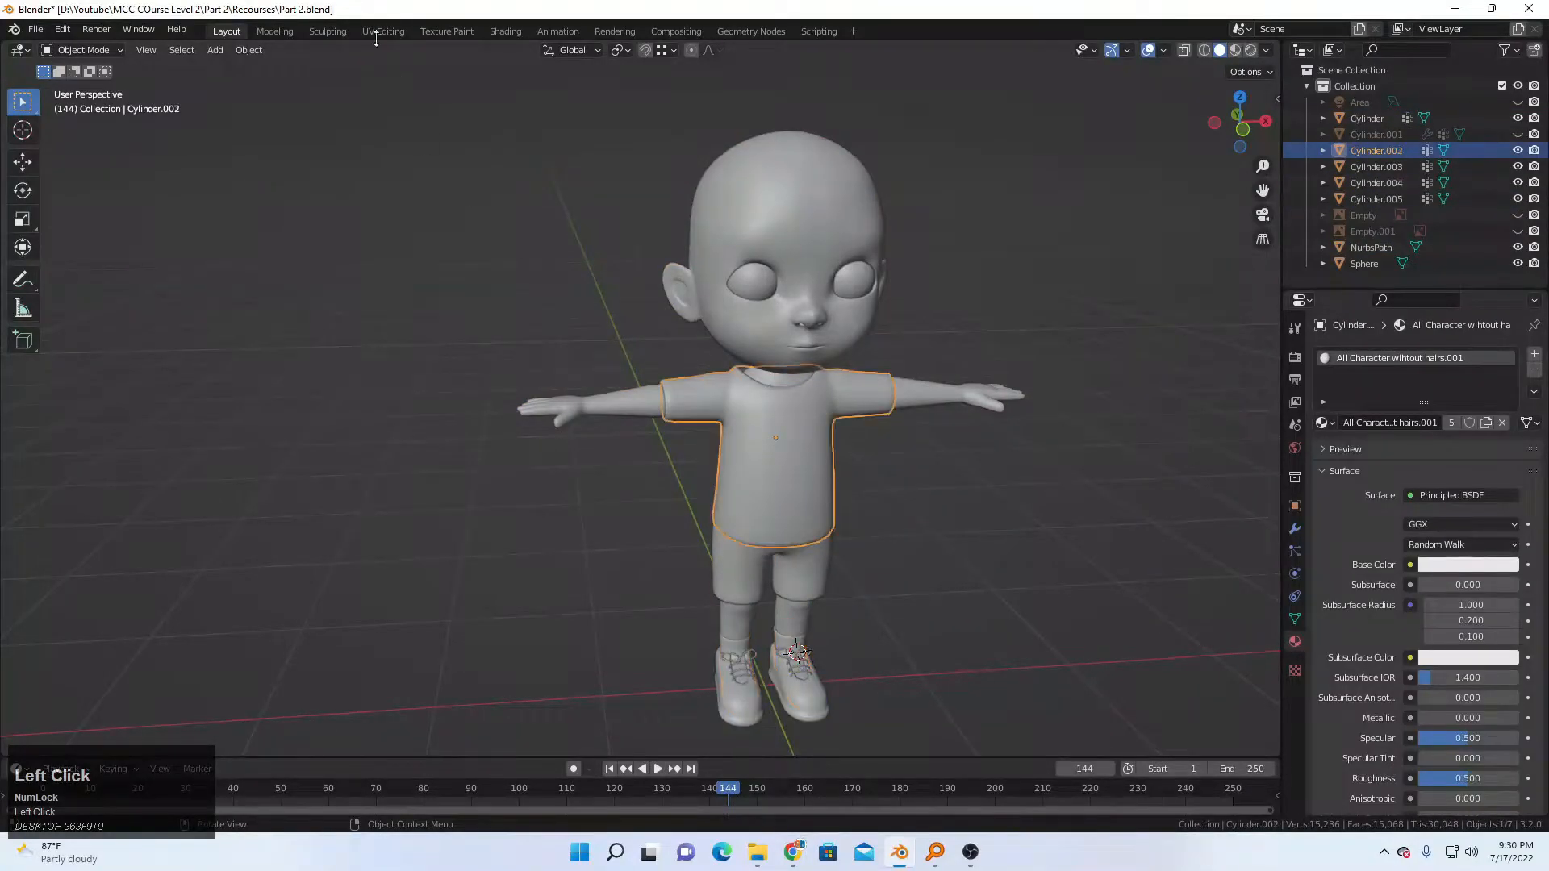
Step: Recheck the packed UVs in the UV Editing workspace and leave edit mode
{"action": "left_click", "coordinate": [383, 31]}
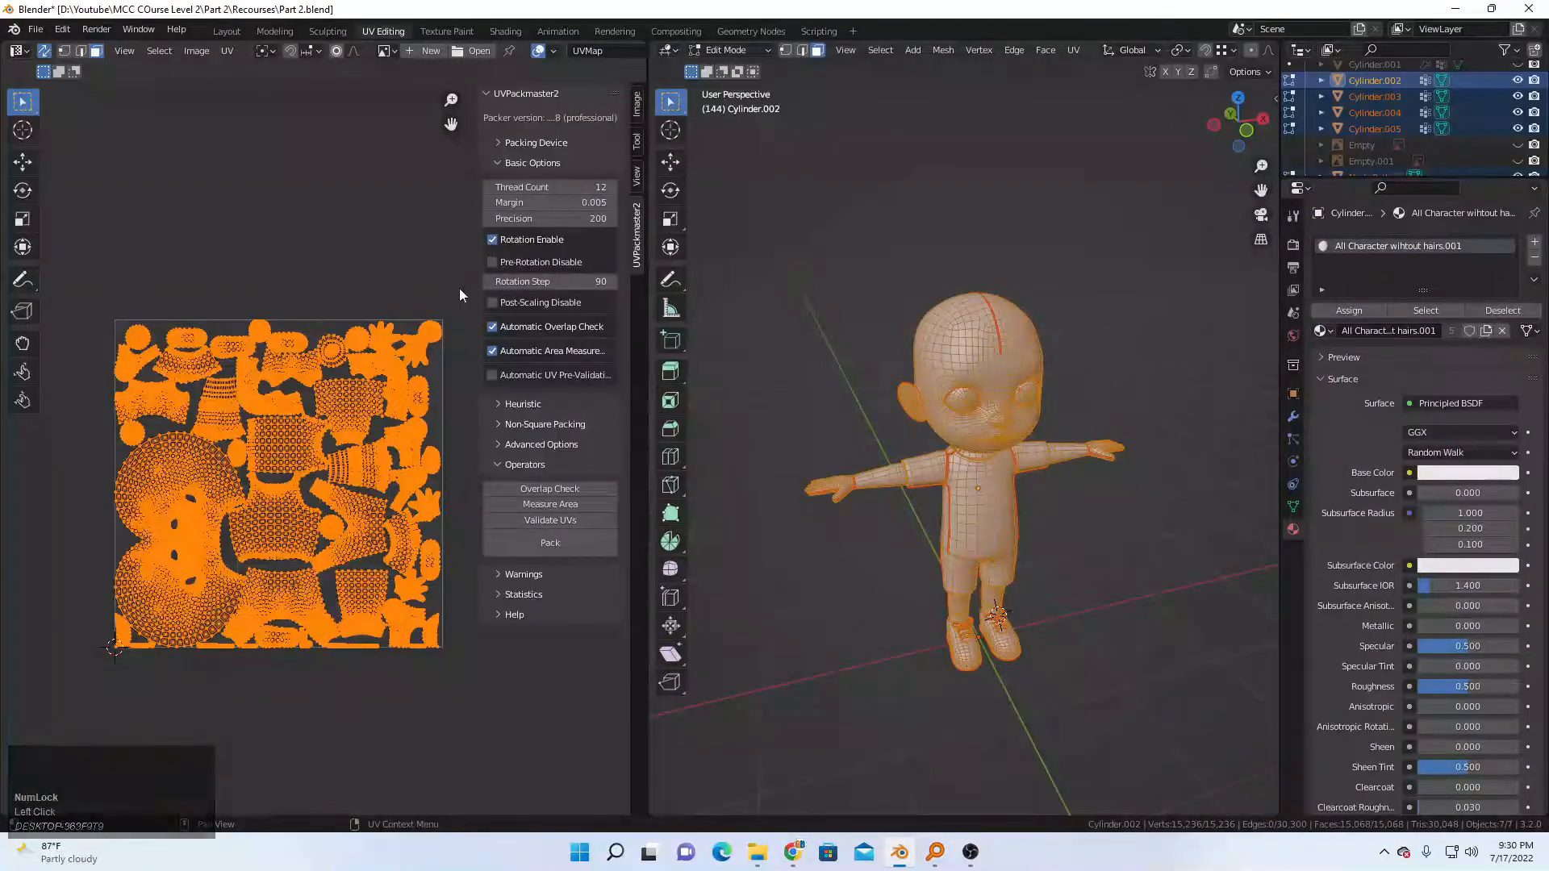
{"action": "key", "text": "Tab"}
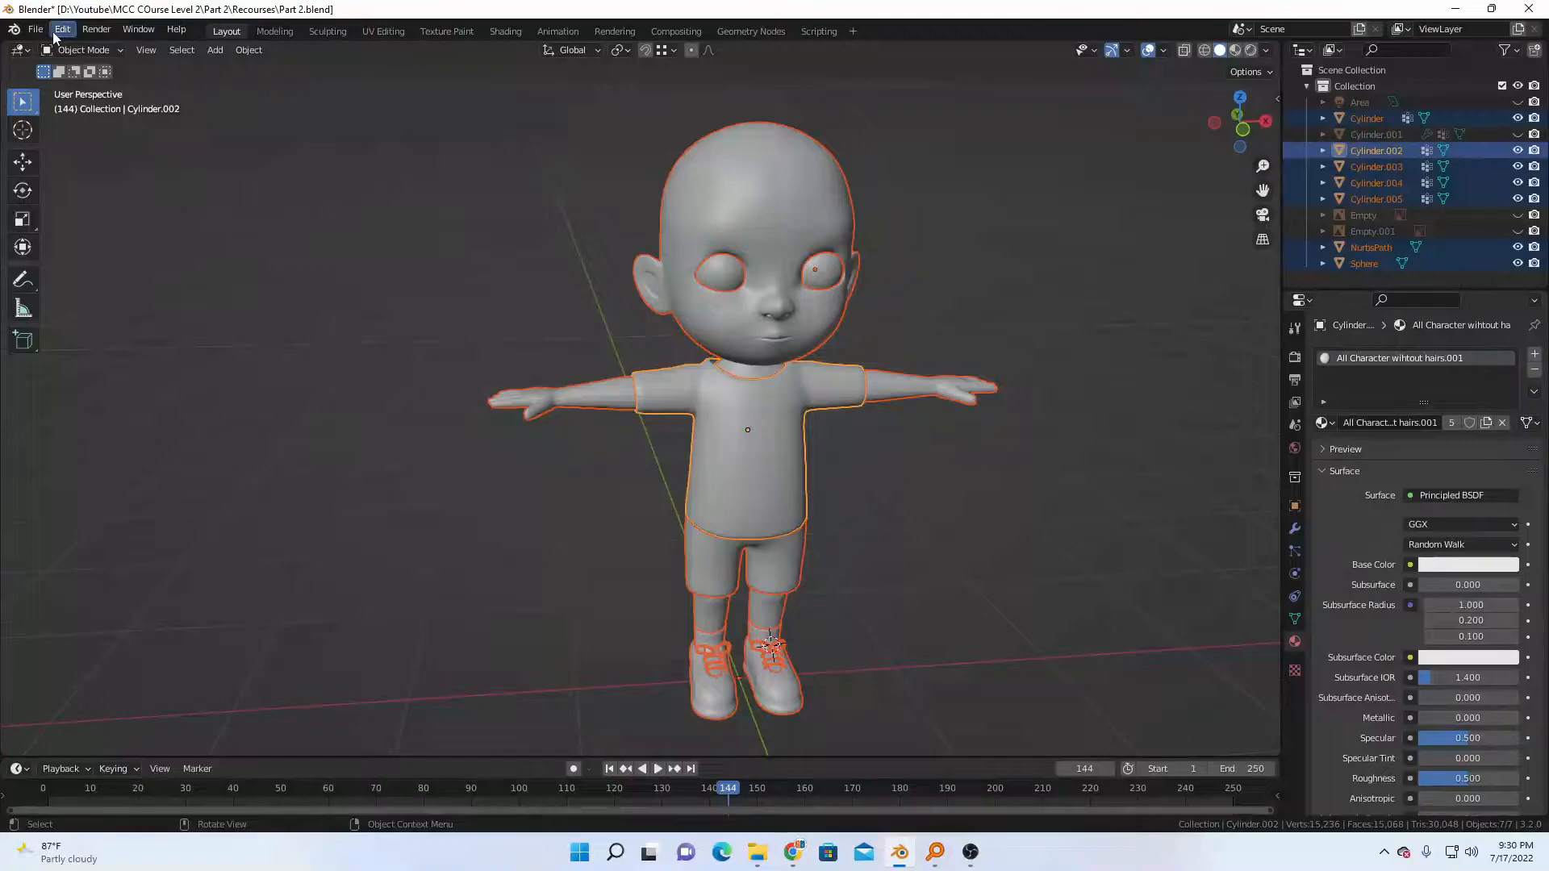
Step: Bring up the FBX (.fbx) export window from the File > Export menu
{"action": "left_click", "coordinate": [34, 29]}
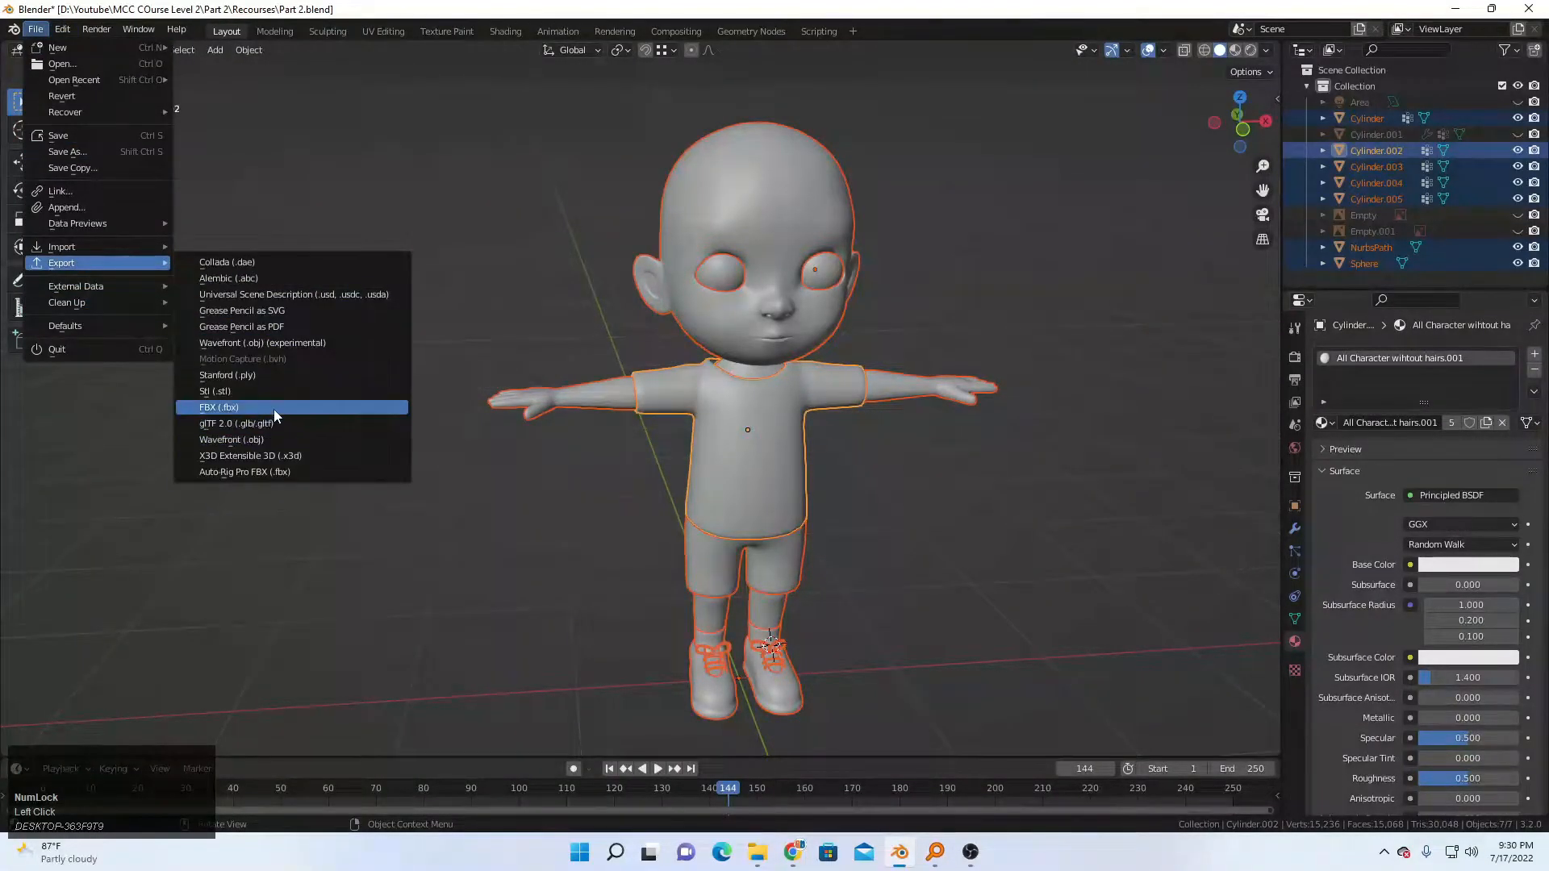
{"action": "mouse_move", "coordinate": [232, 439]}
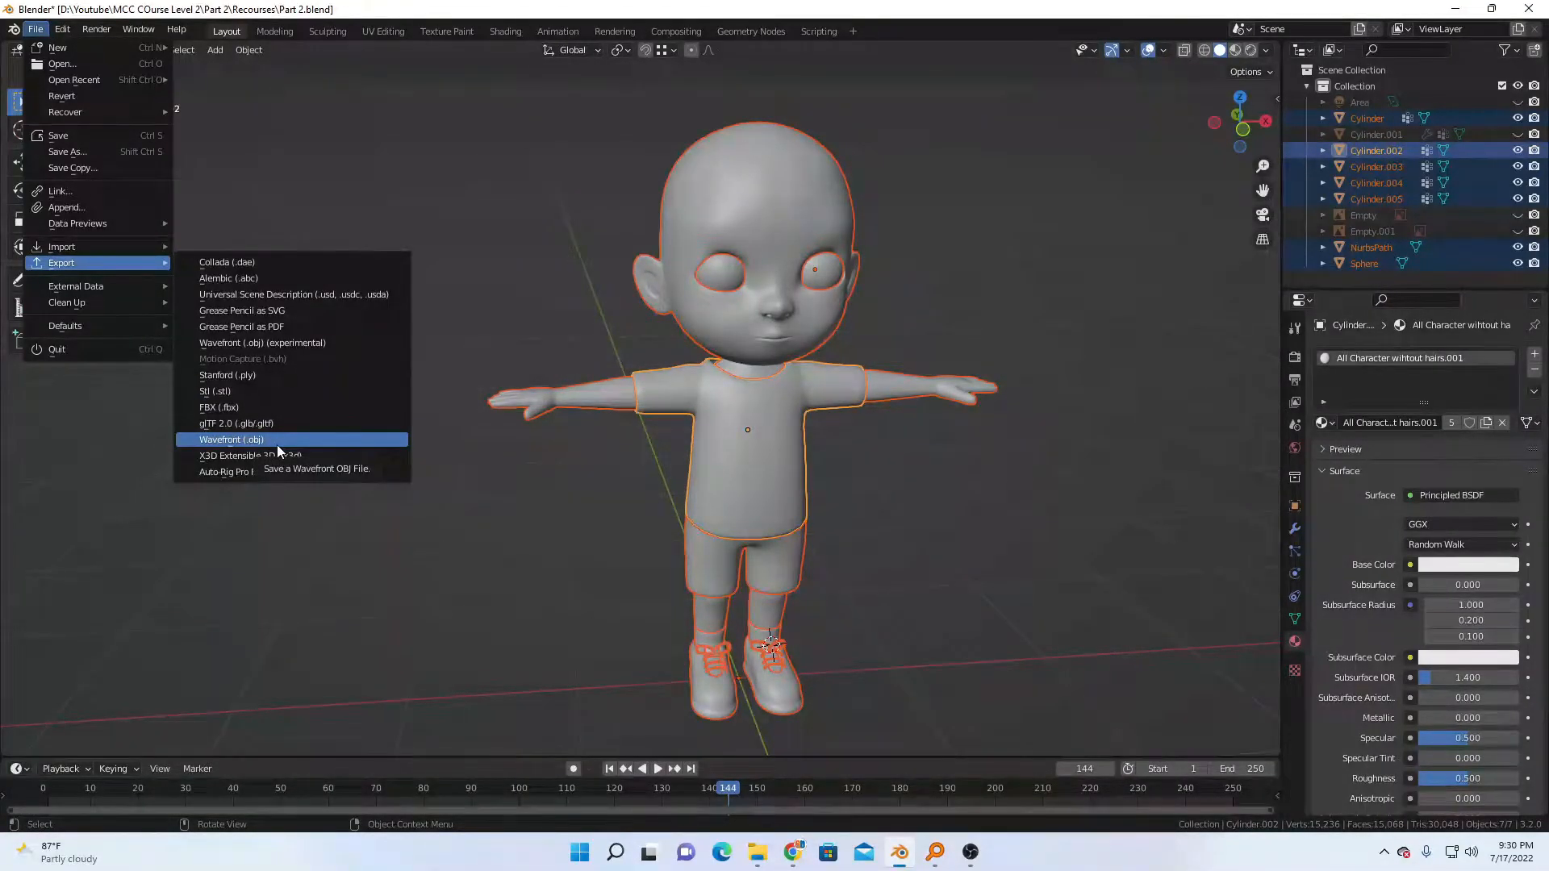
{"action": "mouse_move", "coordinate": [220, 406]}
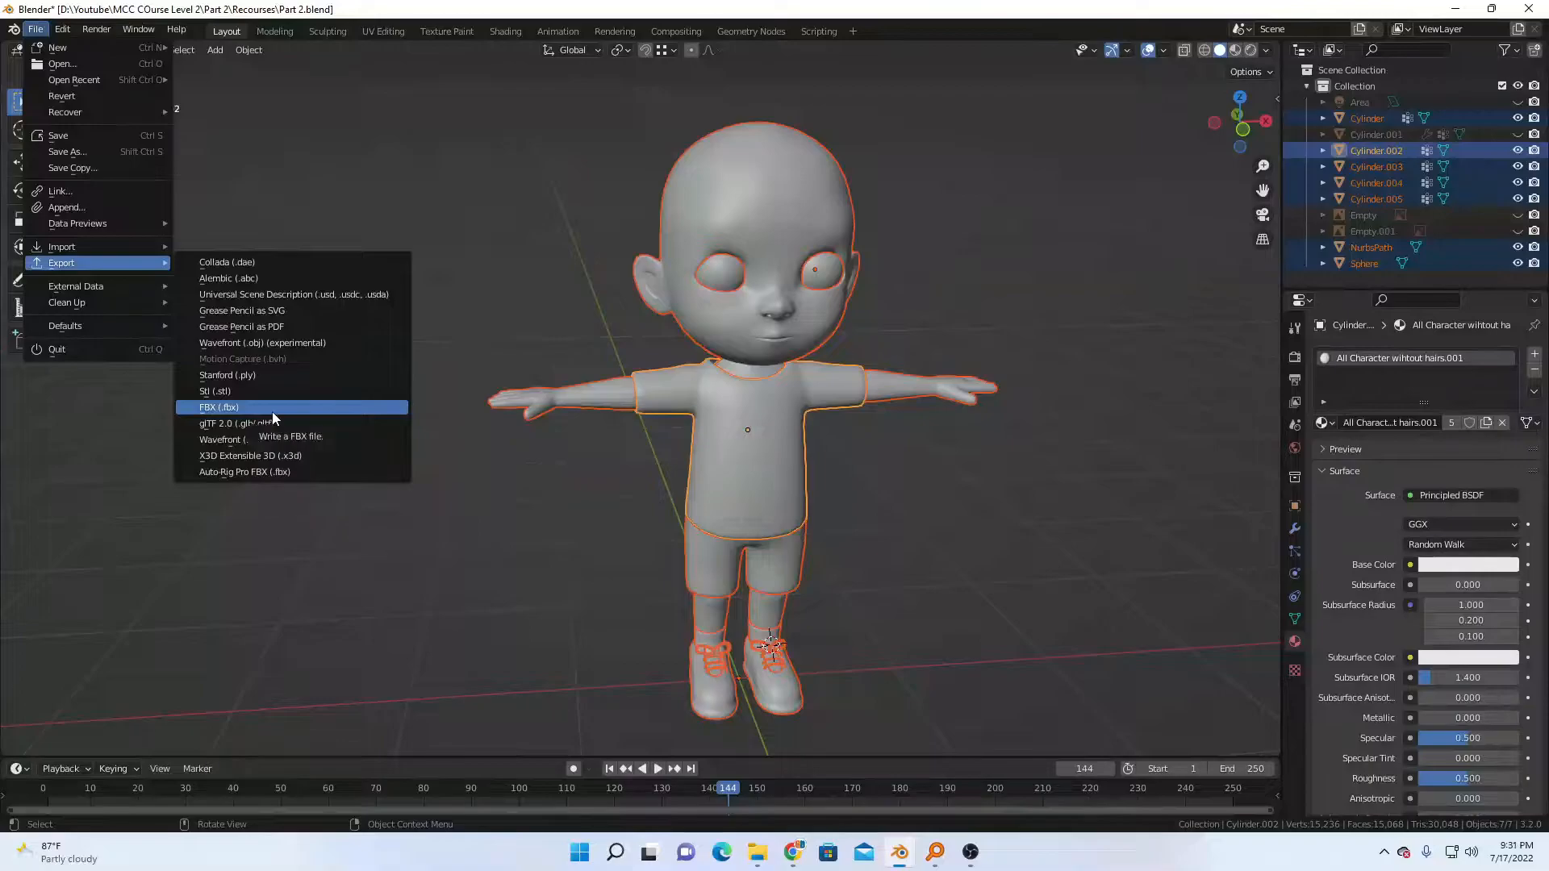
{"action": "left_click", "coordinate": [219, 406]}
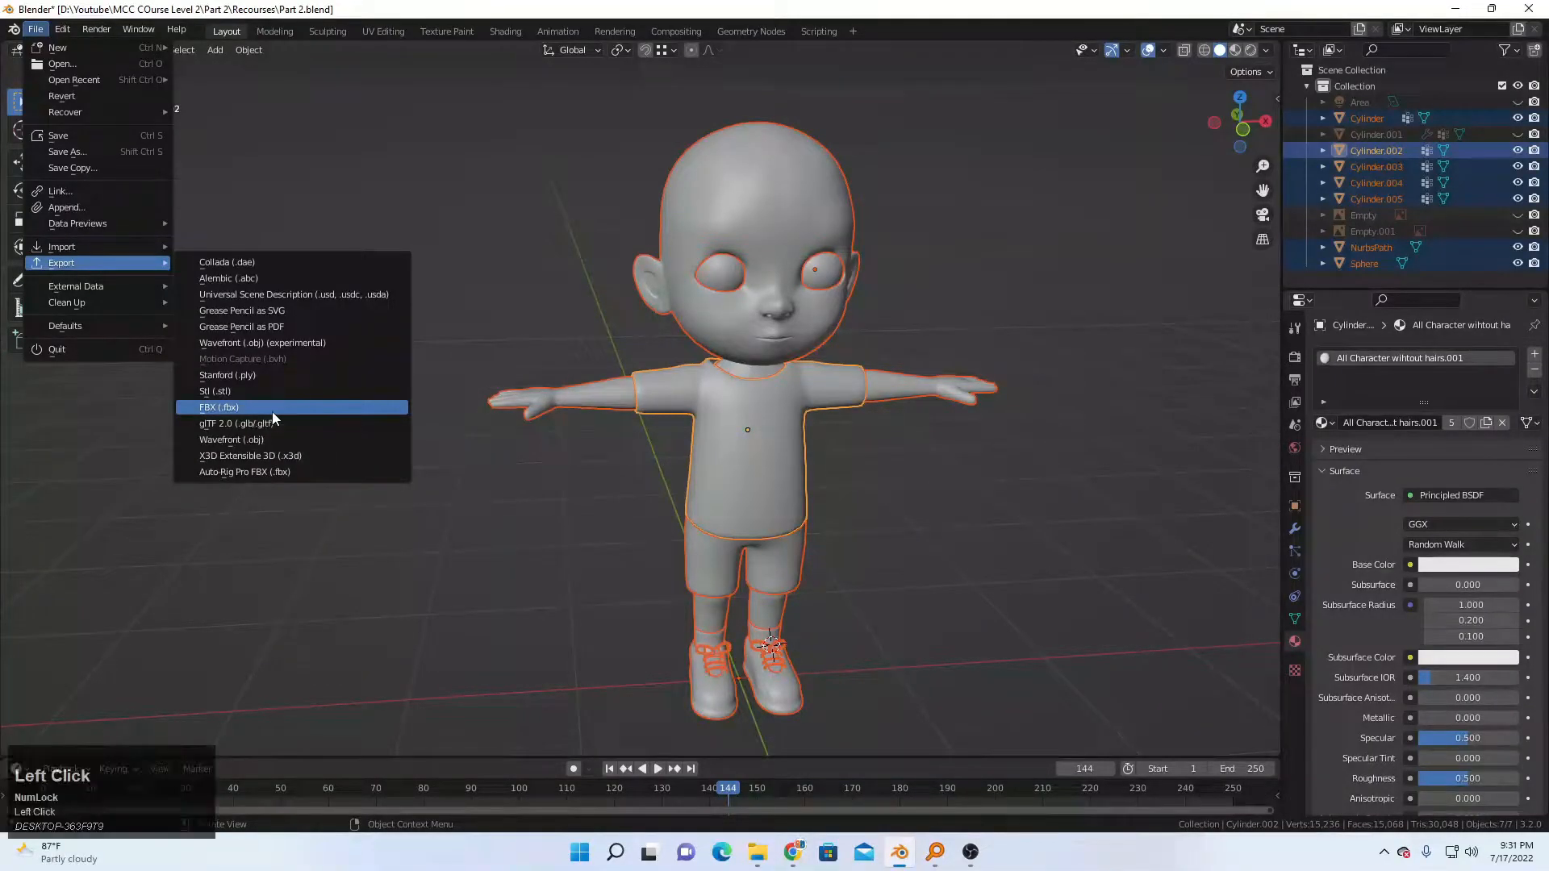
{"action": "left_click", "coordinate": [219, 406]}
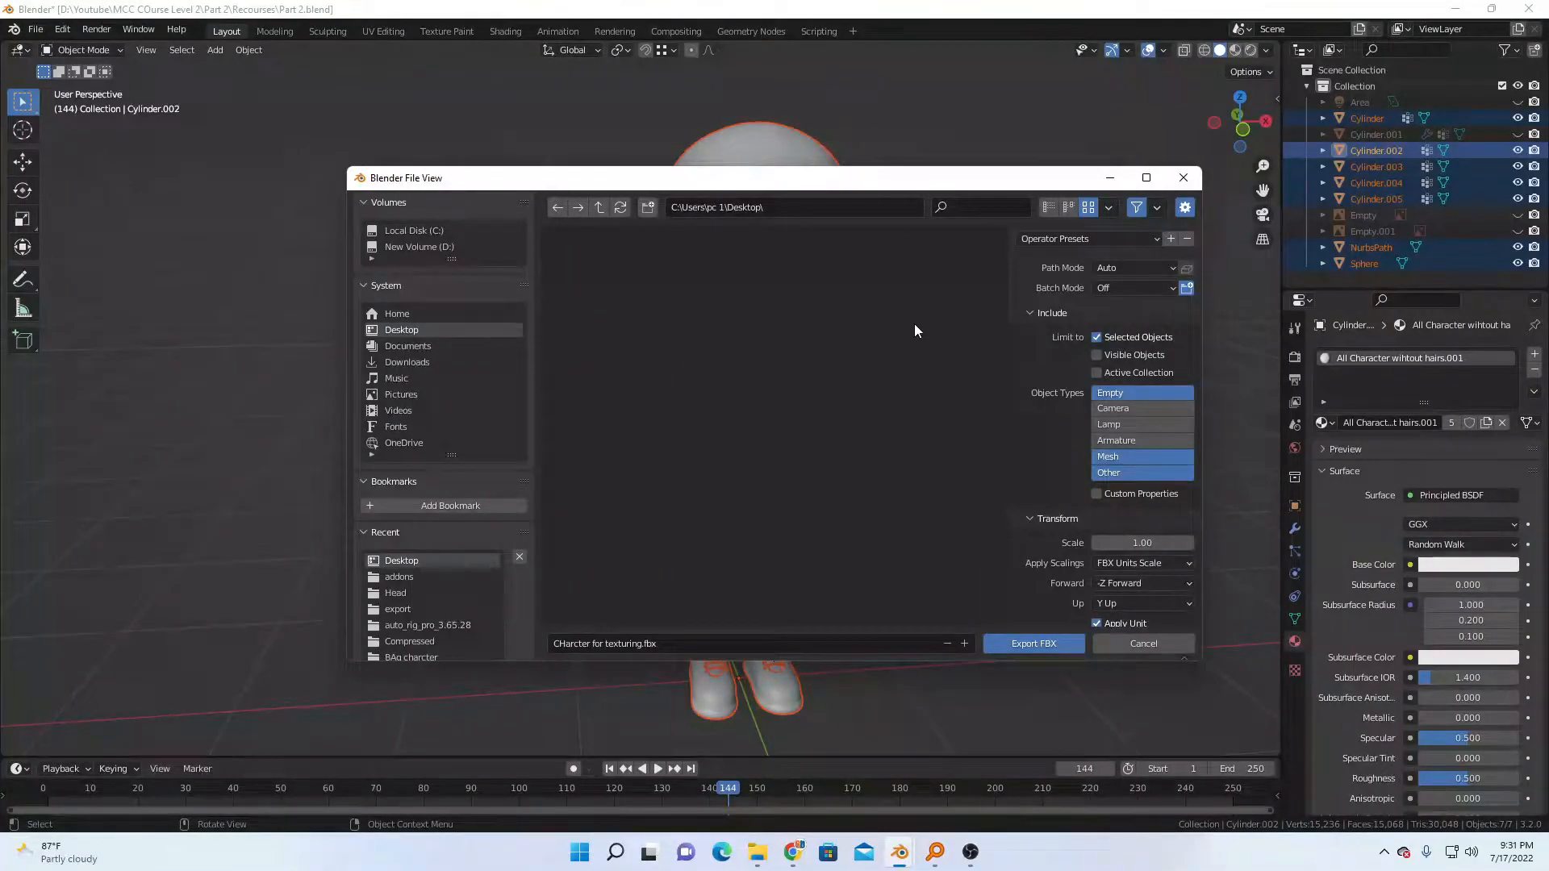
{"action": "mouse_move", "coordinate": [943, 348]}
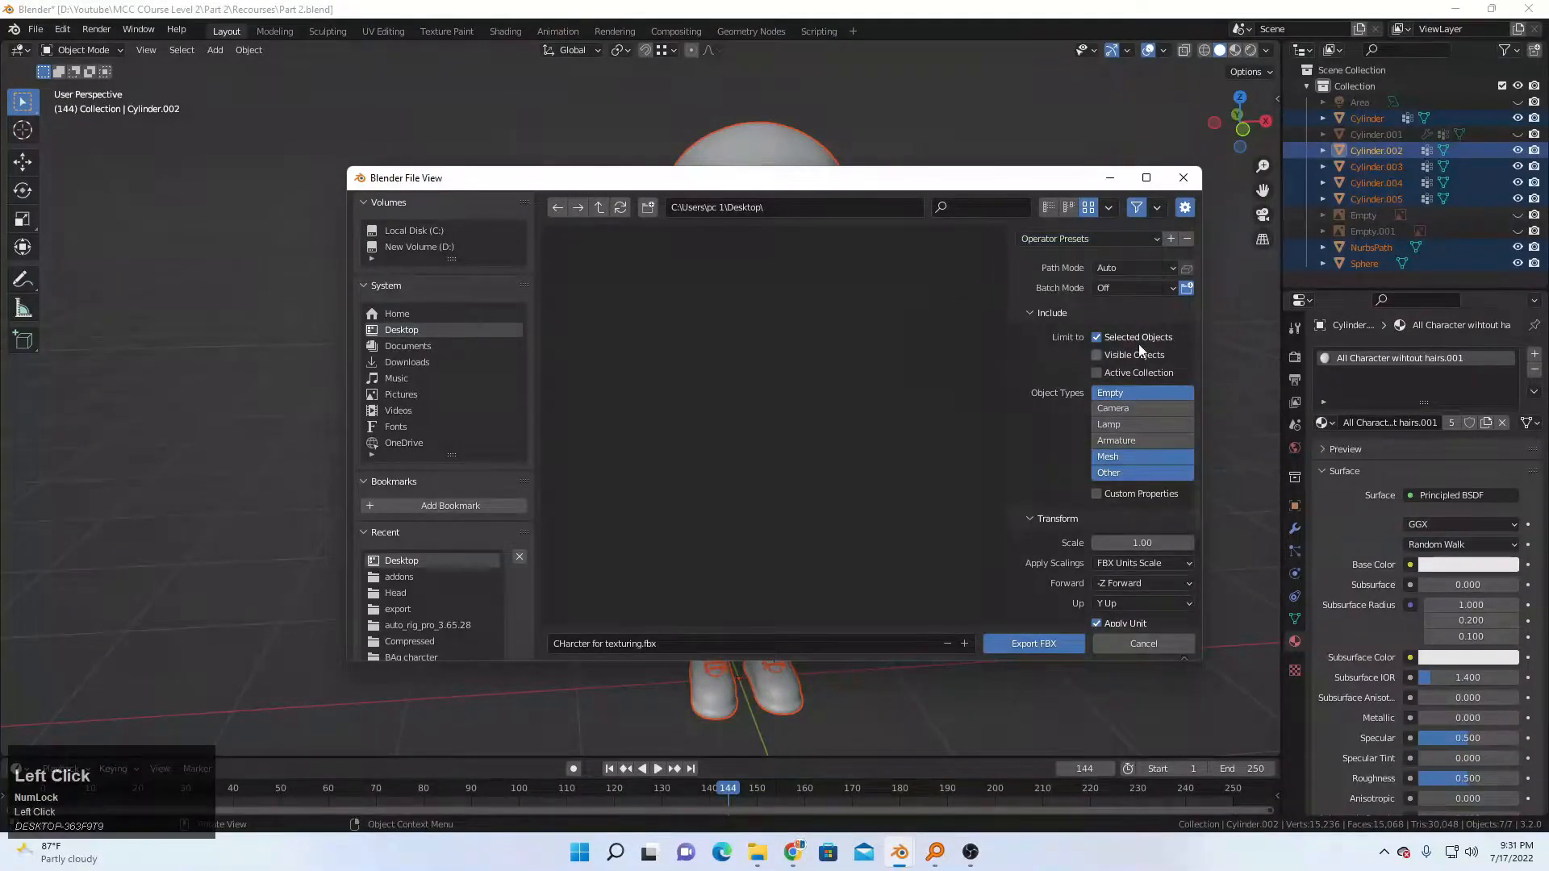
Step: Set the export to selected Empty, Mesh and Other objects with Bake Animation enabled
{"action": "left_click", "coordinate": [1095, 337]}
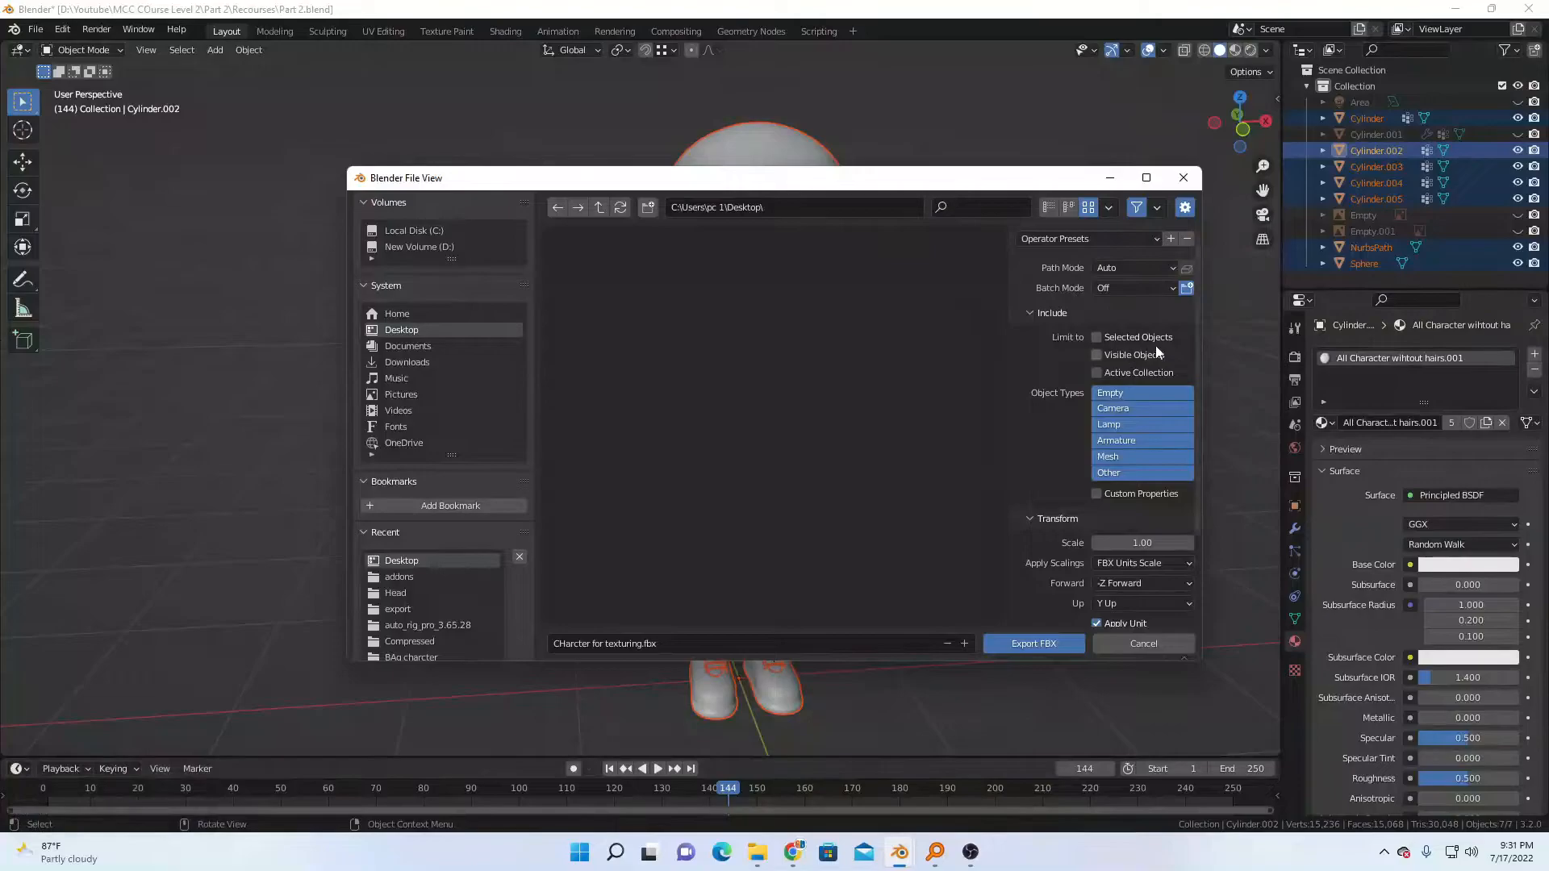
{"action": "mouse_move", "coordinate": [1137, 337]}
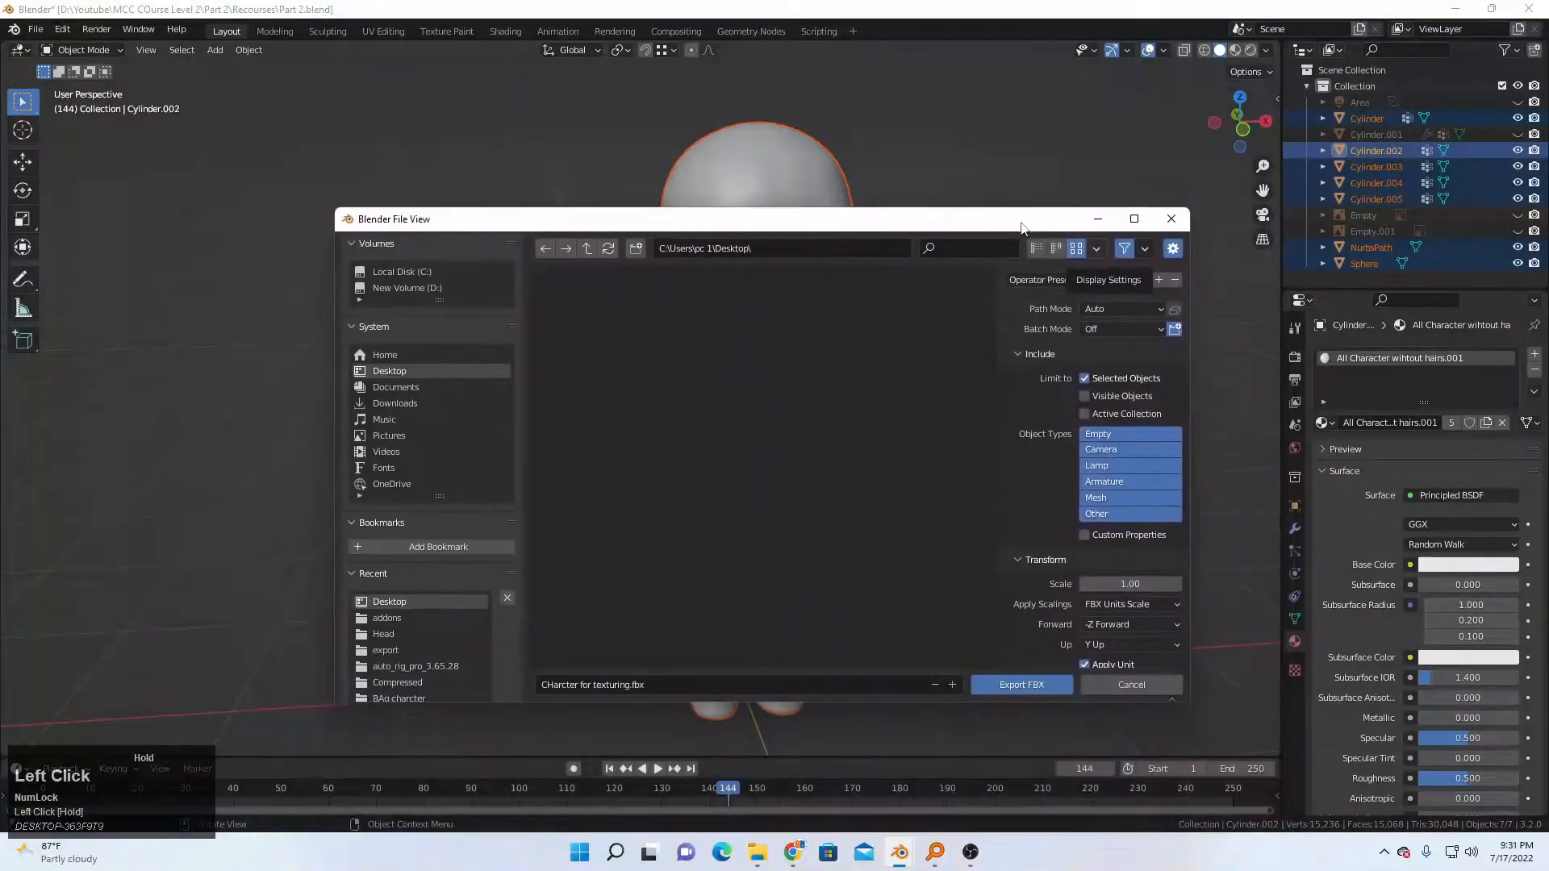
{"action": "left_click", "coordinate": [1097, 514]}
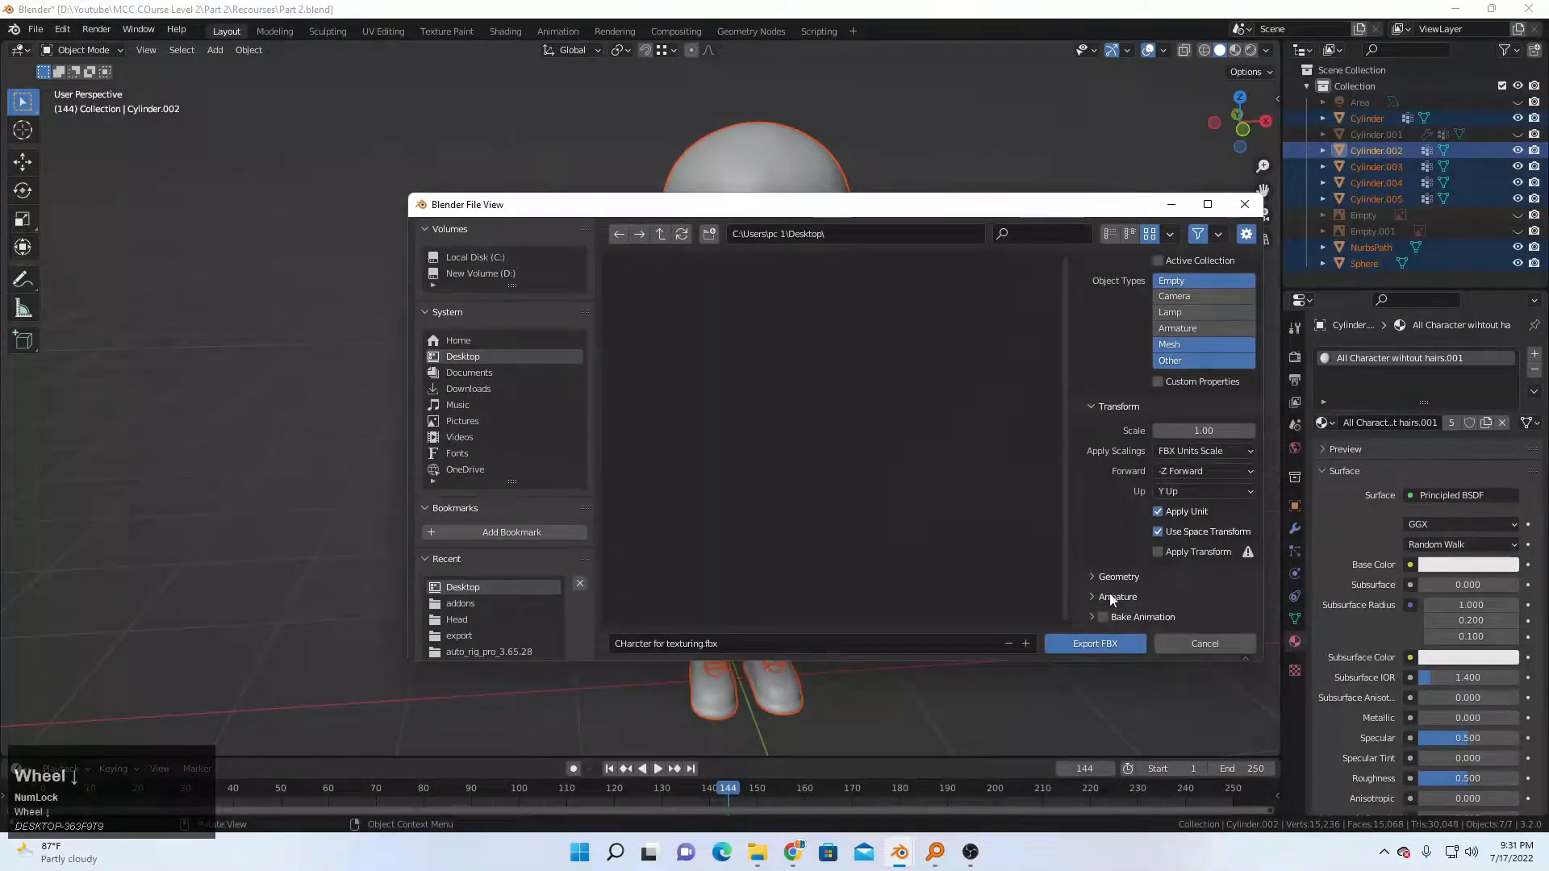
{"action": "left_click", "coordinate": [1101, 617]}
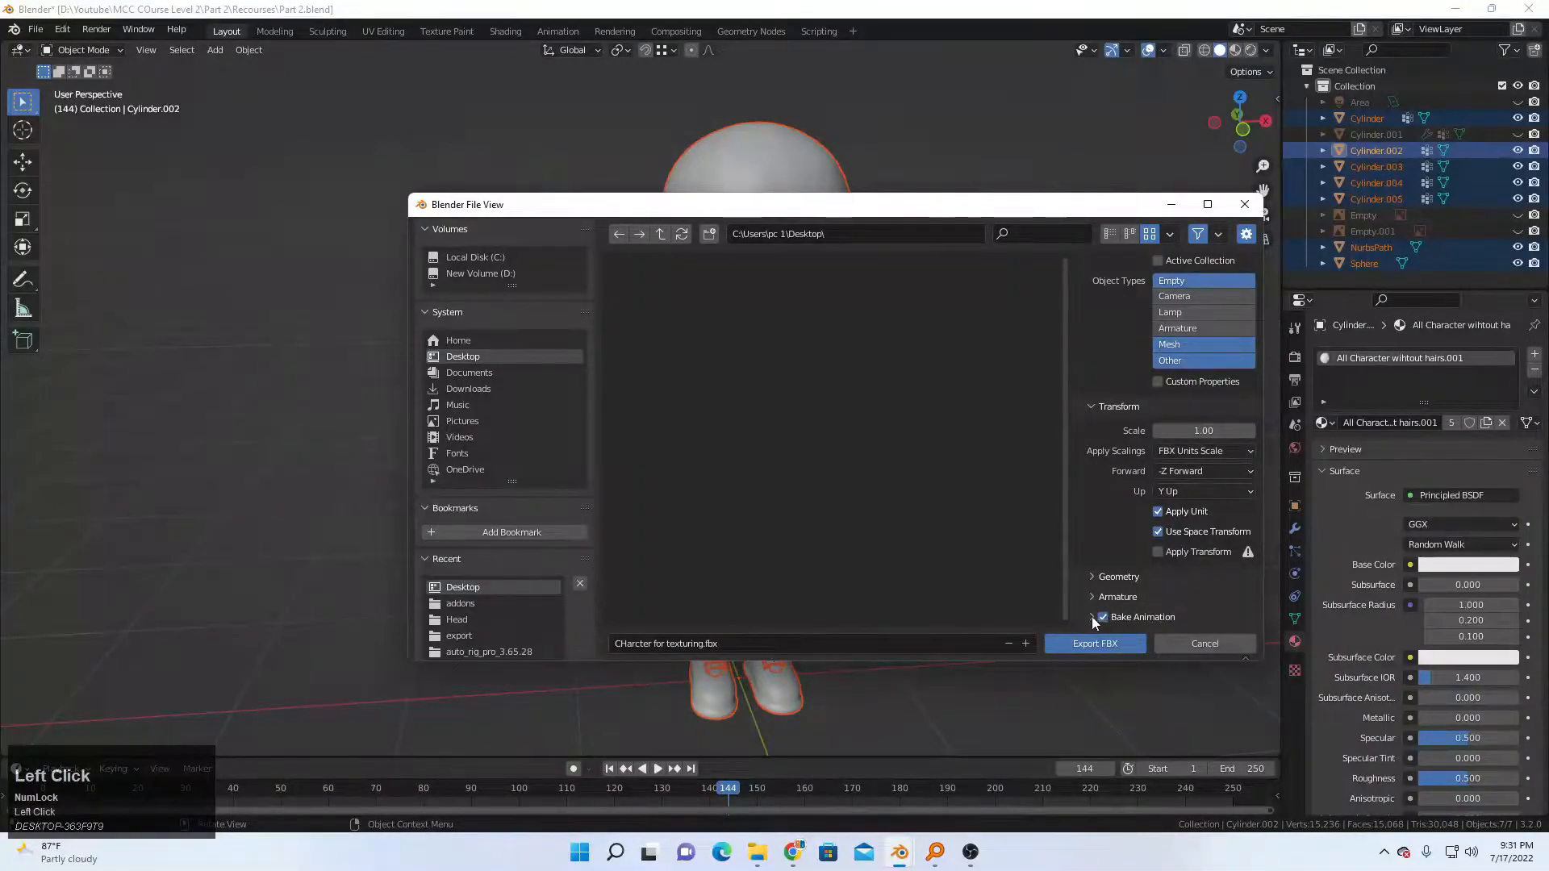
{"action": "left_click", "coordinate": [1103, 616]}
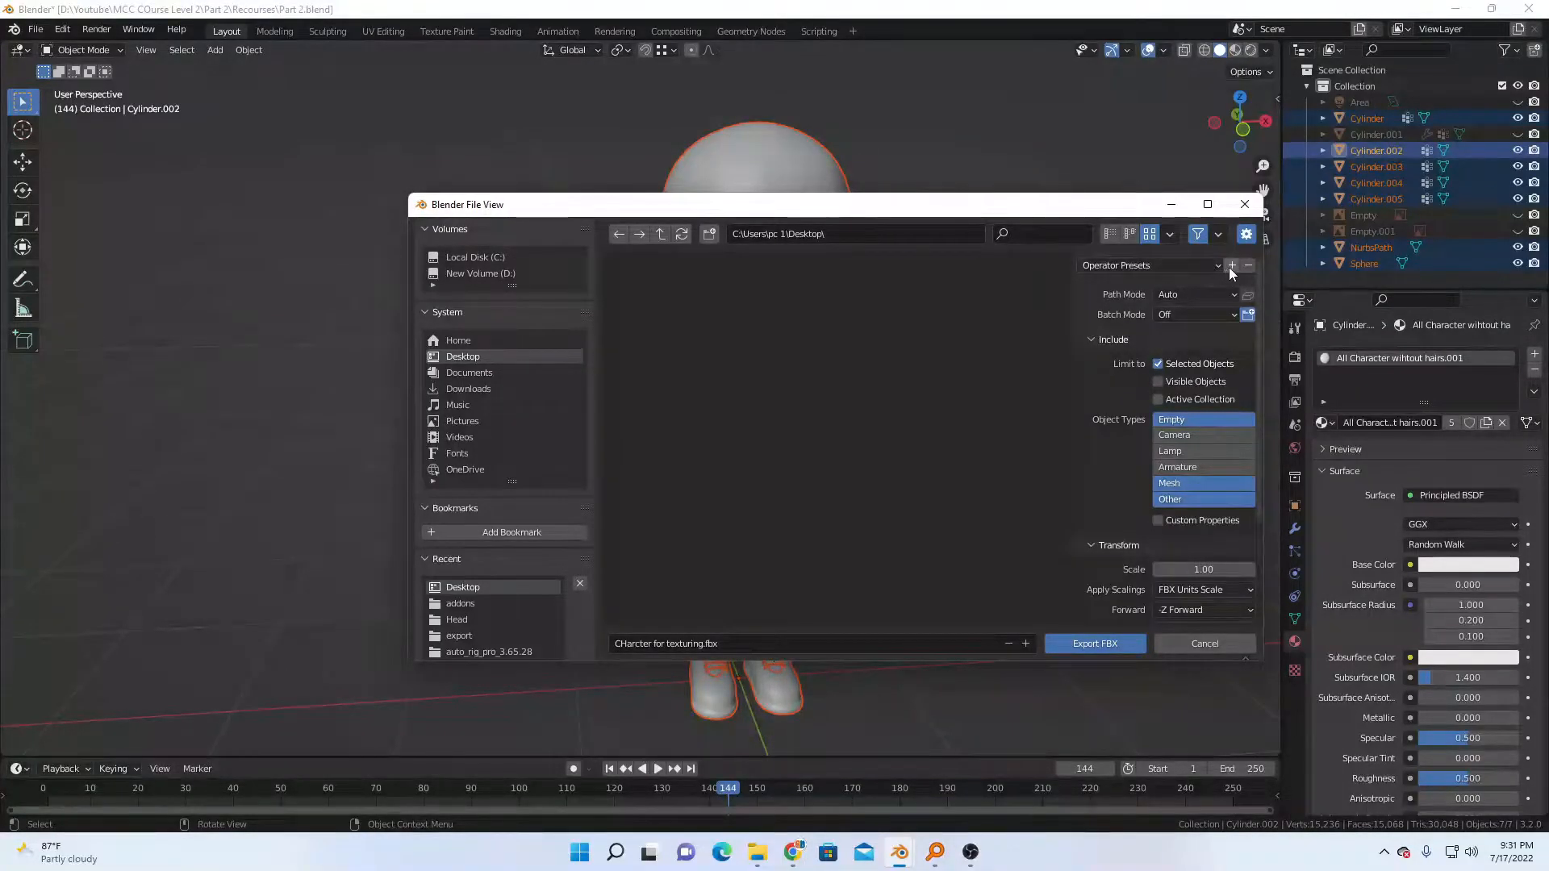
Step: Save the export settings as an operator preset named 'Export' and verify it in the presets list
{"action": "left_click", "coordinate": [1232, 264]}
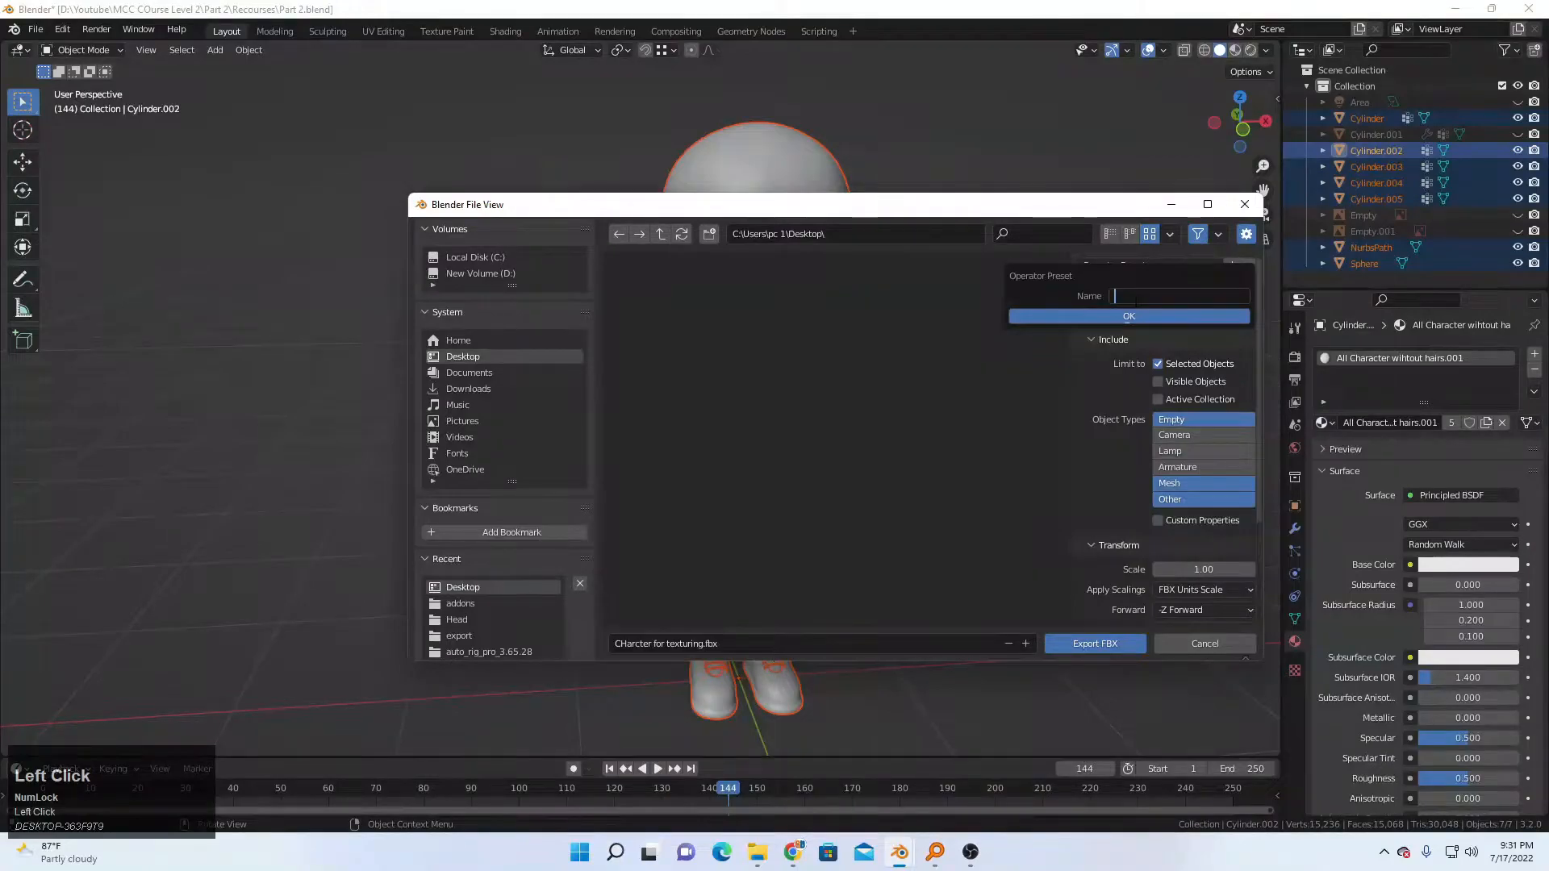
{"action": "type", "text": "Ex"}
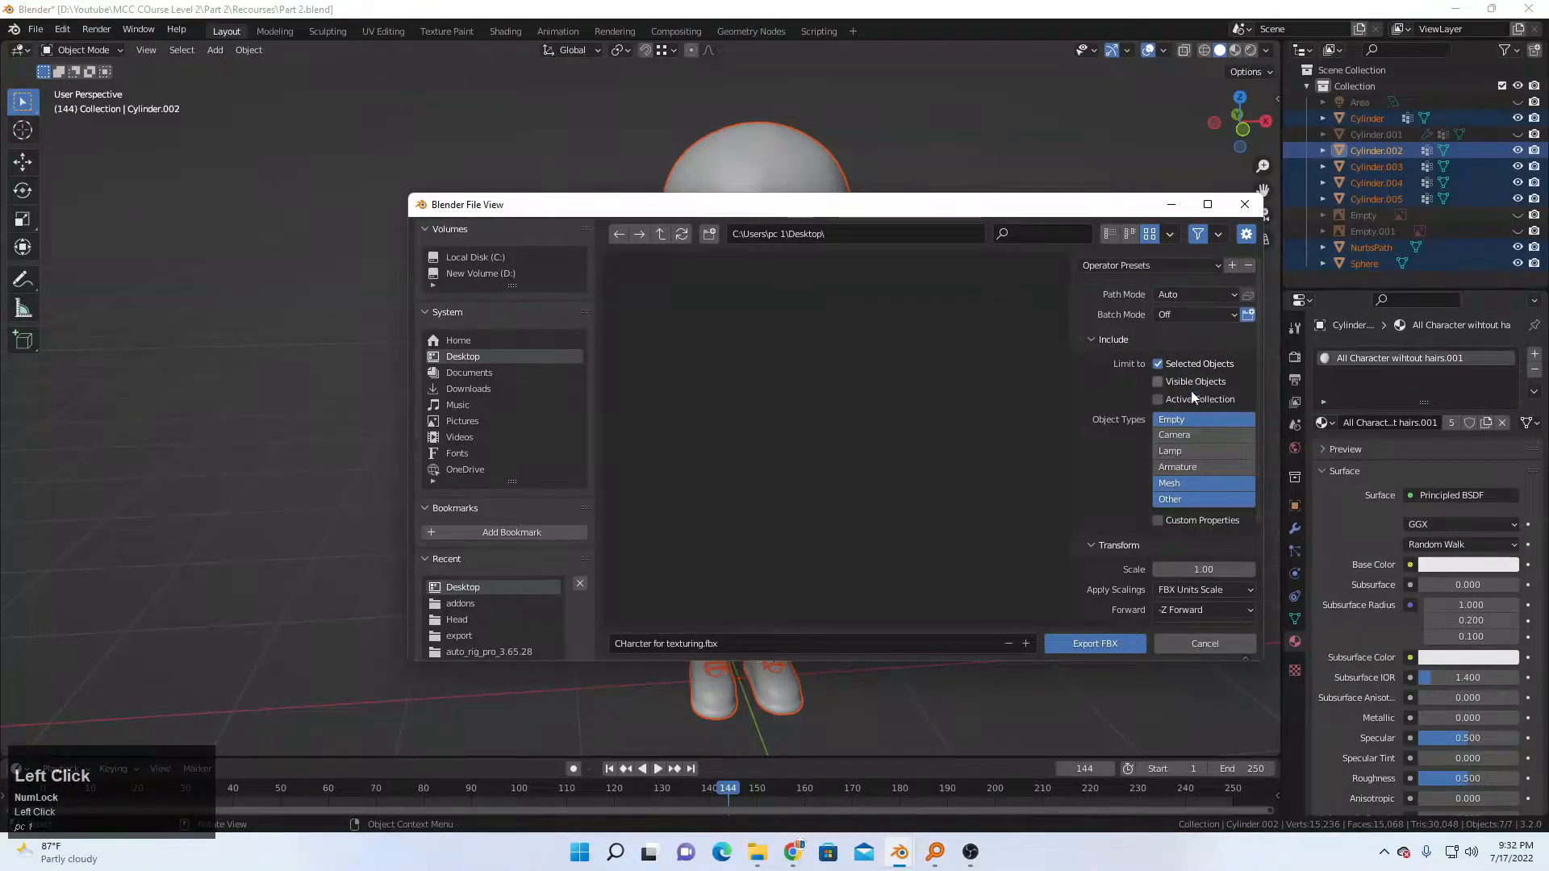
{"action": "left_click", "coordinate": [1146, 265]}
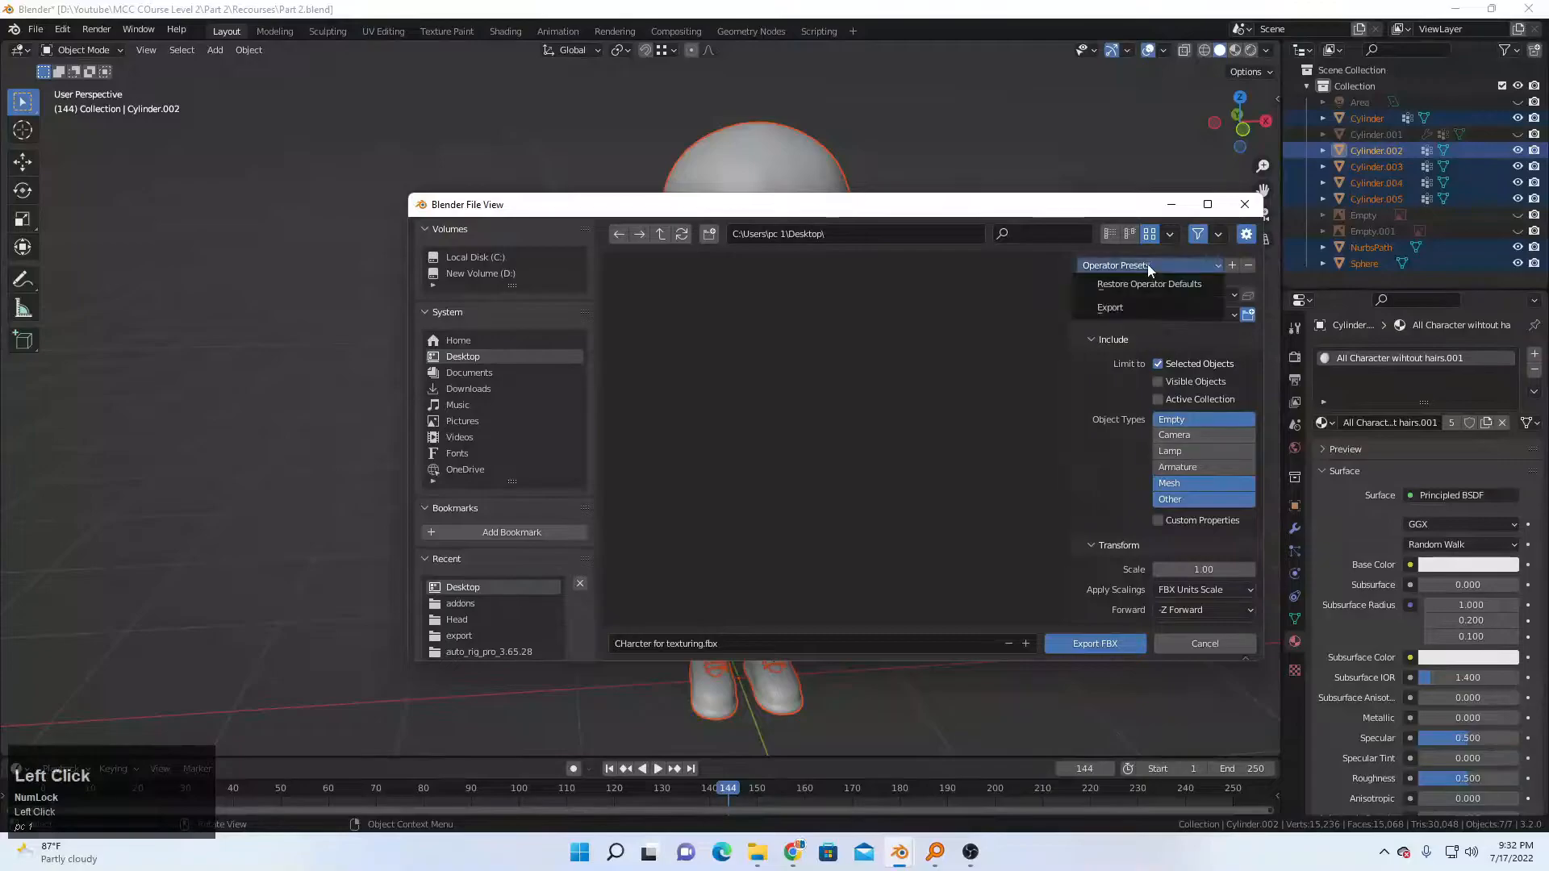
{"action": "mouse_move", "coordinate": [1109, 307]}
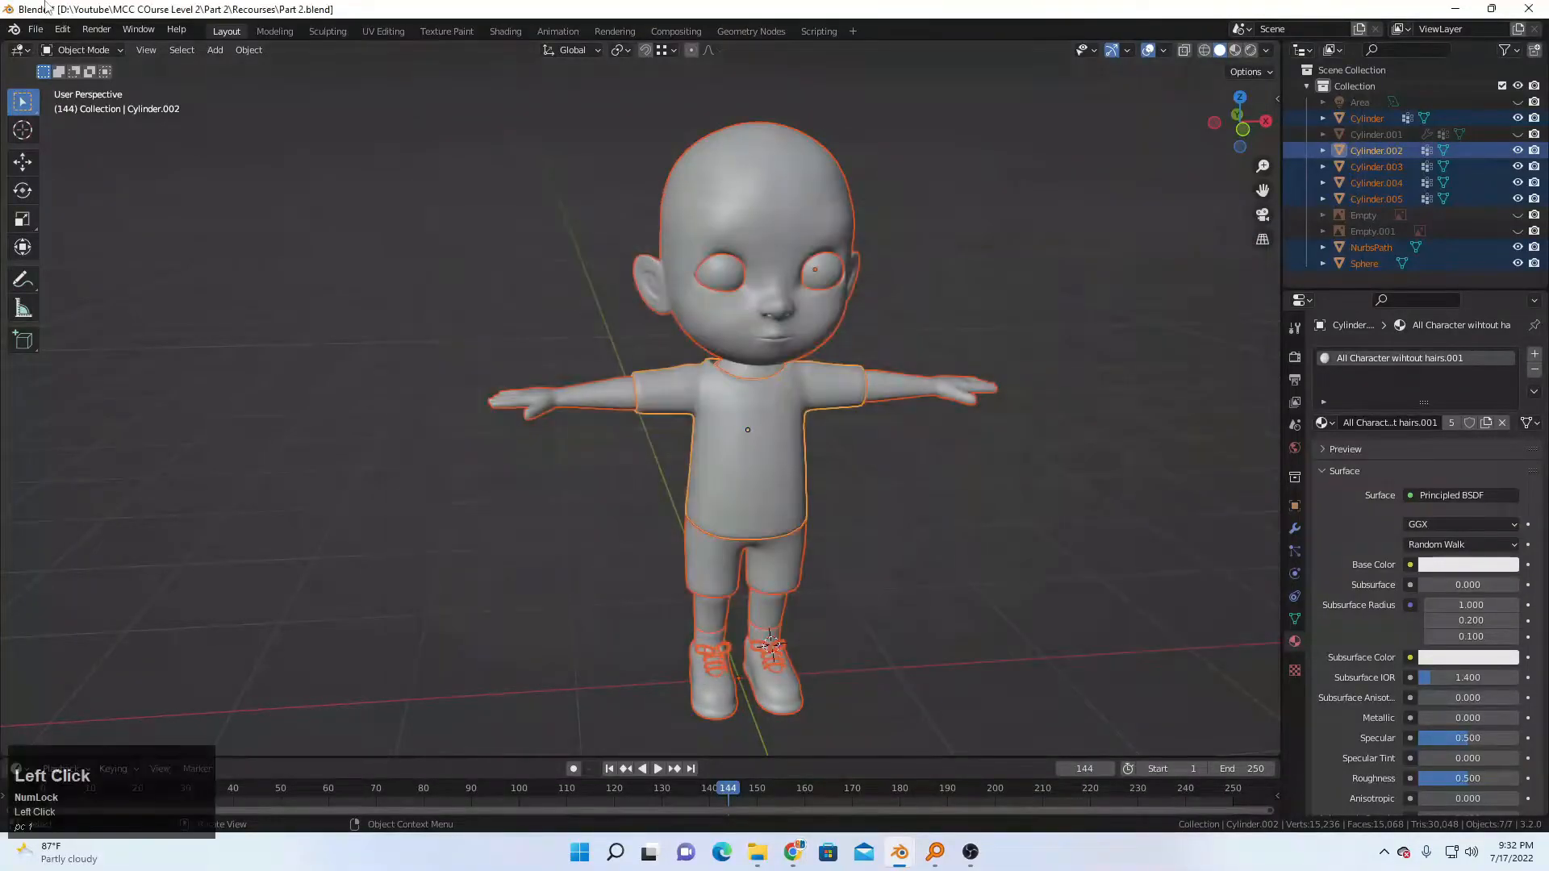
Step: Export the character as 'CHarcter for texturing.fbx' to the desktop
{"action": "left_click", "coordinate": [34, 29]}
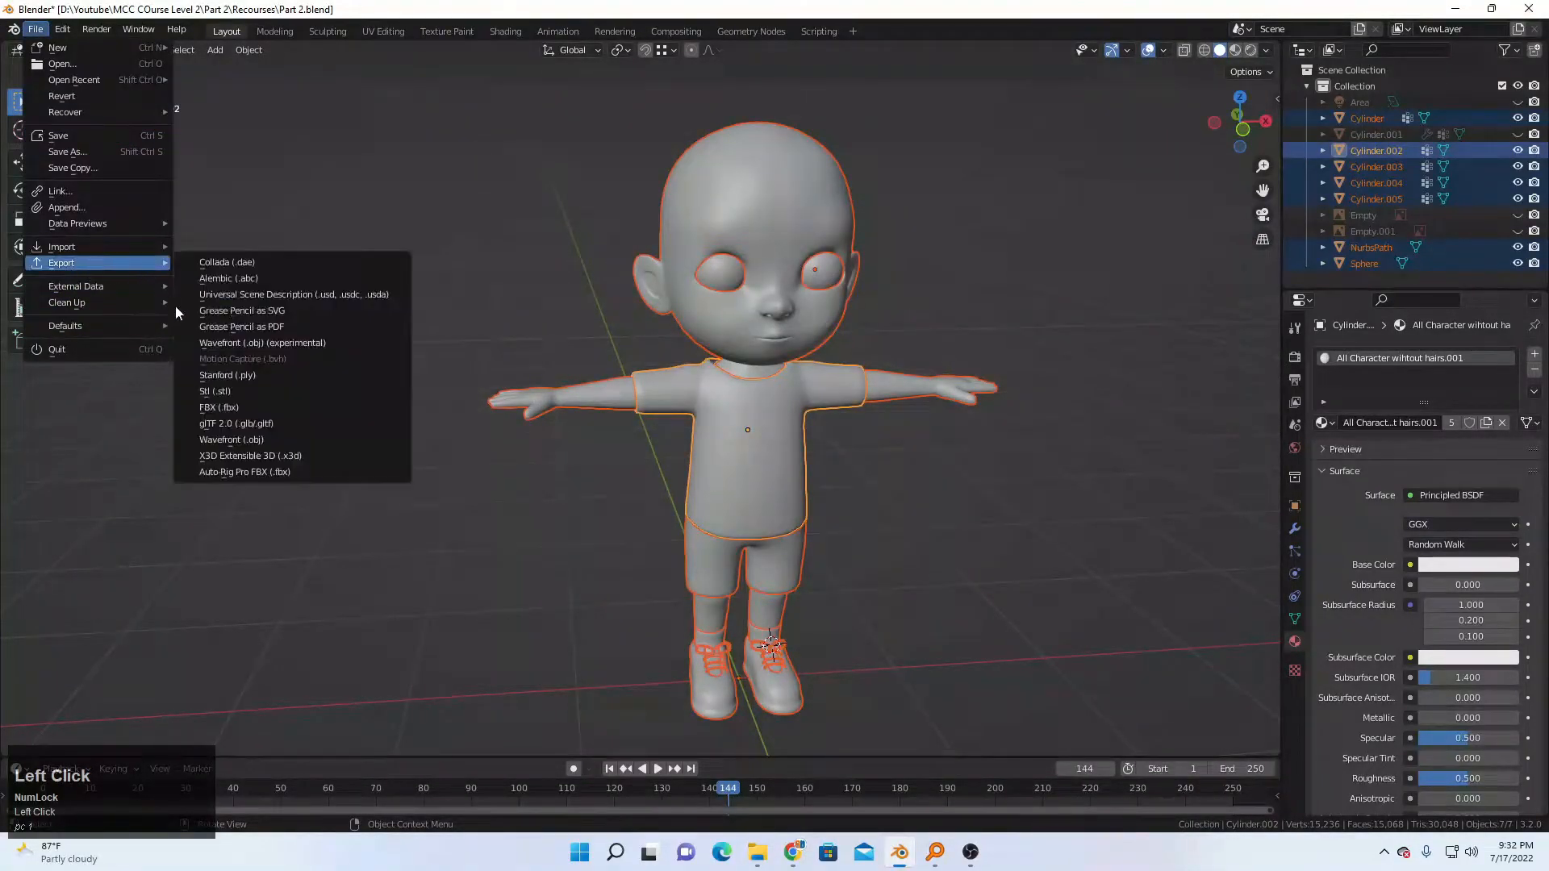
{"action": "left_click", "coordinate": [219, 406]}
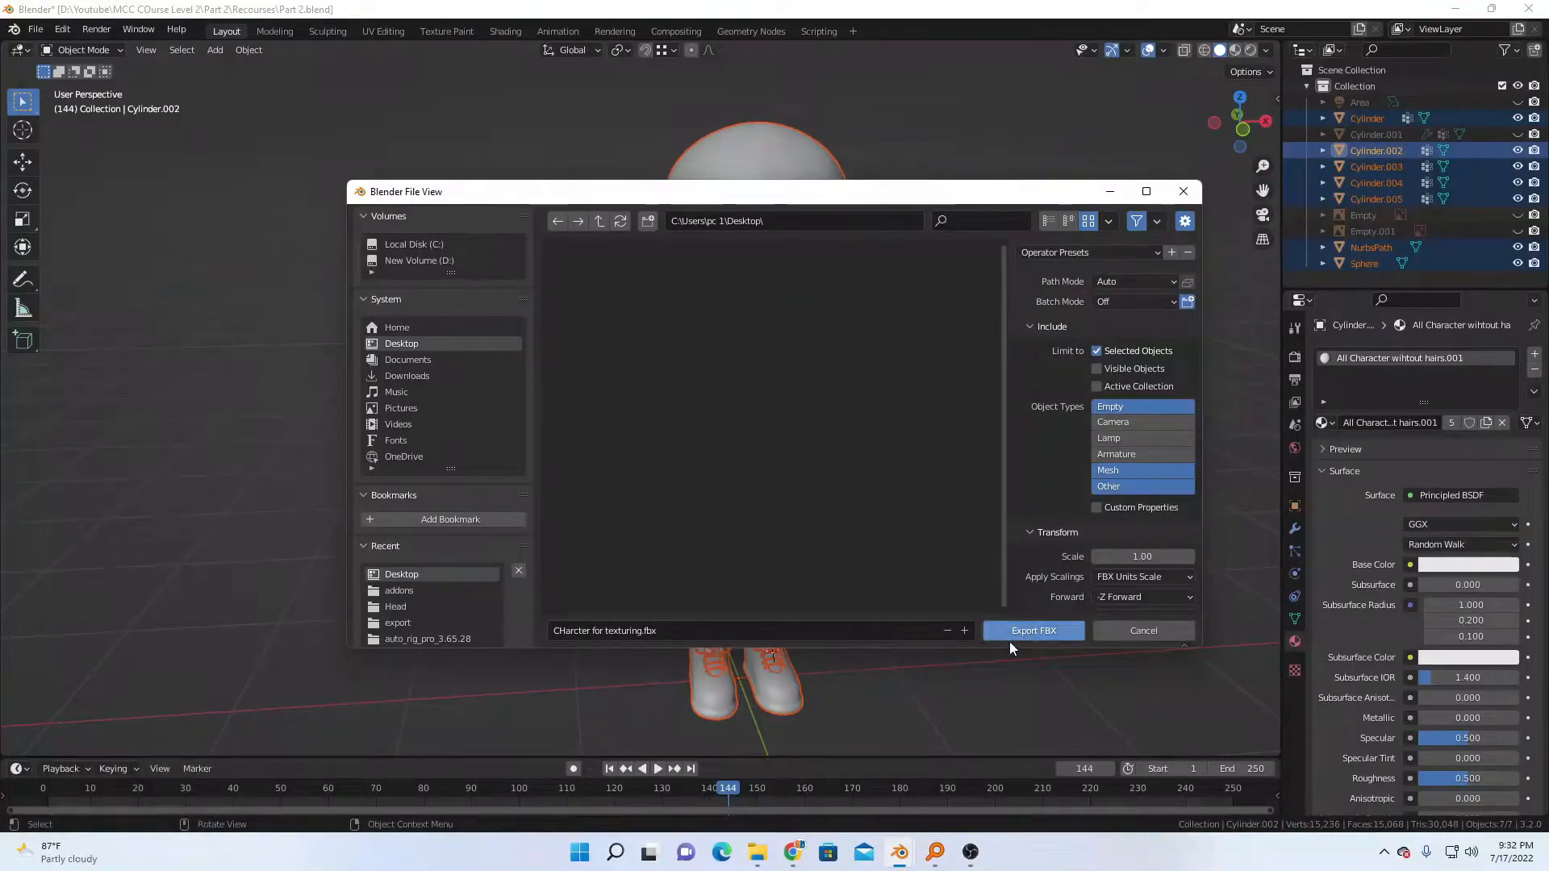
{"action": "left_click", "coordinate": [1032, 630]}
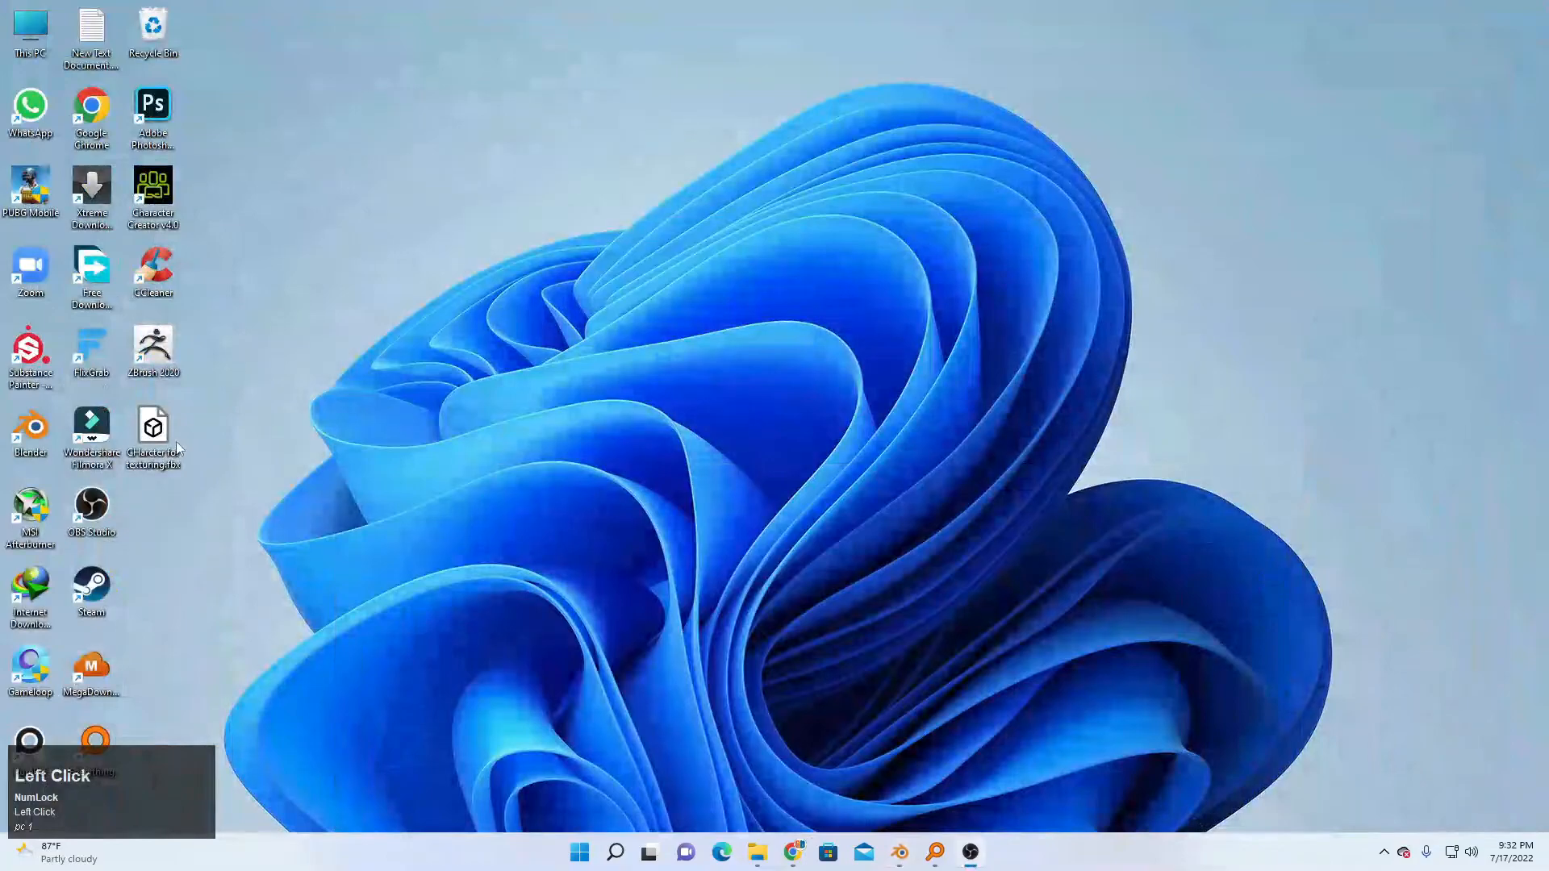
{"action": "mouse_move", "coordinate": [899, 852]}
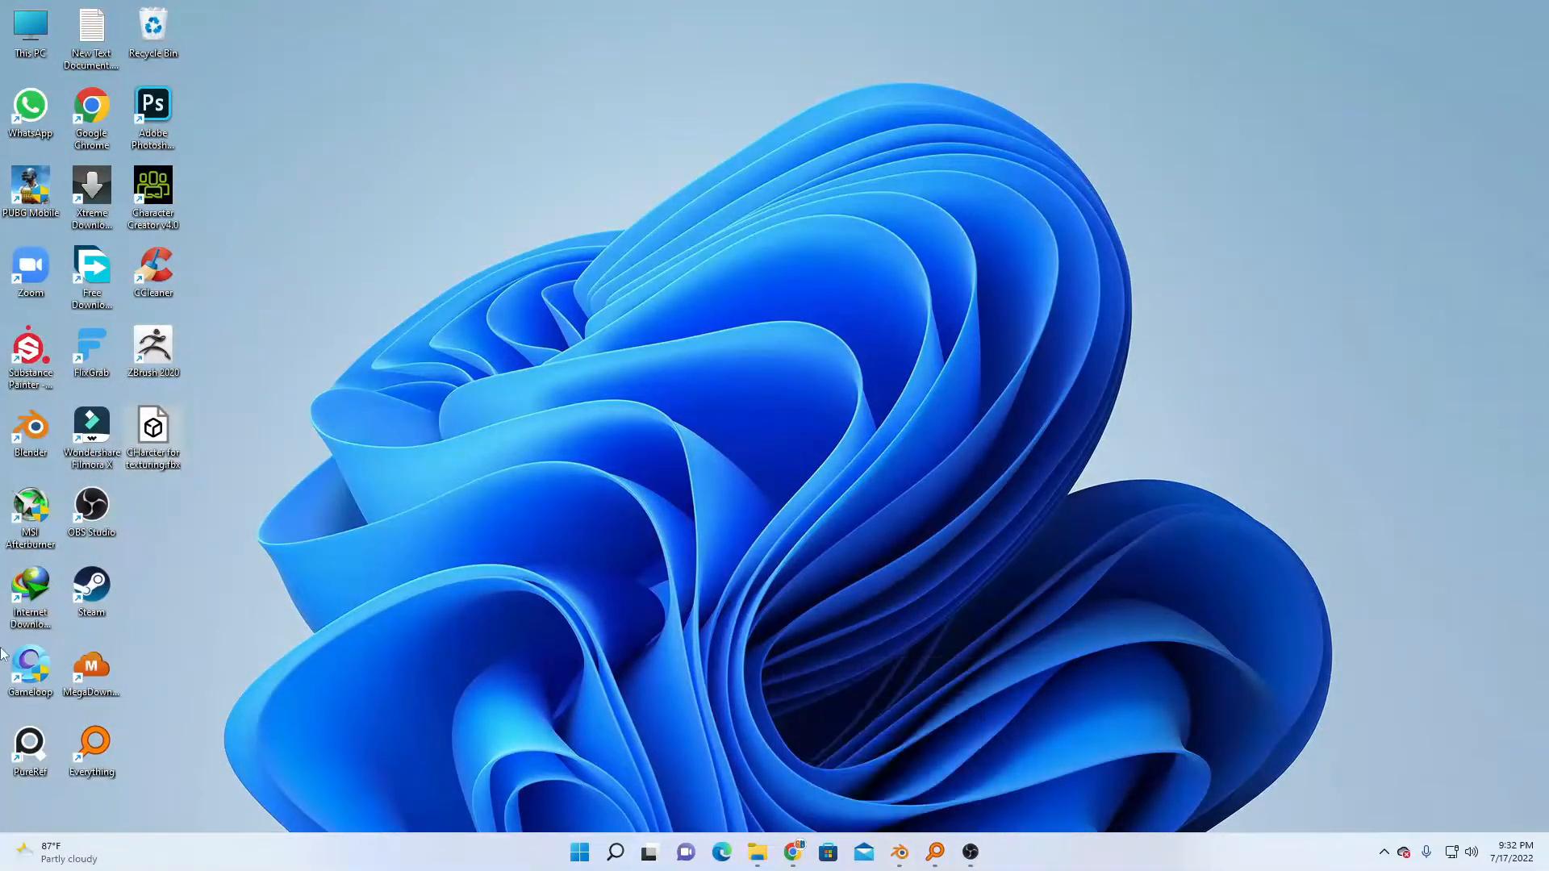
Step: Launch Substance Painter from its desktop shortcut
{"action": "double_click", "coordinate": [30, 353]}
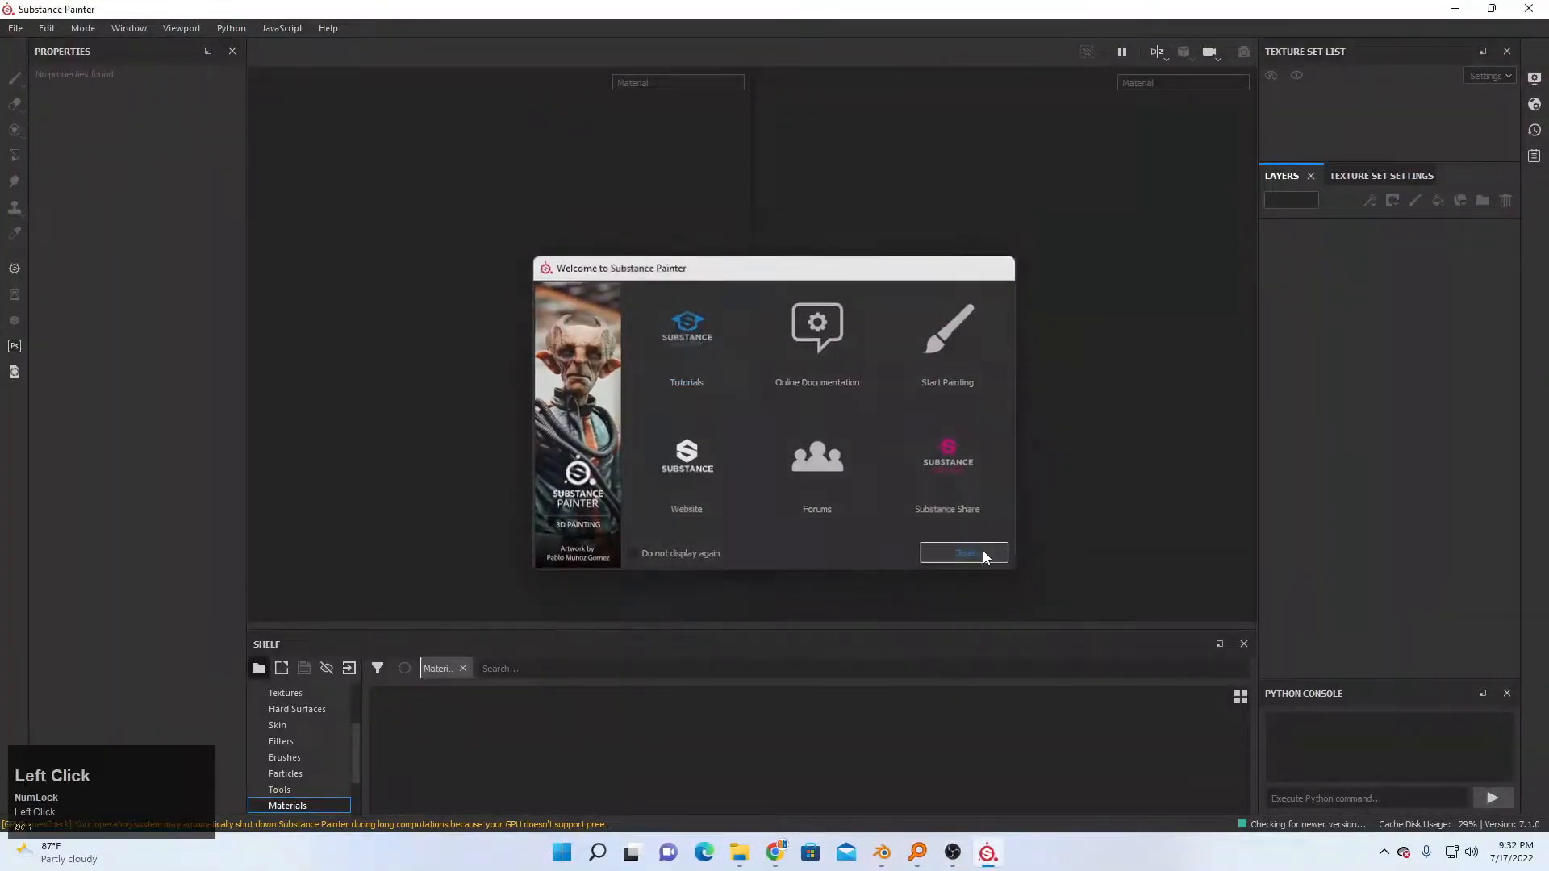
Step: Create a new project using 'CHarcter for texturing.fbx' from the Desktop as the mesh
{"action": "left_click", "coordinate": [963, 552]}
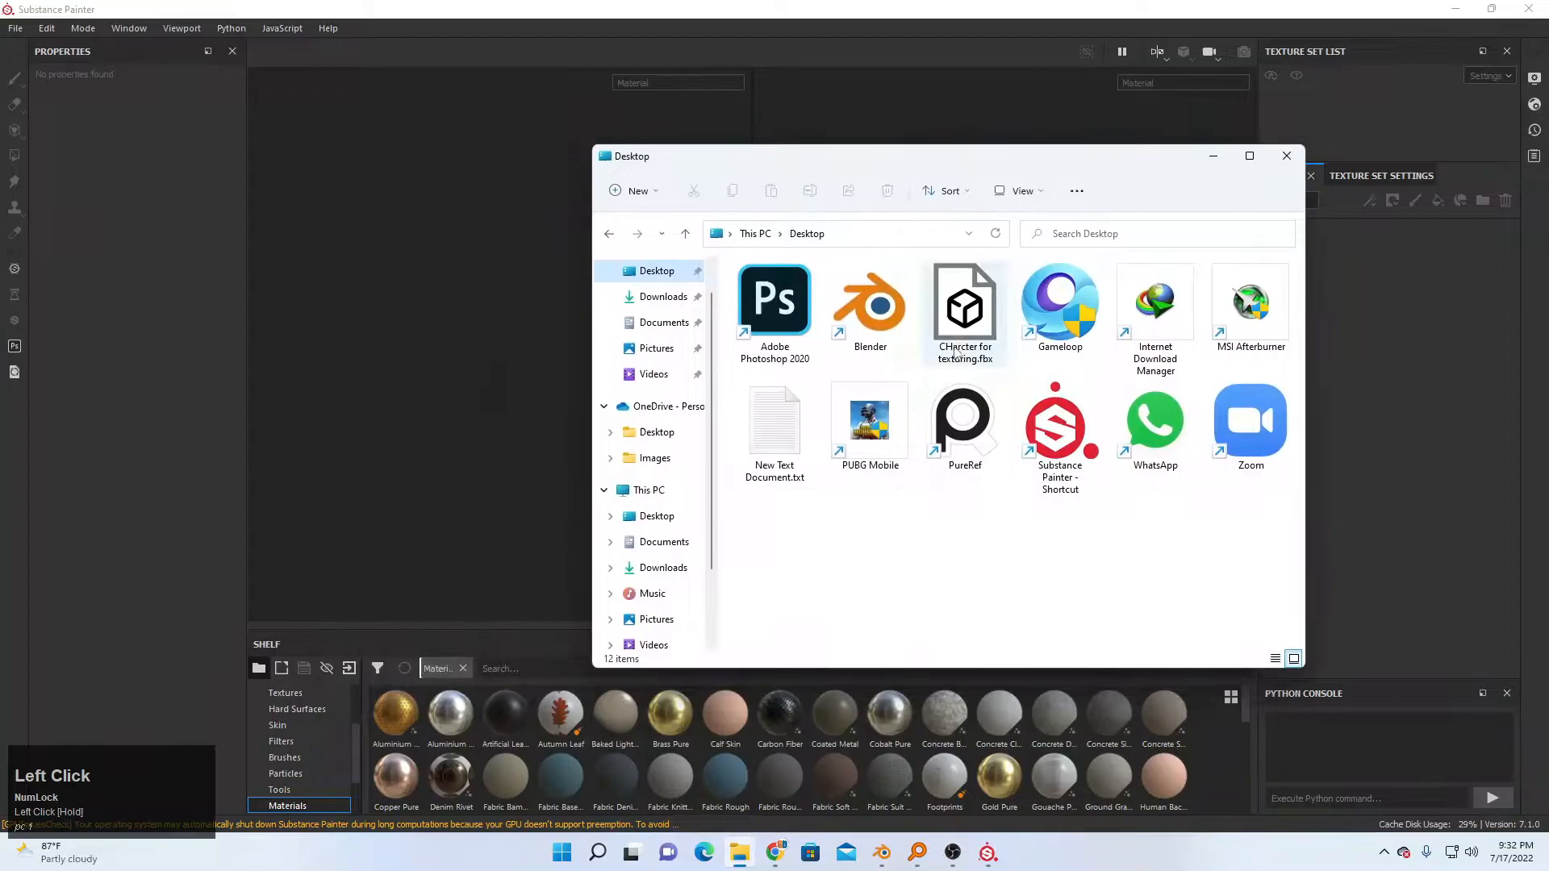
{"action": "double_click", "coordinate": [963, 301]}
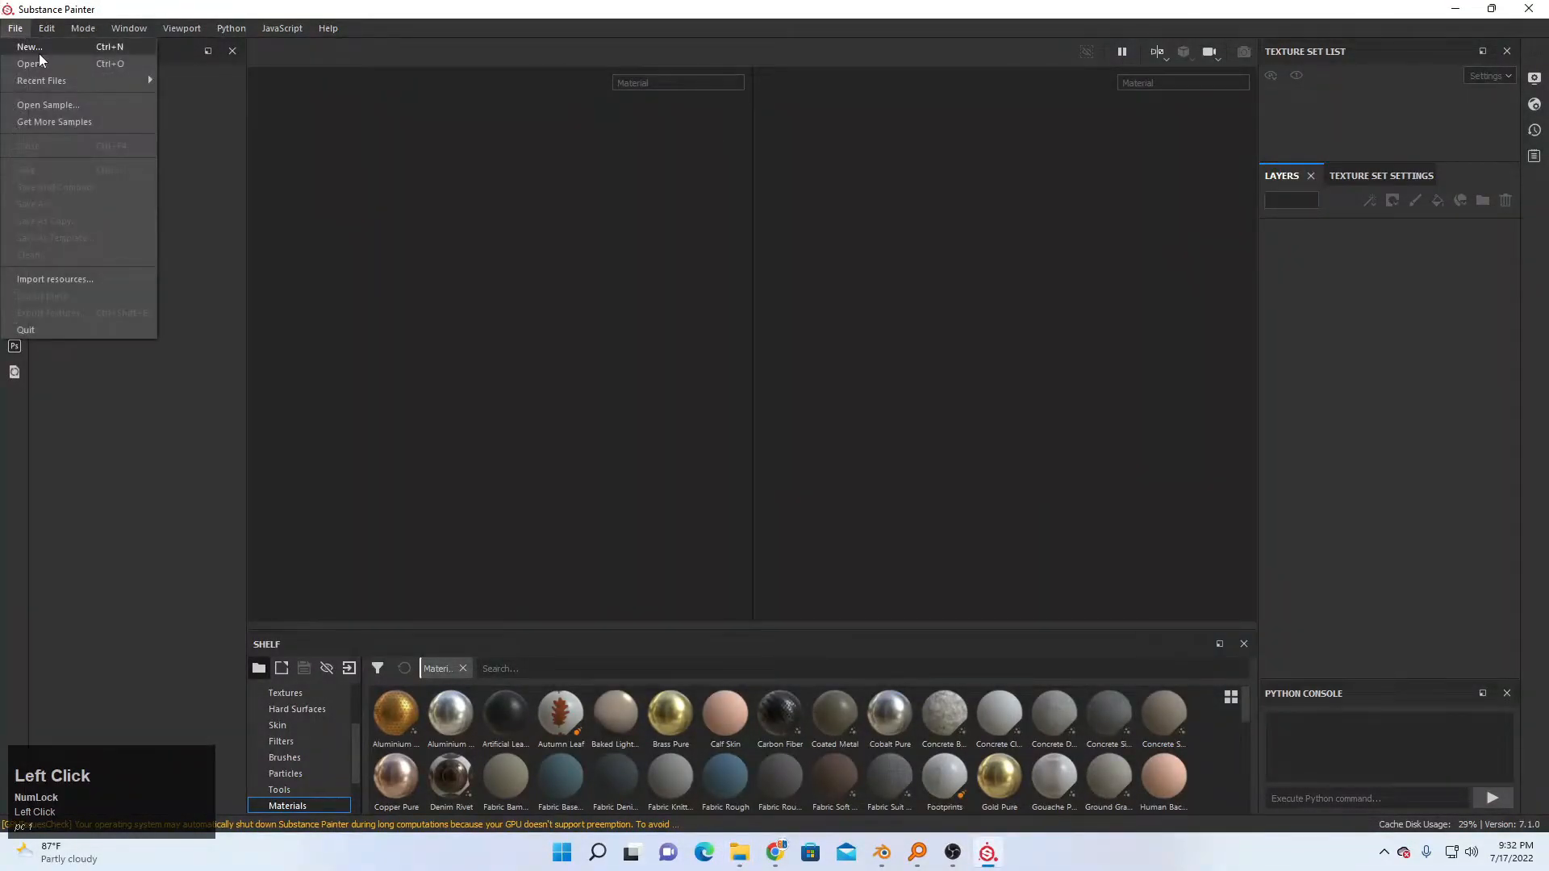
{"action": "left_click", "coordinate": [29, 47]}
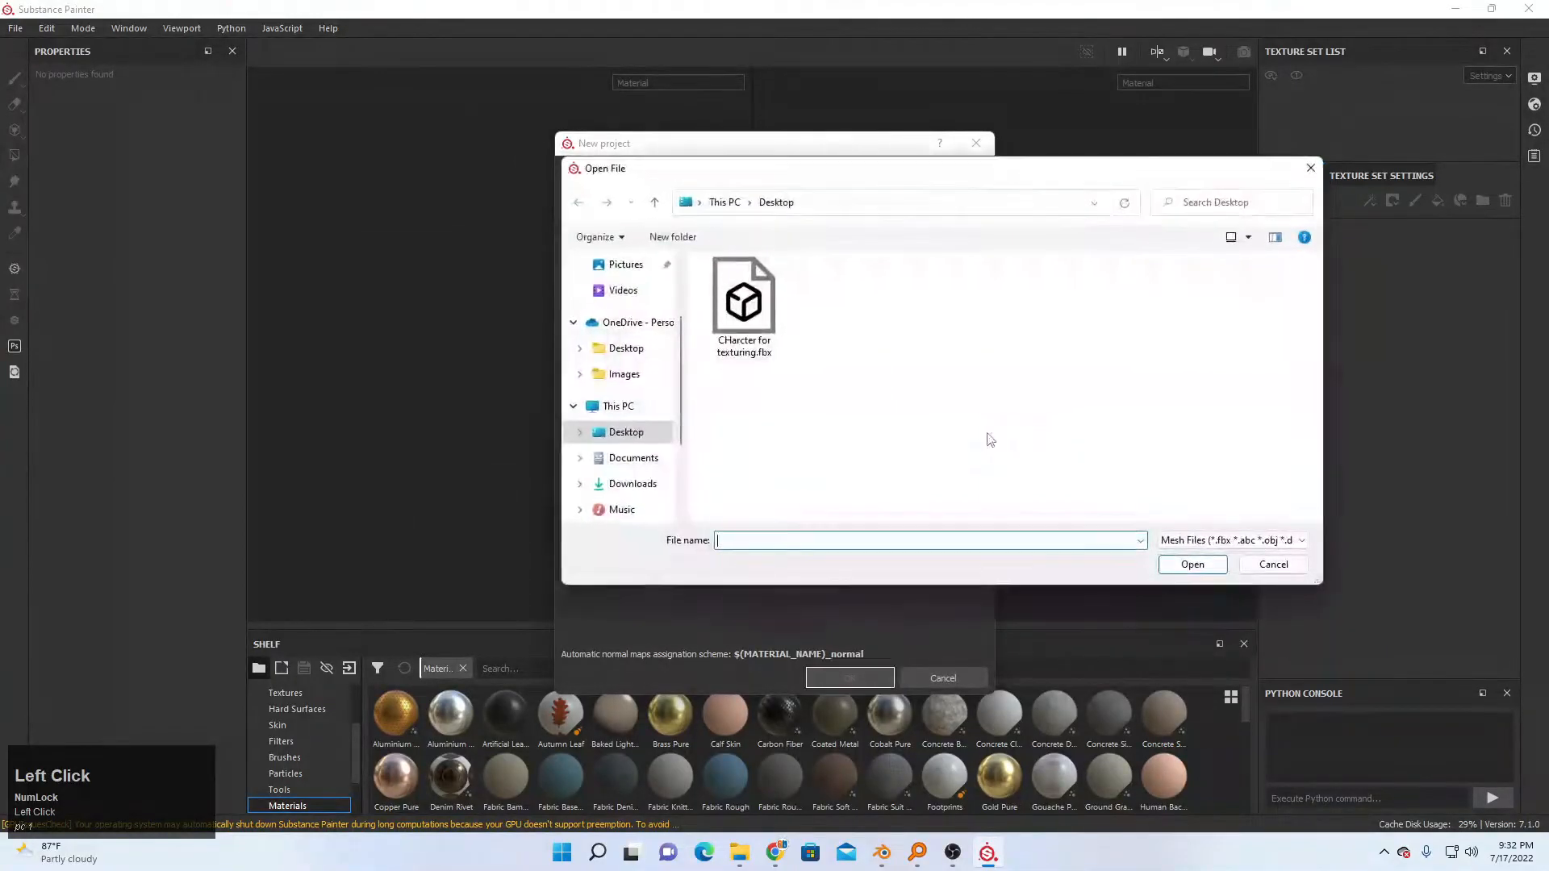
{"action": "double_click", "coordinate": [743, 296]}
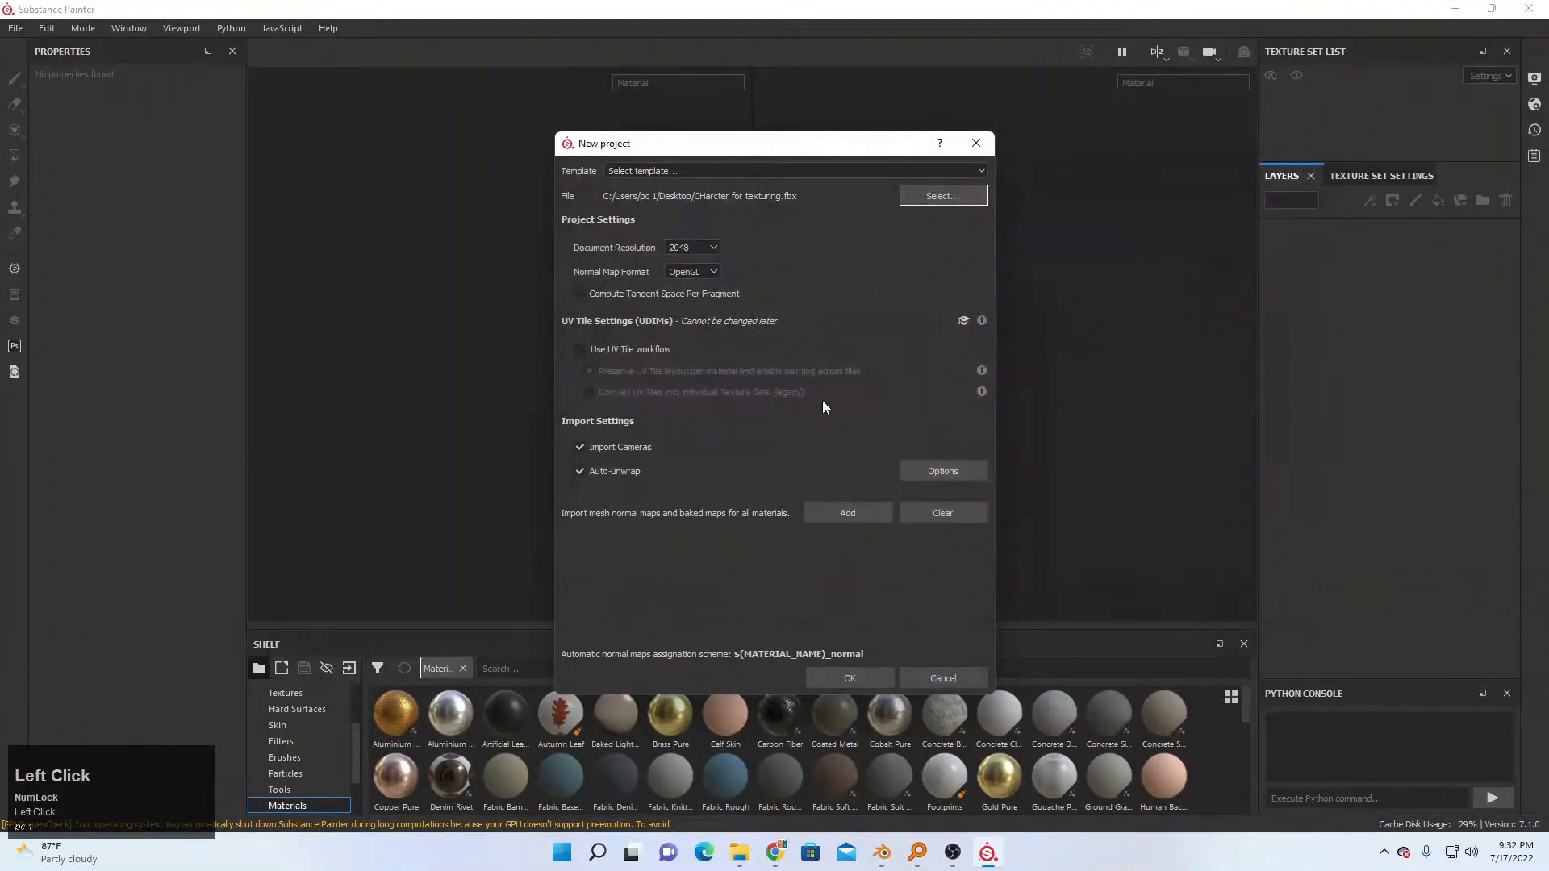
{"action": "left_click", "coordinate": [709, 247]}
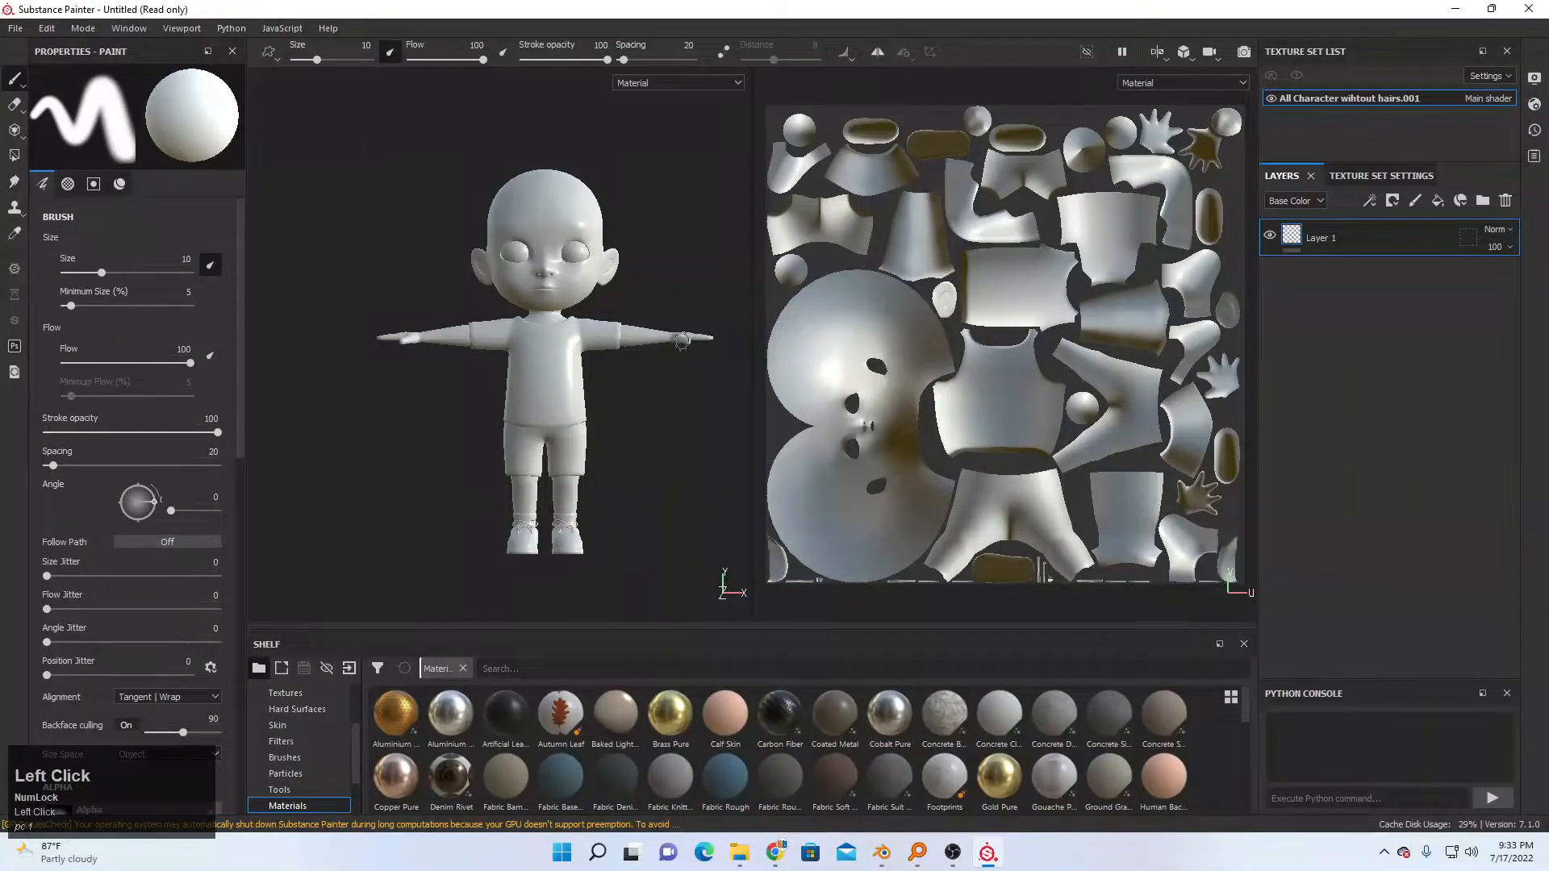
Step: Bring up Bake Mesh Maps from the Edit menu (Ctrl+Shift+B)
{"action": "key", "text": "ctrl"}
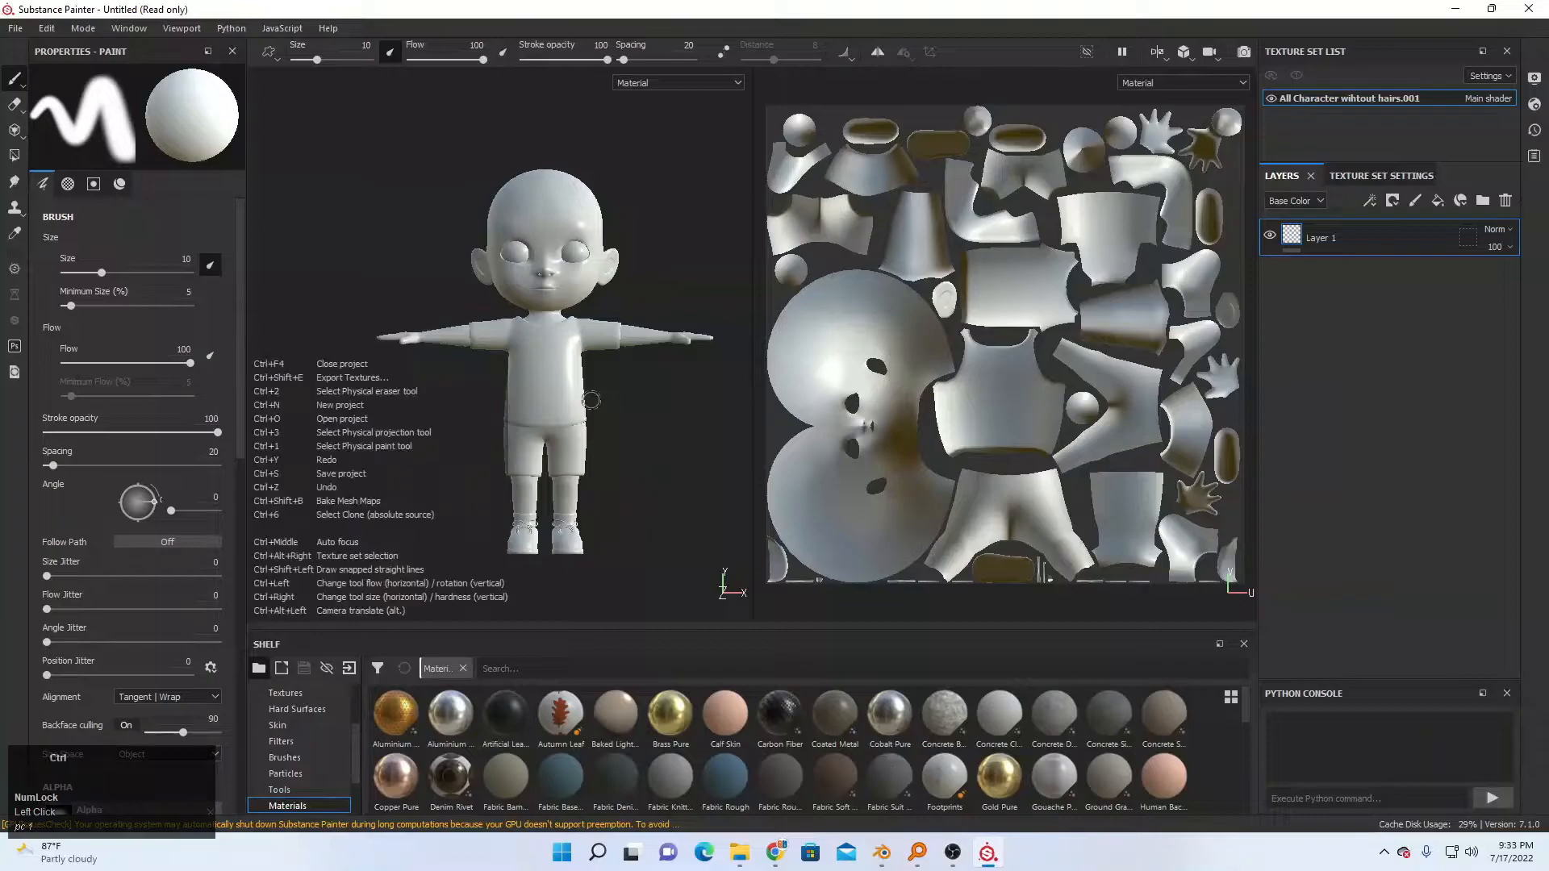
{"action": "key", "text": "ctrl+shift+b"}
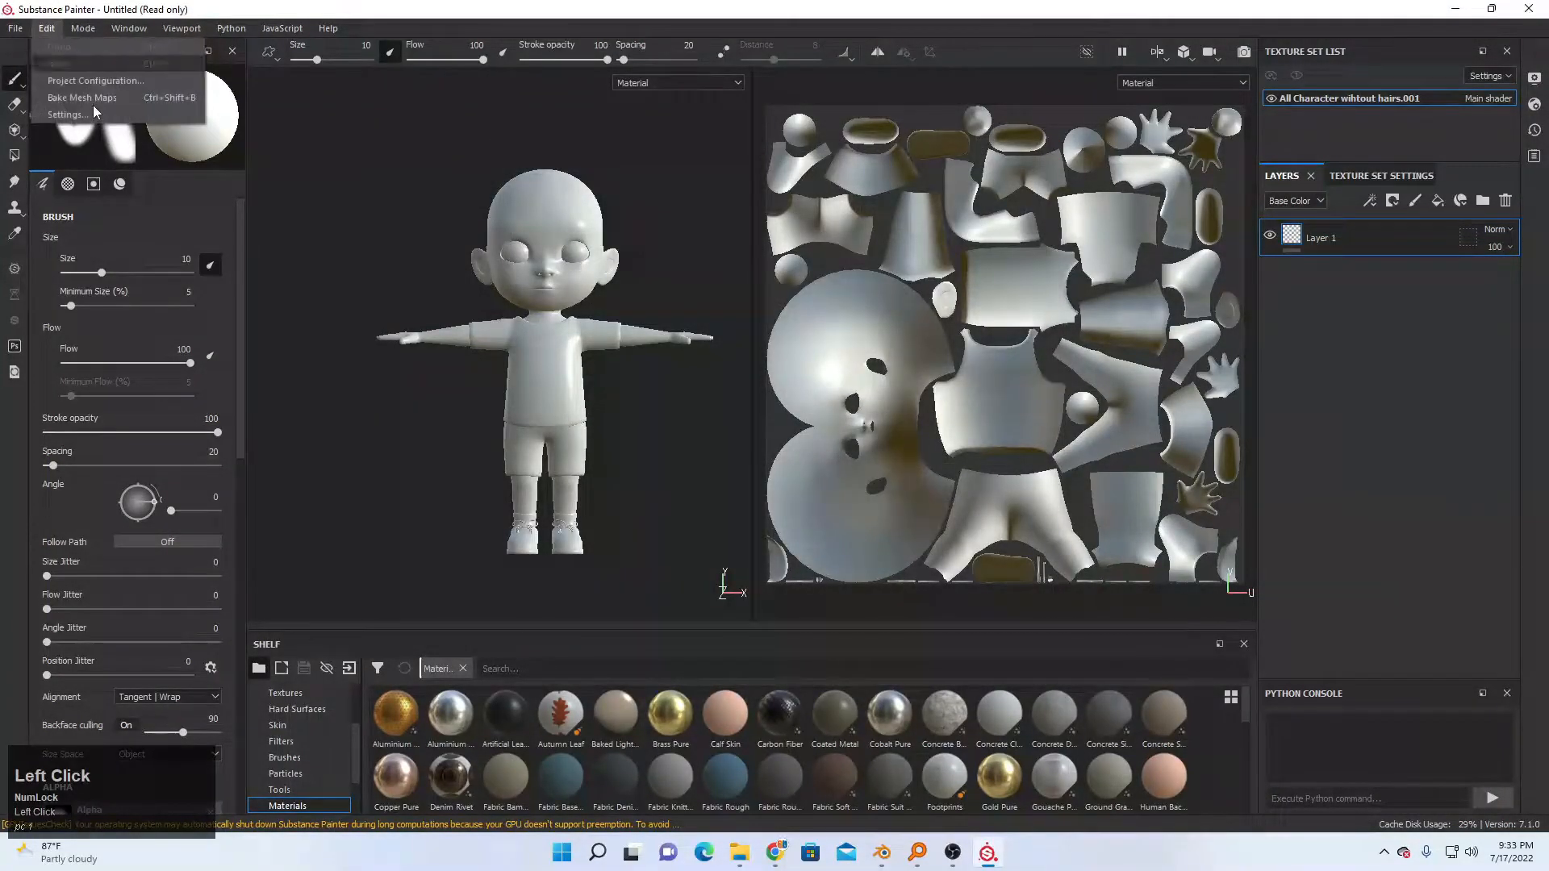
{"action": "left_click", "coordinate": [83, 97]}
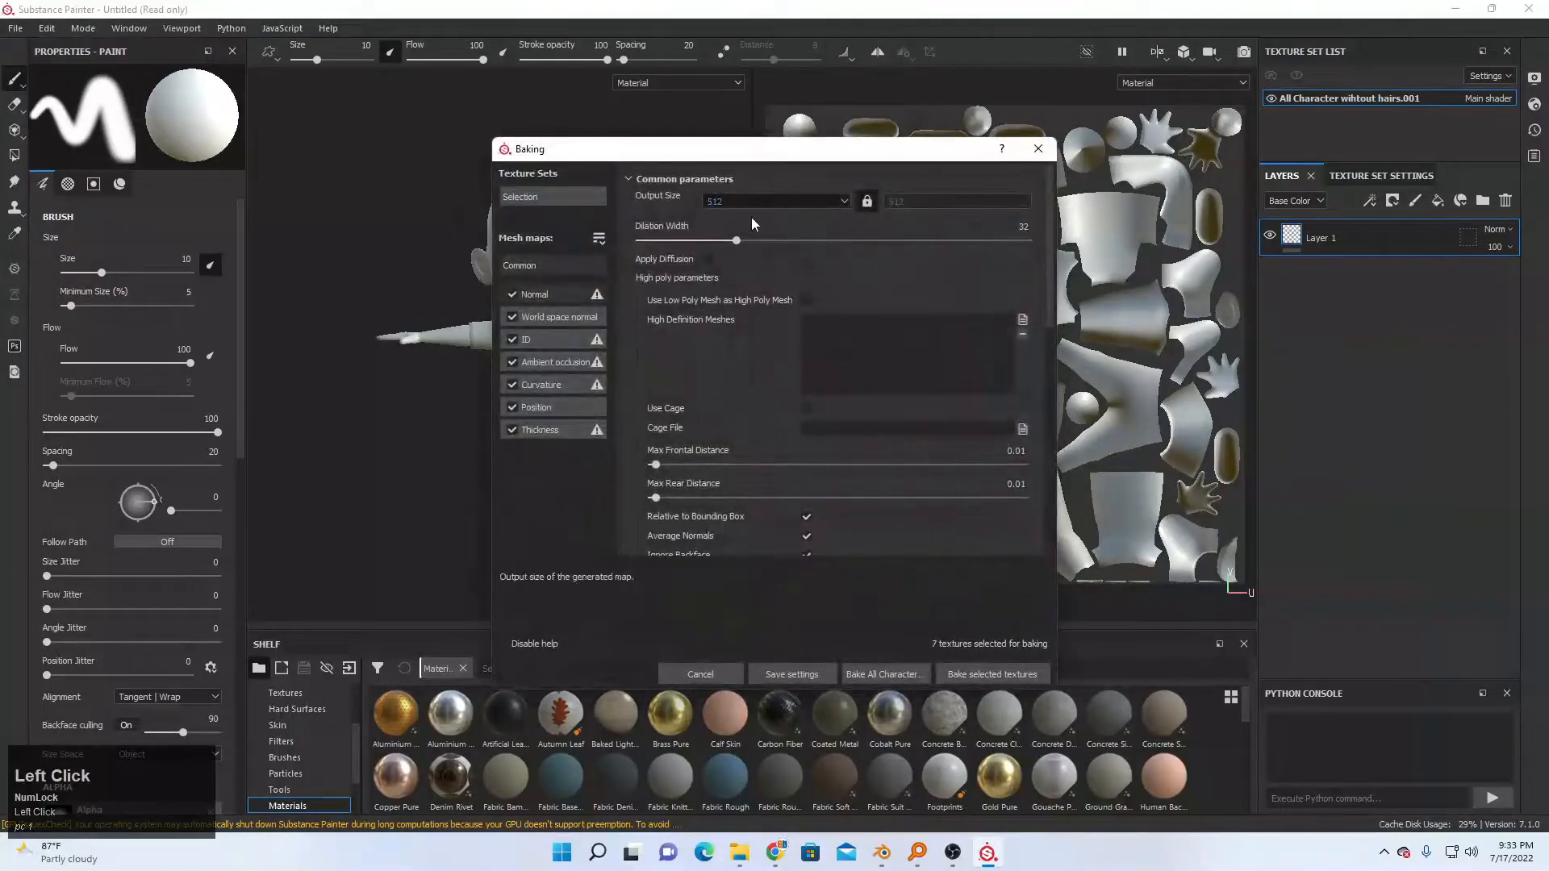
Step: Bake the mesh maps at 2048 output size with the ID map unticked
{"action": "left_click", "coordinate": [773, 201]}
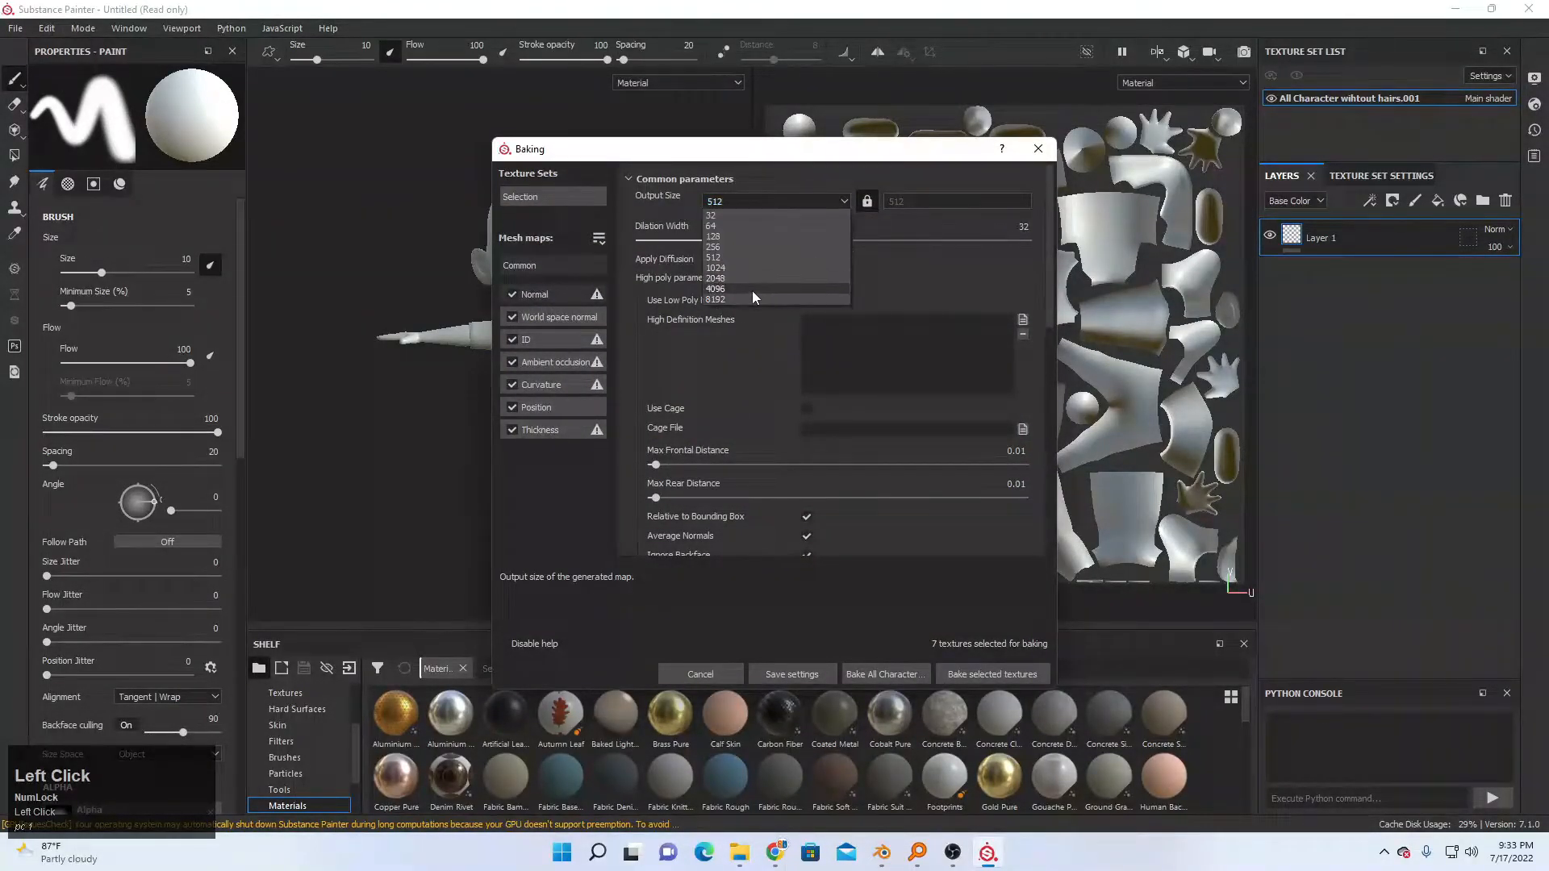
{"action": "left_click", "coordinate": [714, 278]}
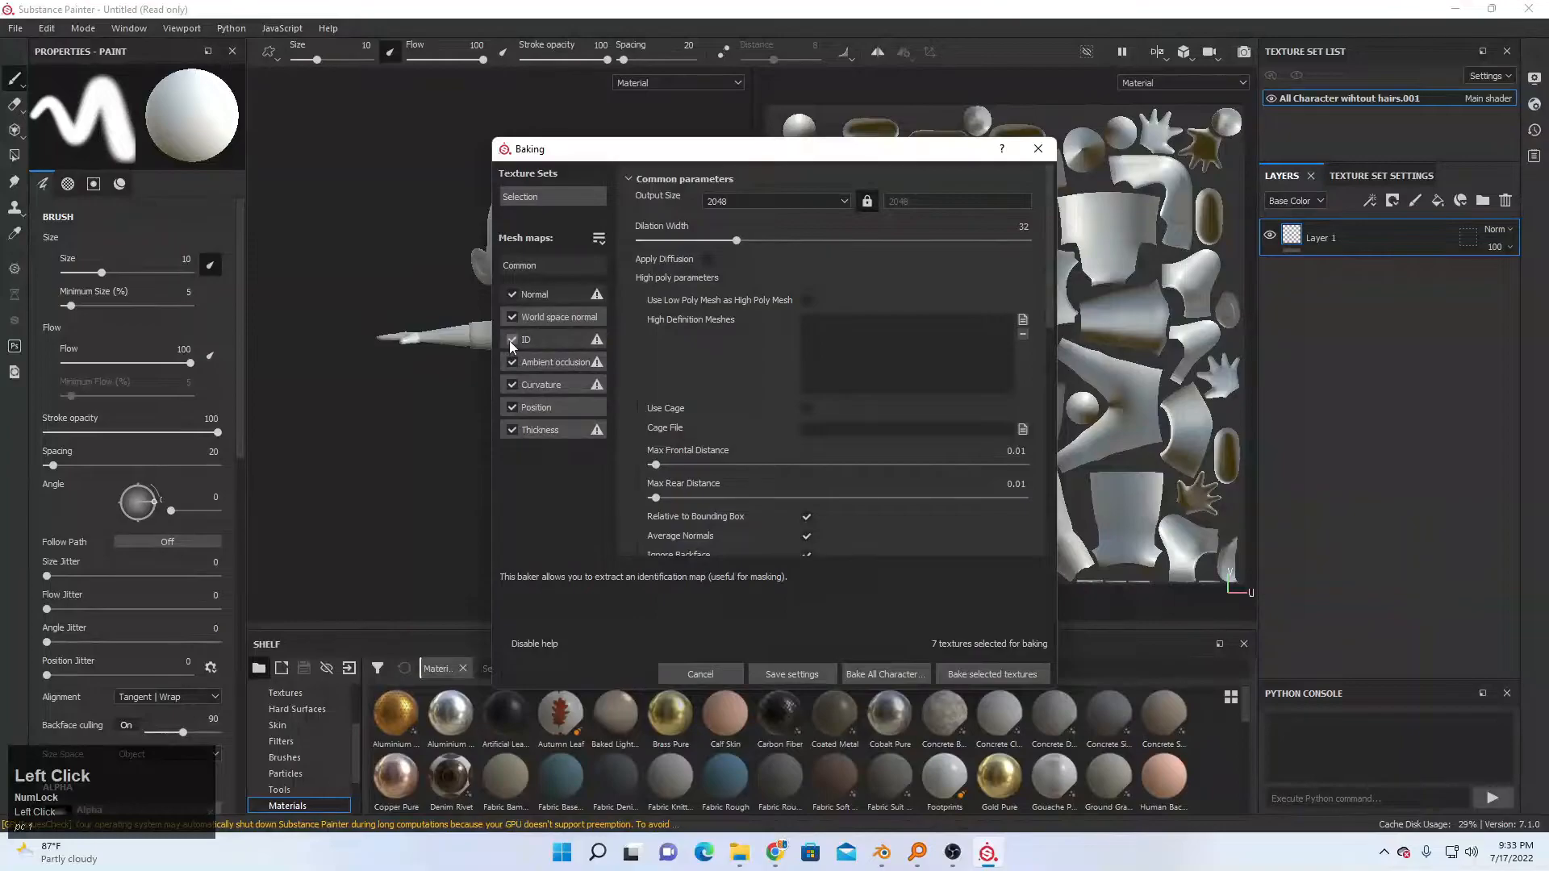
{"action": "left_click", "coordinate": [511, 339]}
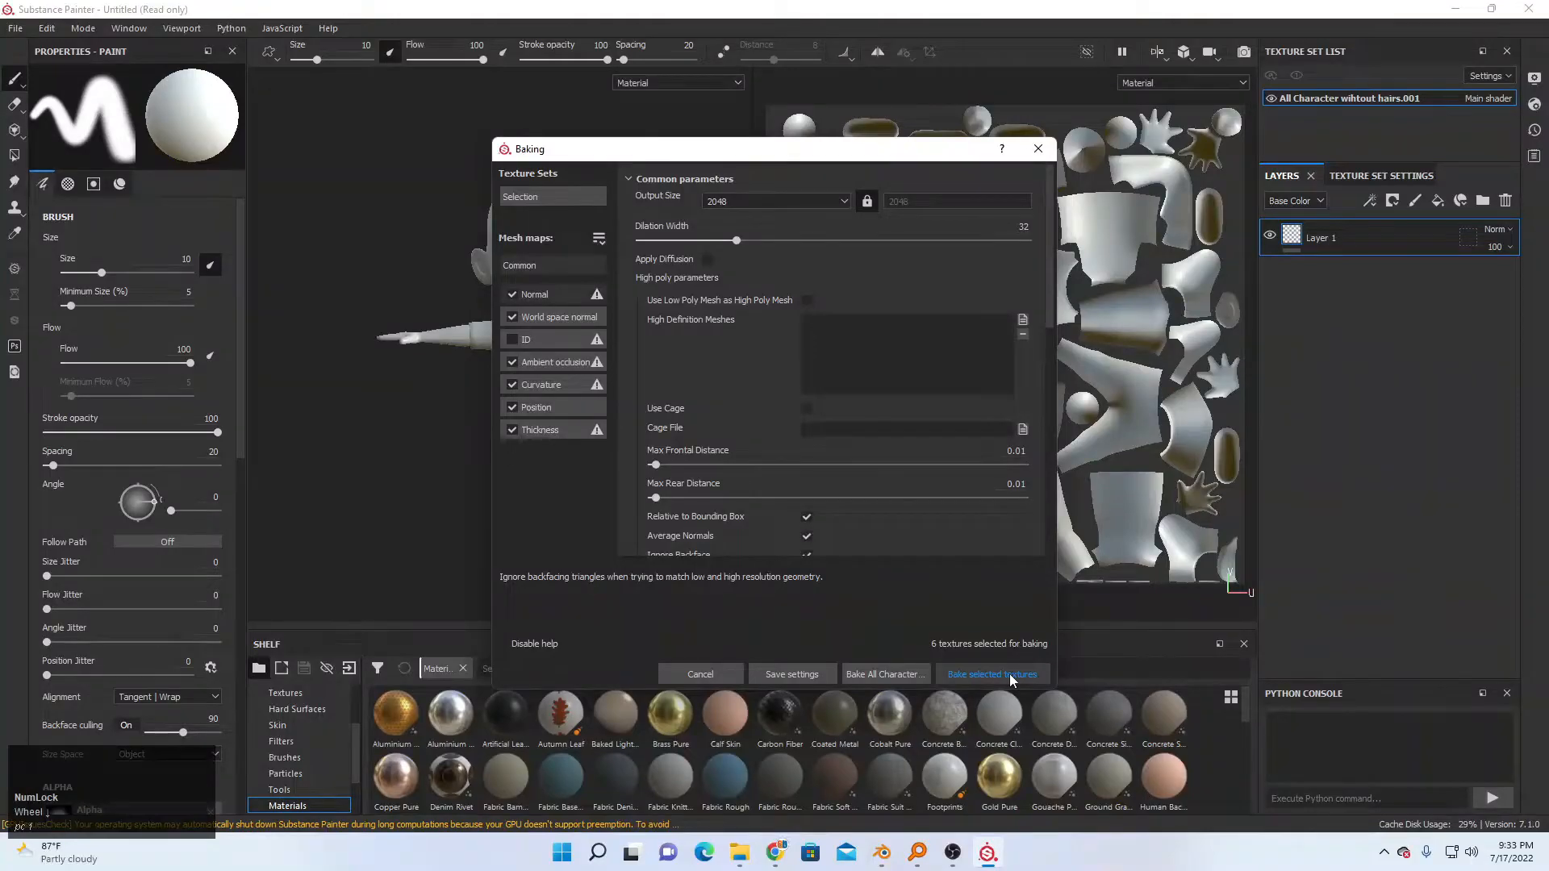
{"action": "left_click", "coordinate": [990, 674]}
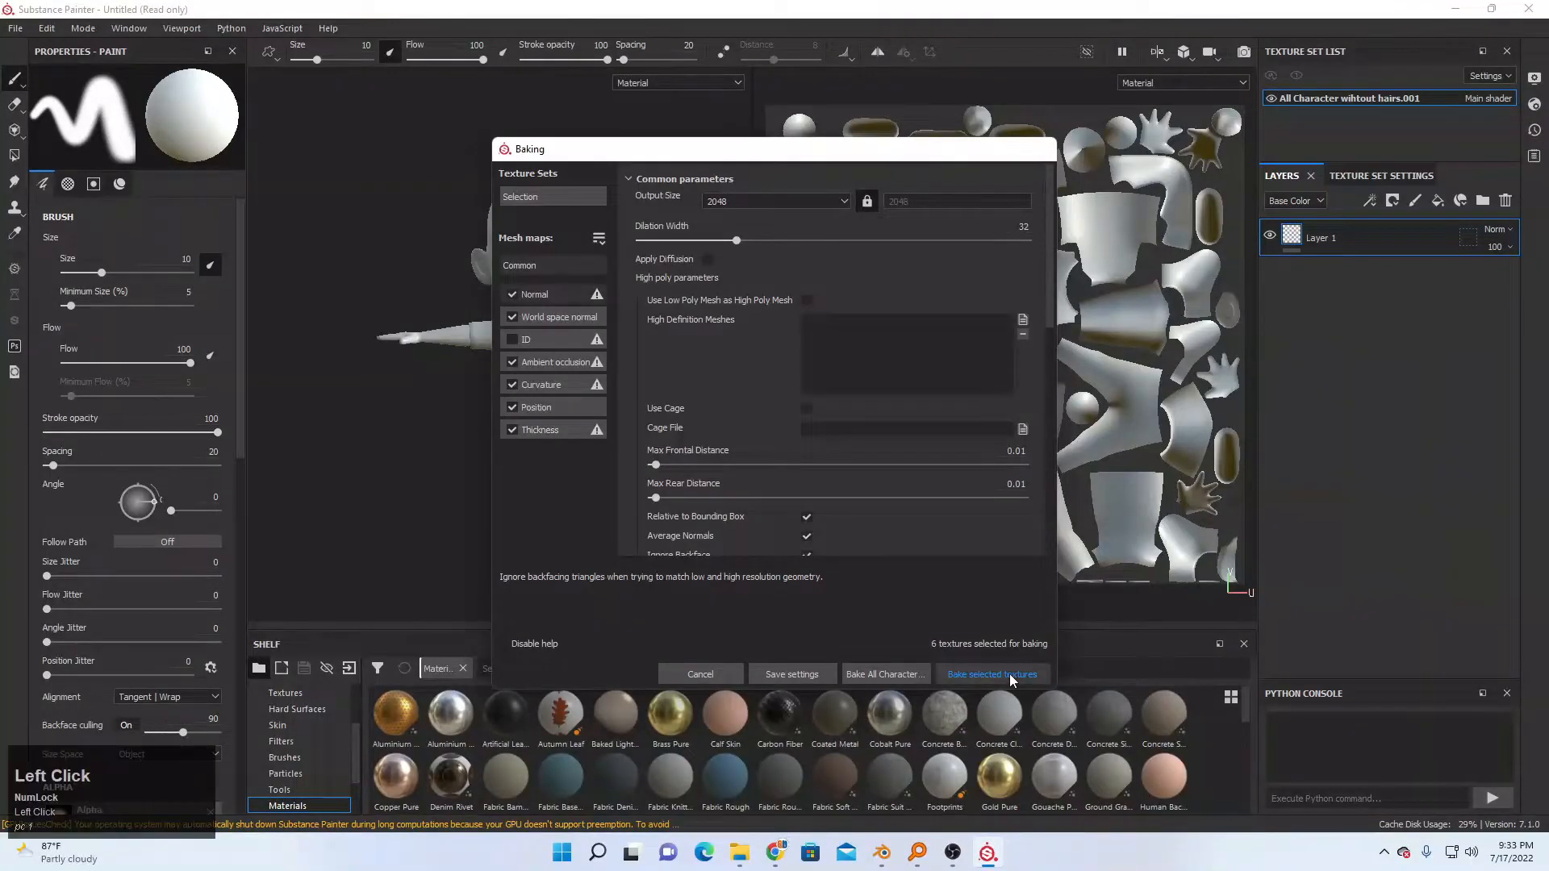
{"action": "left_click", "coordinate": [991, 674]}
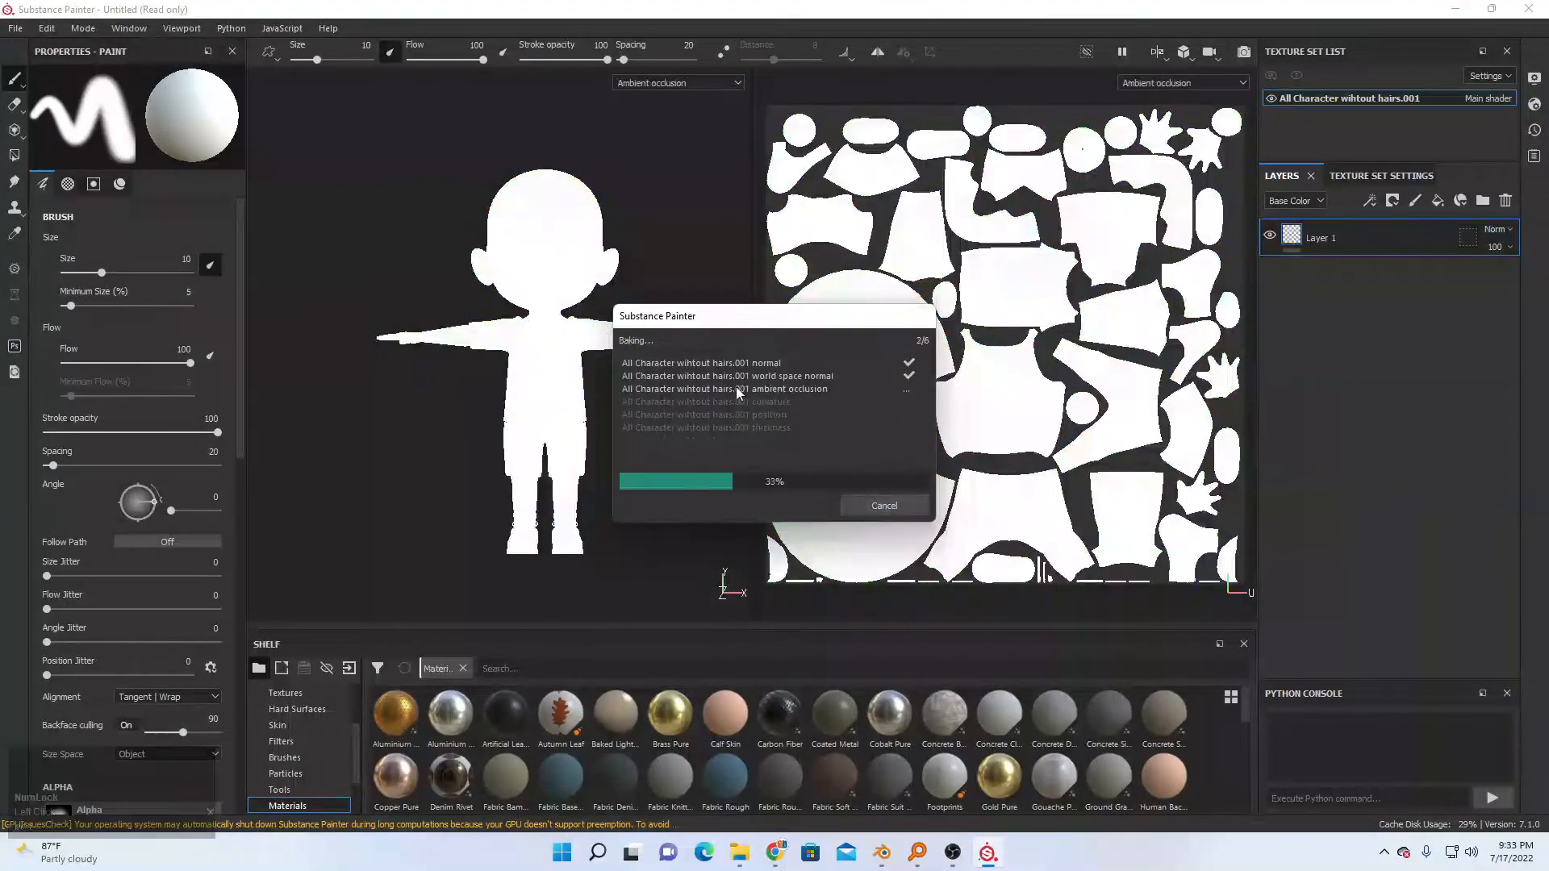